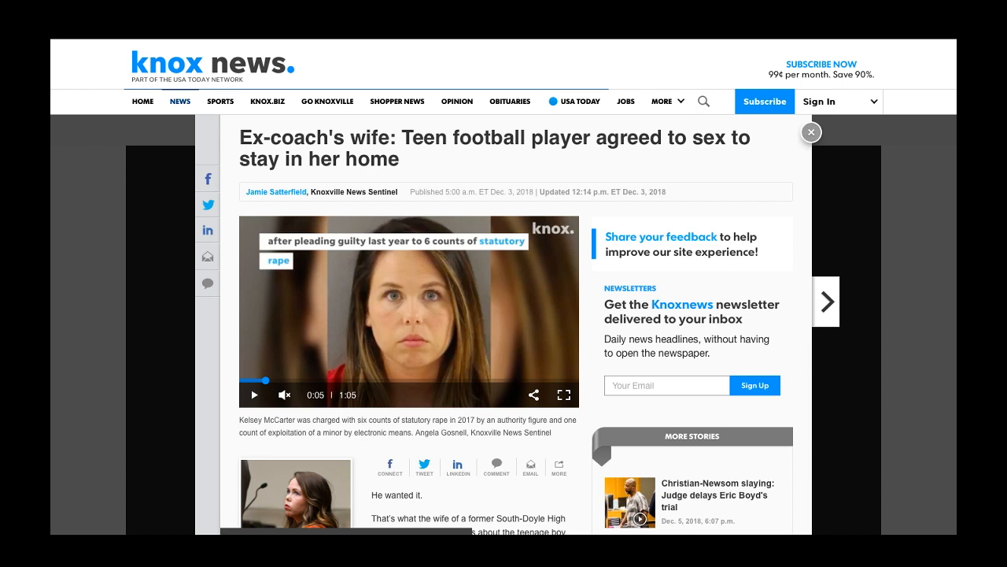
{"action": "mouse_move", "coordinate": [264, 226]}
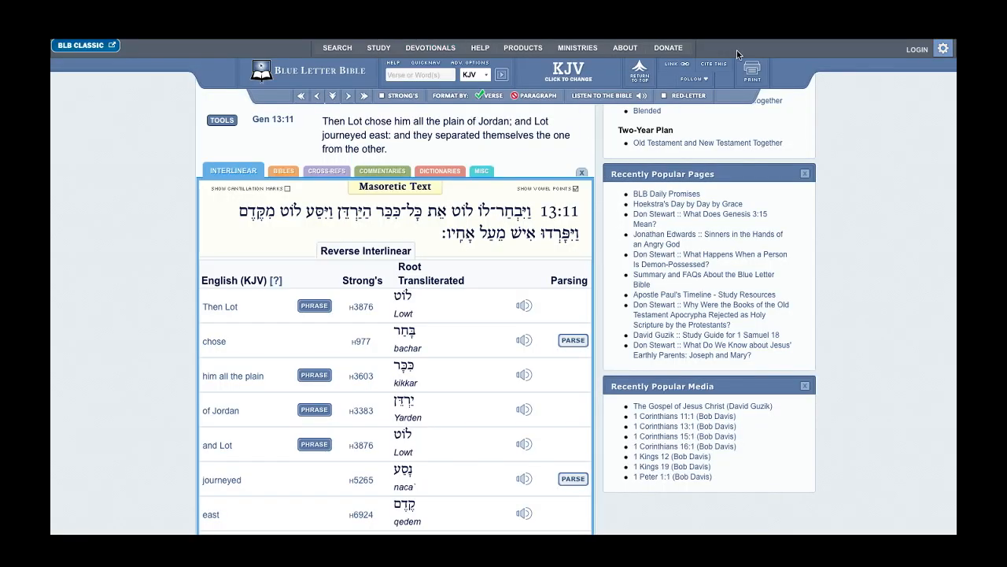
{"action": "mouse_move", "coordinate": [806, 85]}
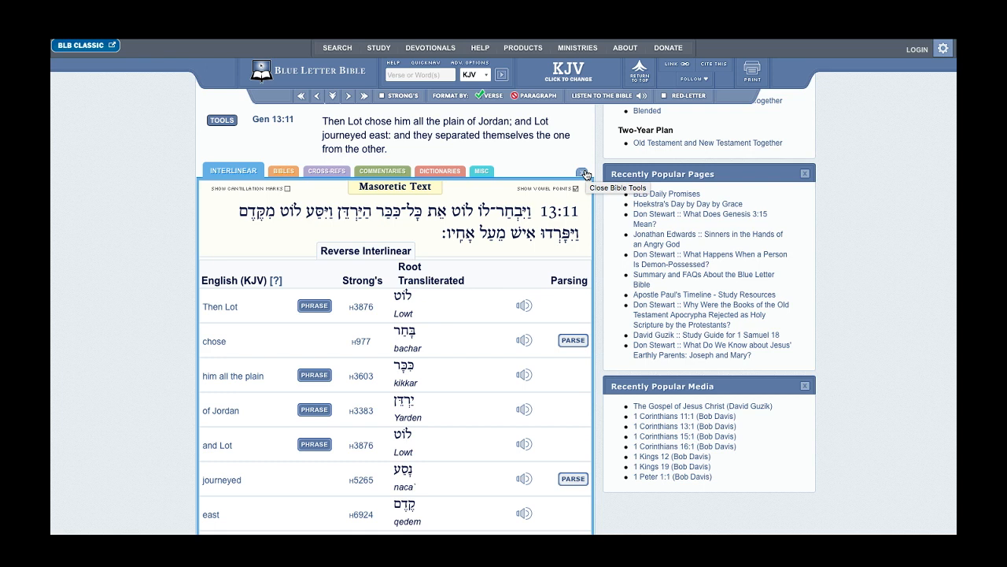
- Close the Genesis 13:11 interlinear tools so the plain KJV chapter text returns
{"action": "left_click", "coordinate": [583, 172]}
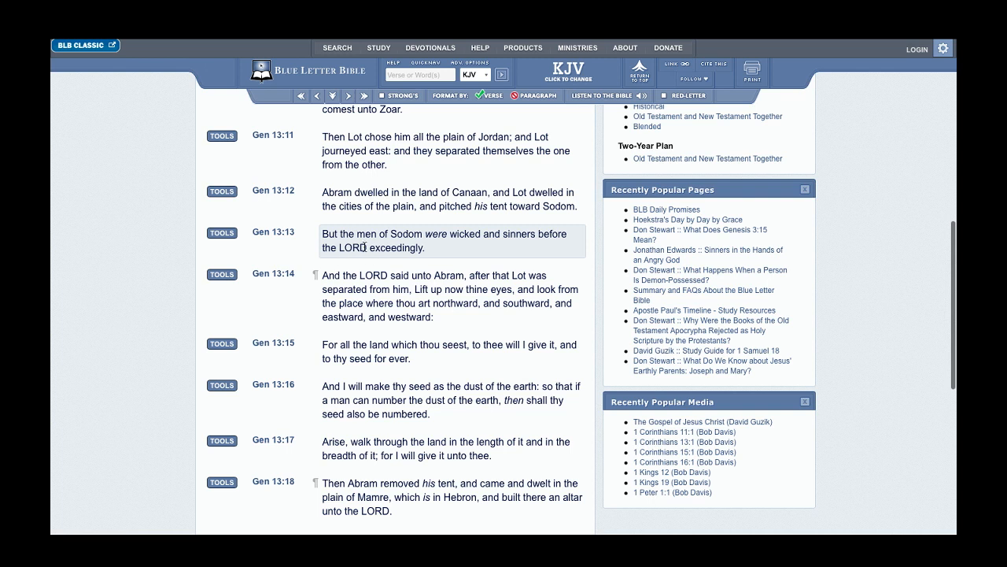
- From the Genesis 13:13 interlinear, bring up the Strong's H3966 entry for 'exceeding' (m@`od)
{"action": "left_click", "coordinate": [221, 233]}
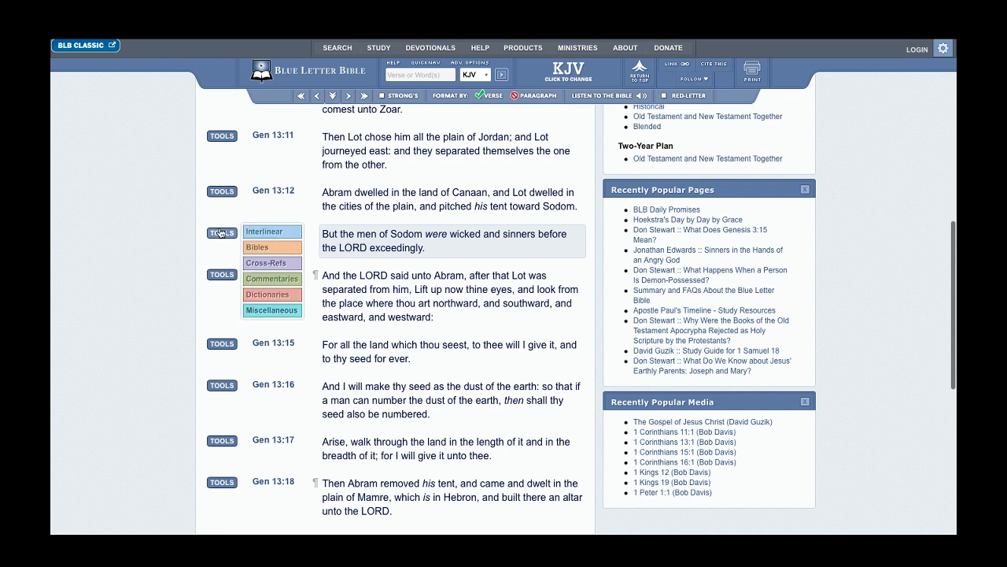
{"action": "mouse_move", "coordinate": [271, 230]}
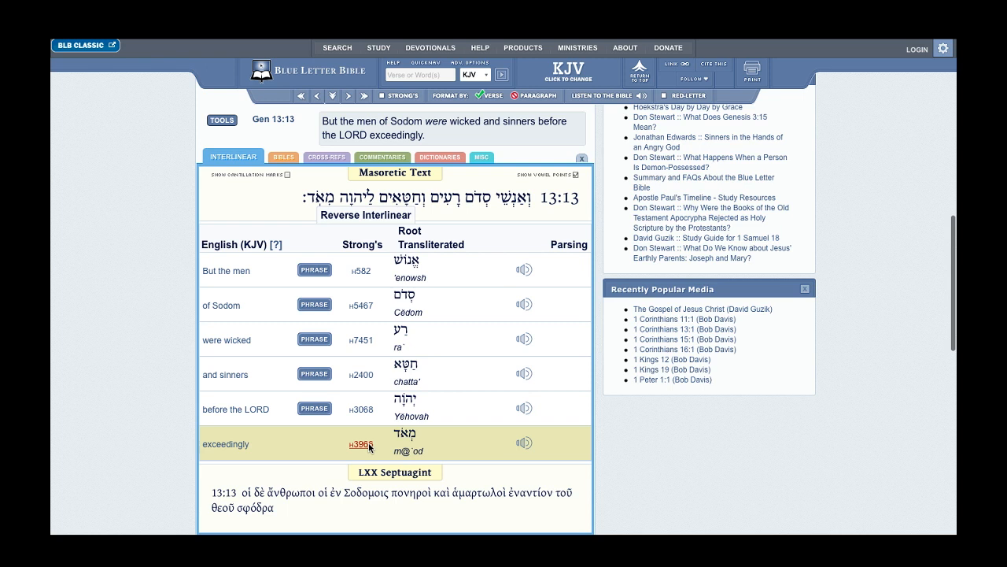
{"action": "left_click", "coordinate": [361, 443]}
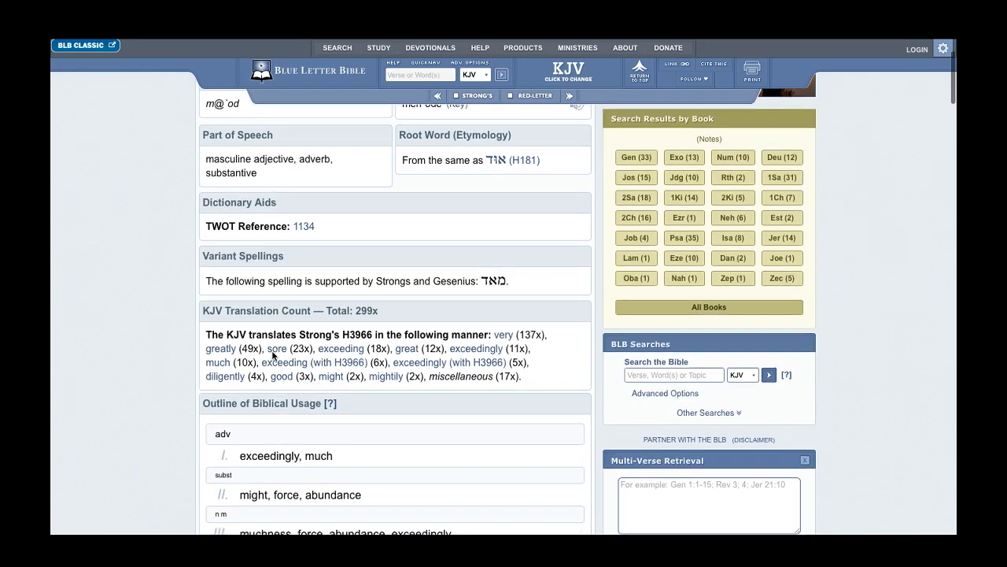
{"action": "scroll", "scroll_direction": "up", "scroll_amount": 3}
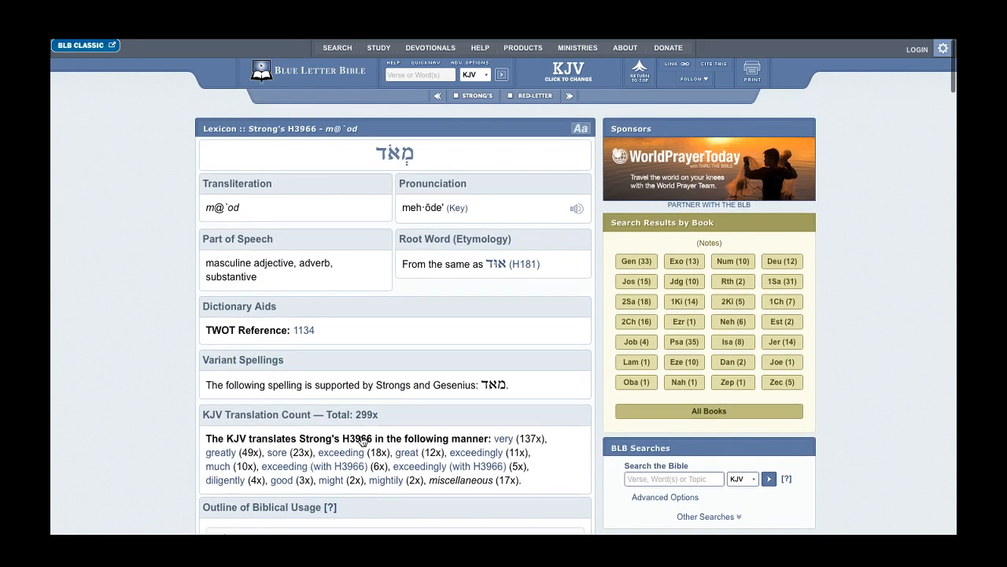
{"action": "mouse_move", "coordinate": [428, 252]}
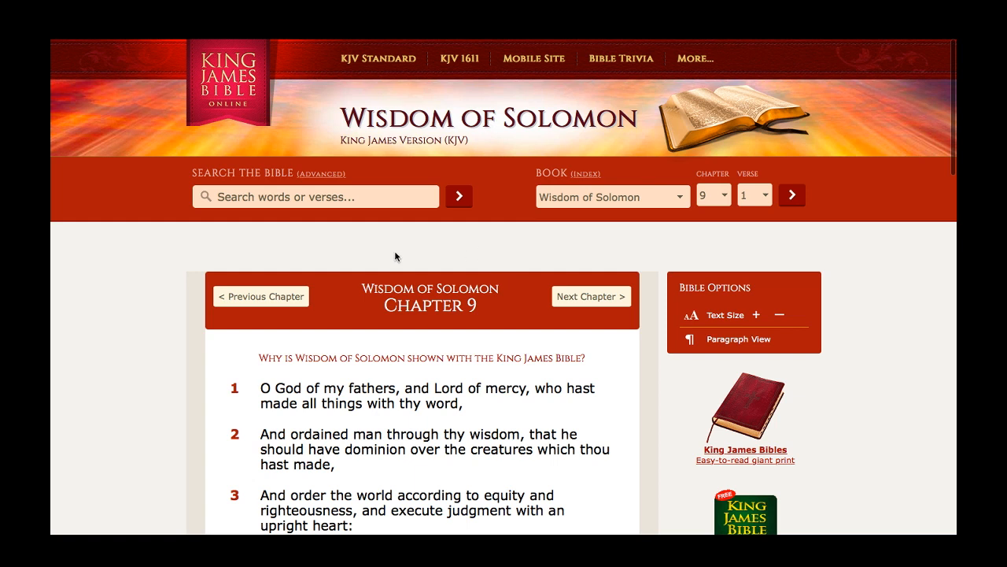
{"action": "mouse_move", "coordinate": [191, 262]}
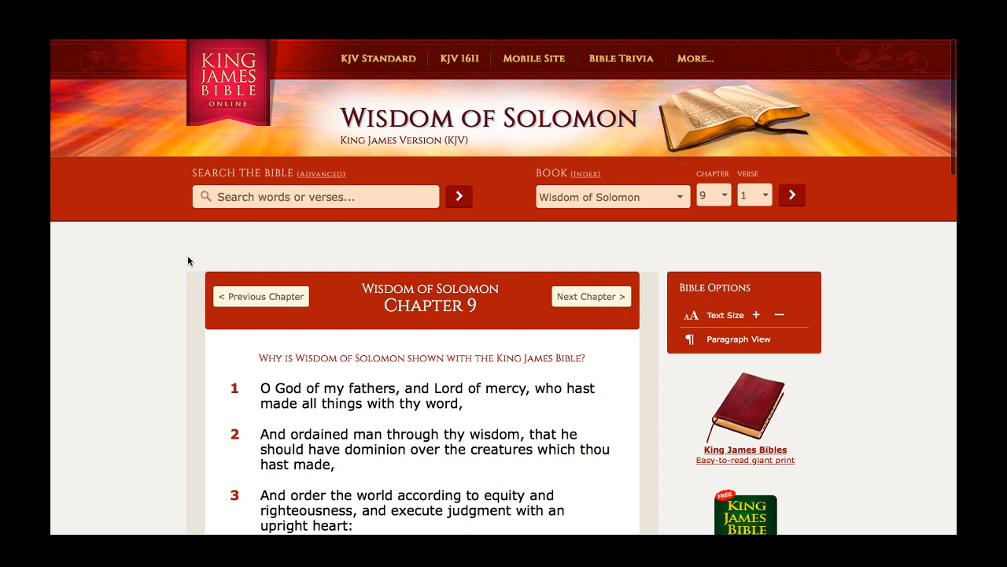
{"action": "mouse_move", "coordinate": [387, 246]}
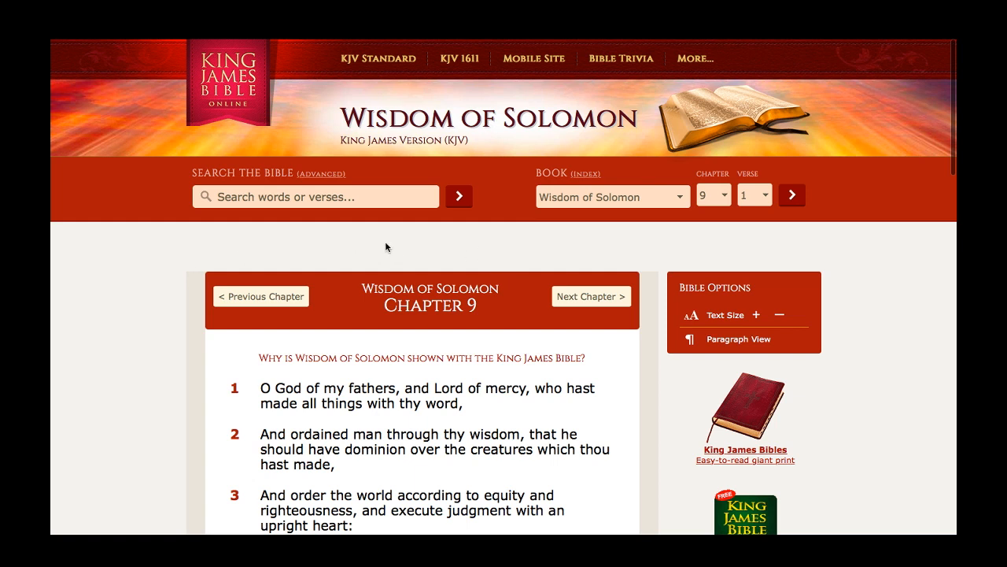
{"action": "mouse_move", "coordinate": [590, 296]}
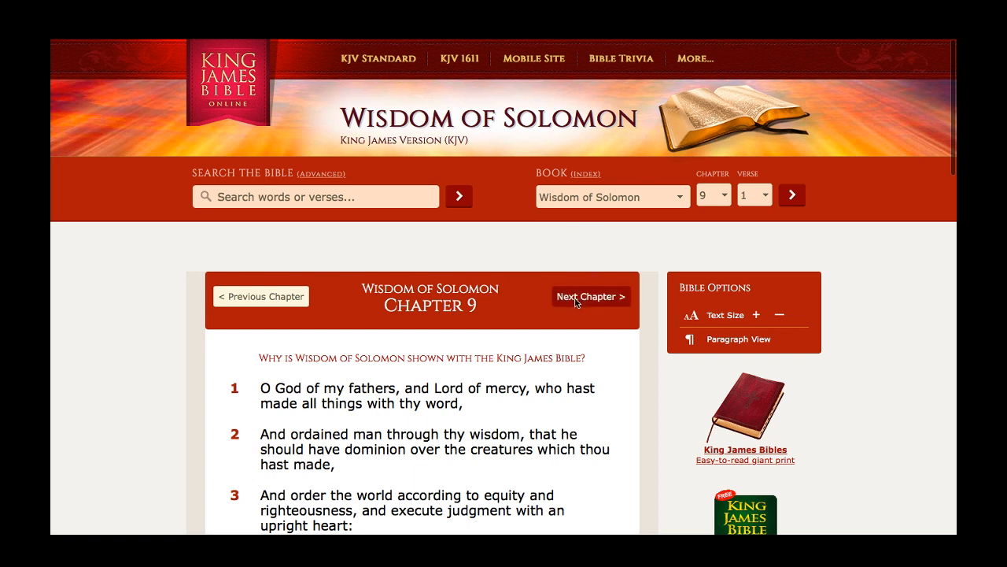
- Advance from Wisdom of Solomon chapter 9 to chapter 10
{"action": "left_click", "coordinate": [592, 296]}
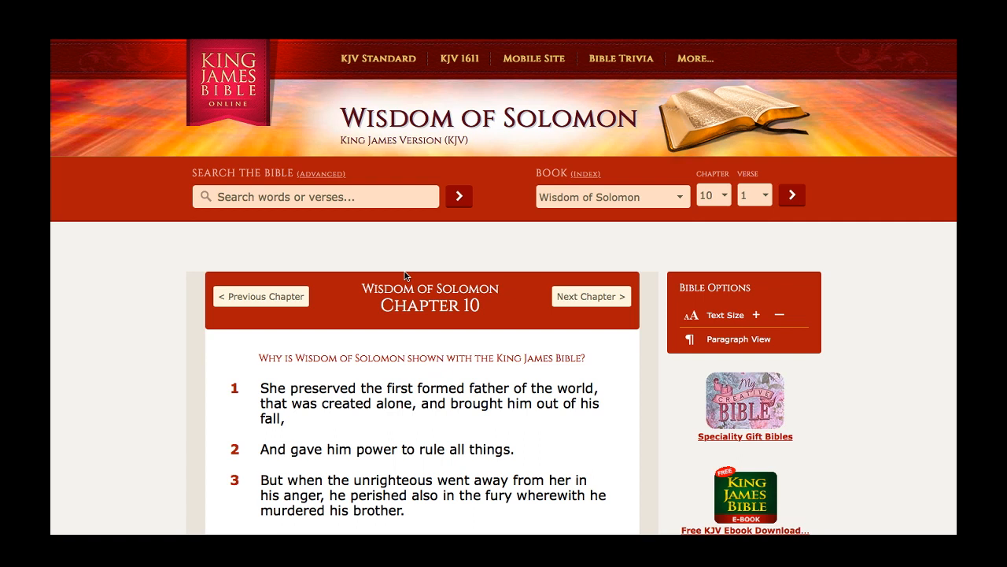
{"action": "mouse_move", "coordinate": [334, 247]}
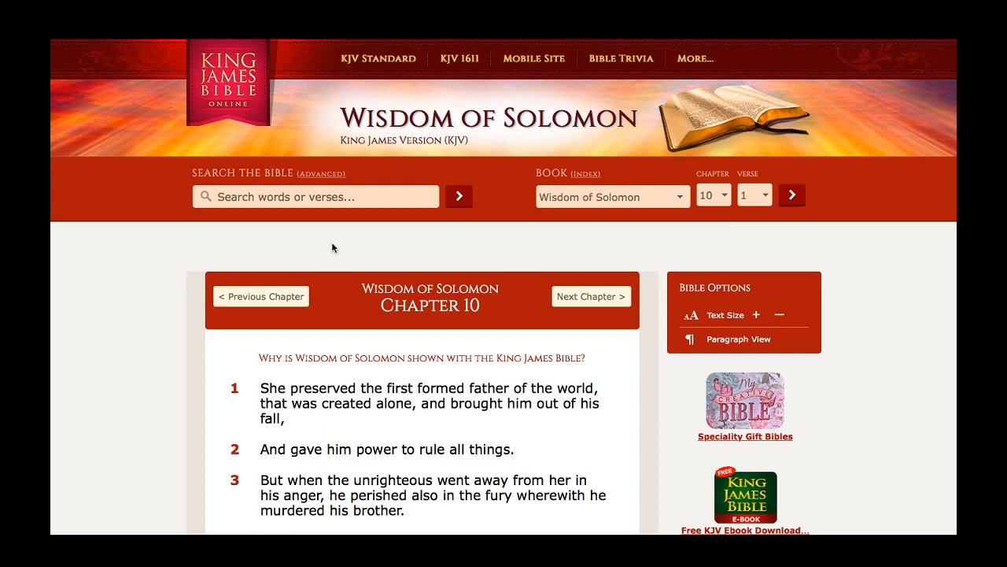
{"action": "mouse_move", "coordinate": [375, 425]}
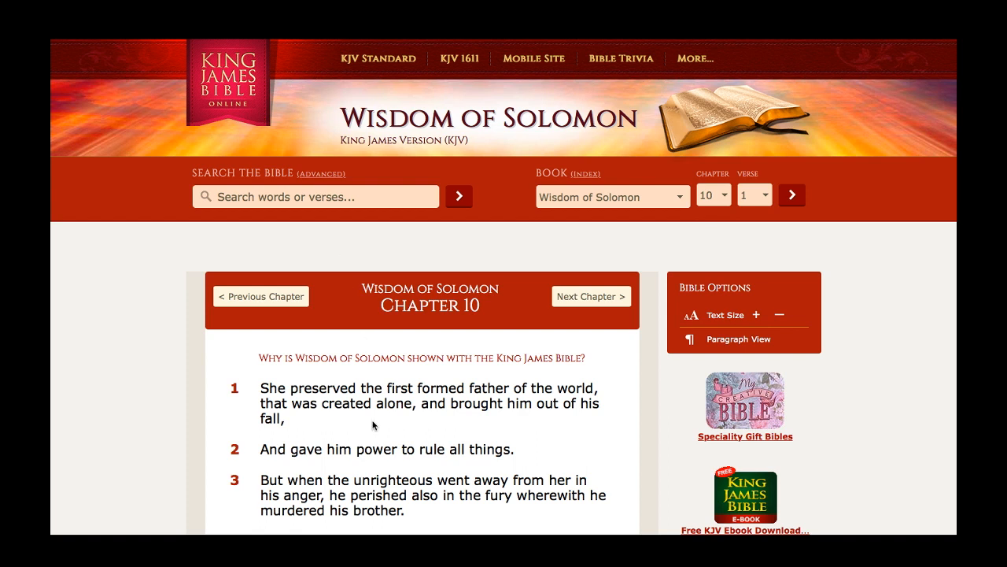
- Scroll Wisdom of Solomon 10 down to verses 9–14
{"action": "scroll", "scroll_direction": "down", "scroll_amount": 3}
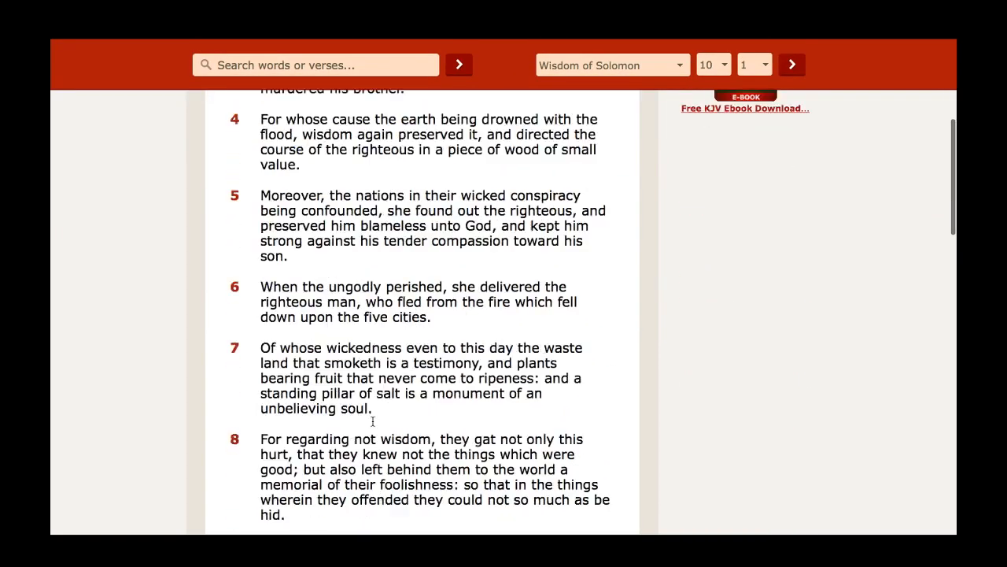
{"action": "scroll", "scroll_direction": "down", "scroll_amount": 3}
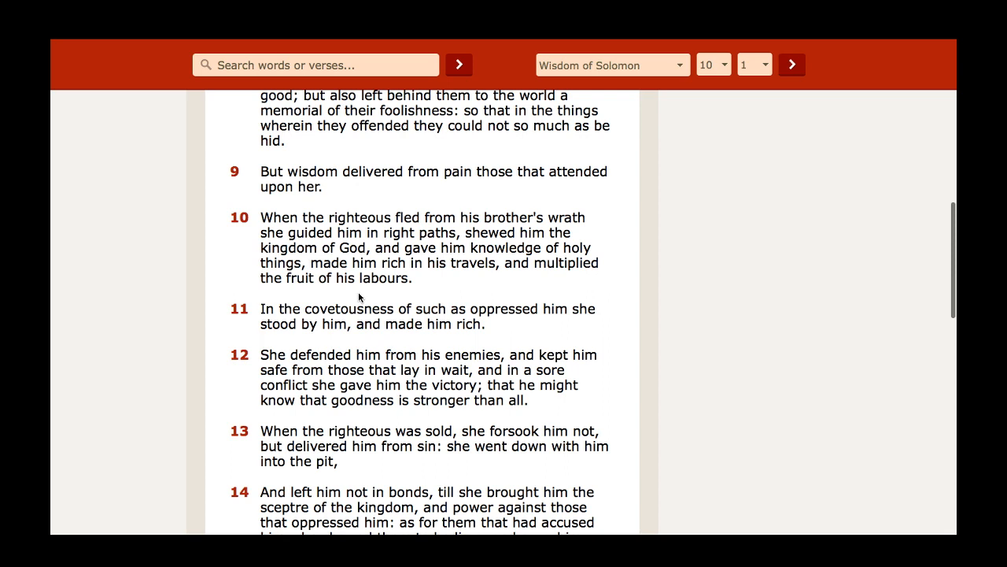
{"action": "mouse_move", "coordinate": [343, 365]}
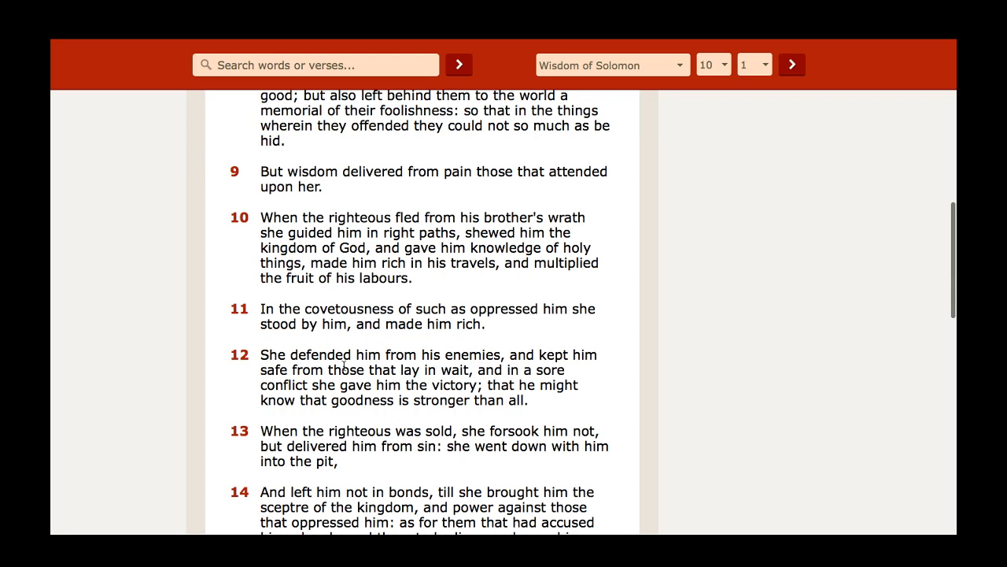
- Scroll back up to verses 5–10 of Wisdom of Solomon 10
{"action": "scroll", "scroll_direction": "up", "scroll_amount": 3}
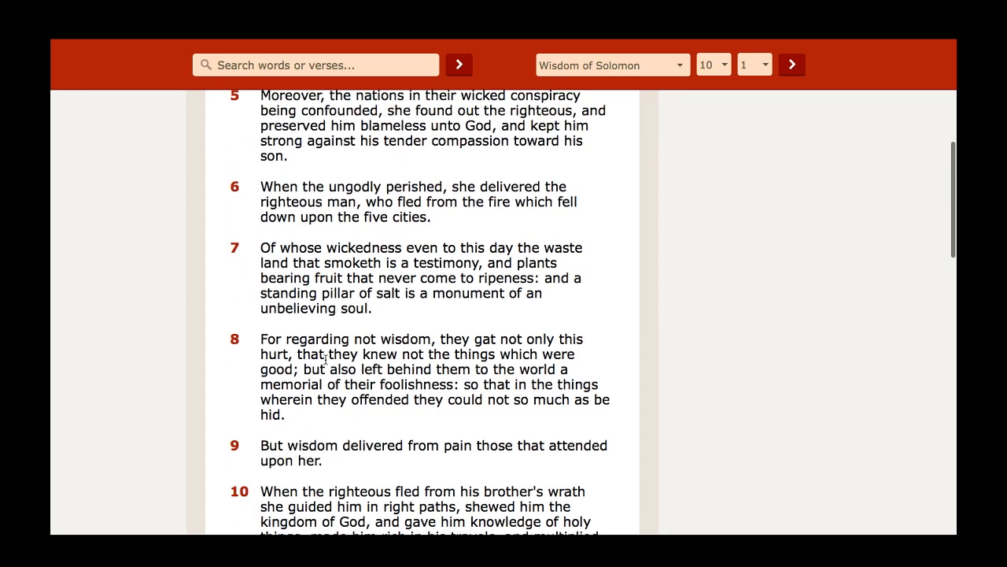
{"action": "mouse_move", "coordinate": [476, 243]}
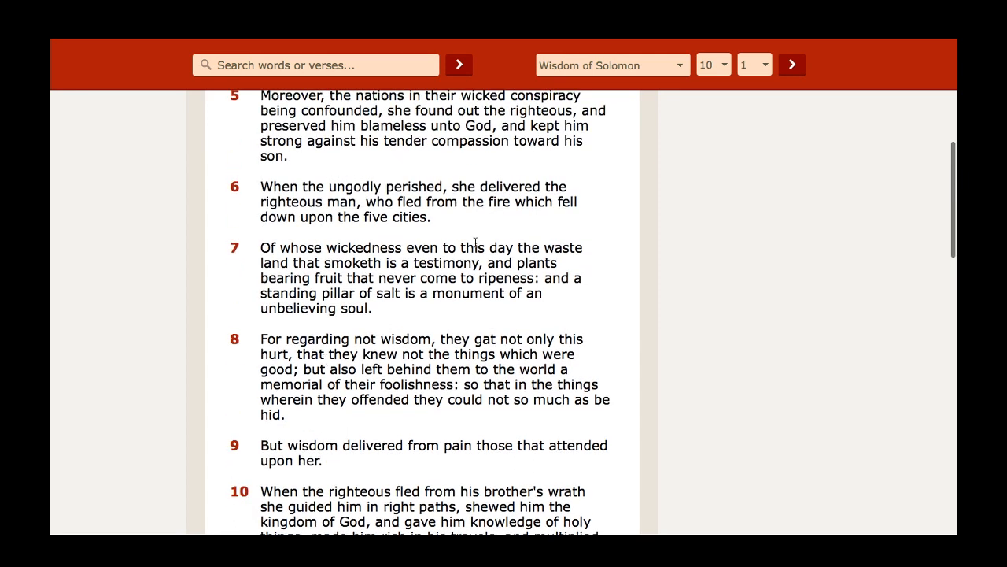
{"action": "mouse_move", "coordinate": [552, 195]}
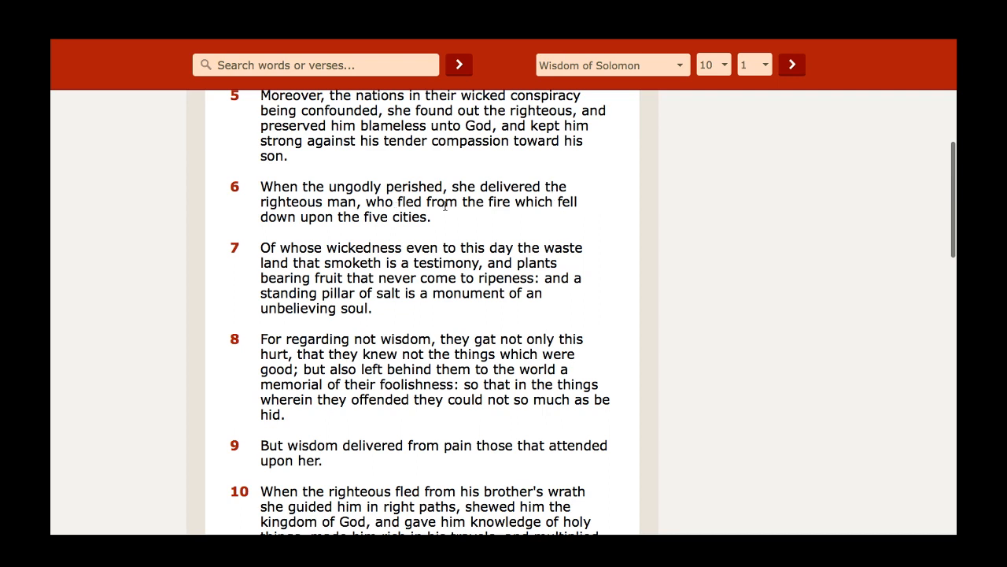
{"action": "mouse_move", "coordinate": [362, 230]}
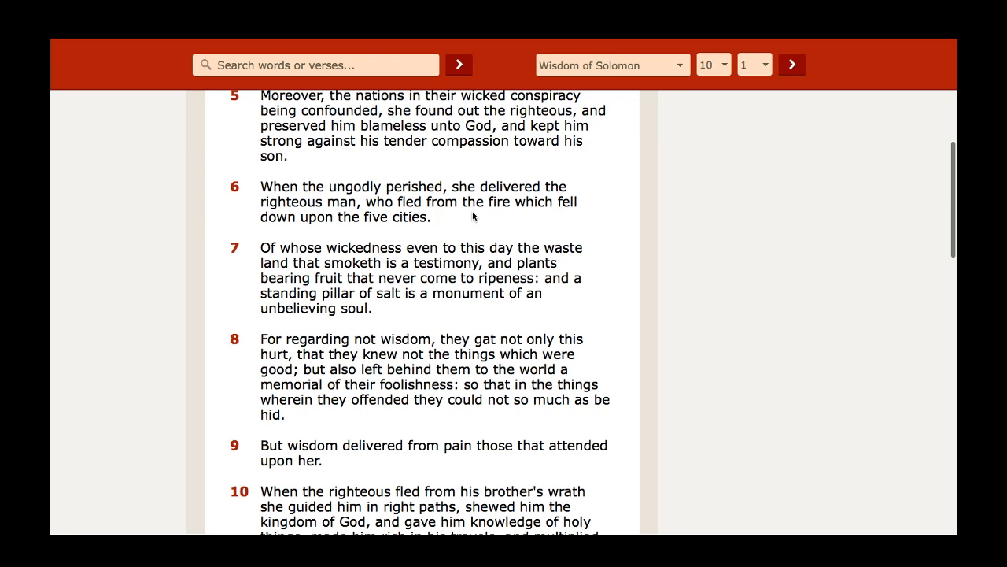
{"action": "mouse_move", "coordinate": [567, 217]}
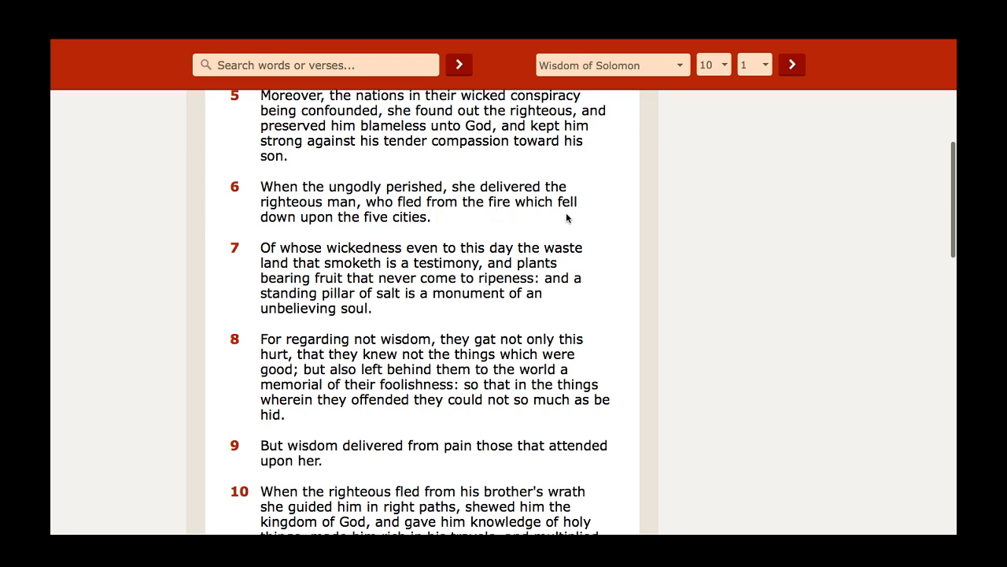
{"action": "mouse_move", "coordinate": [352, 223]}
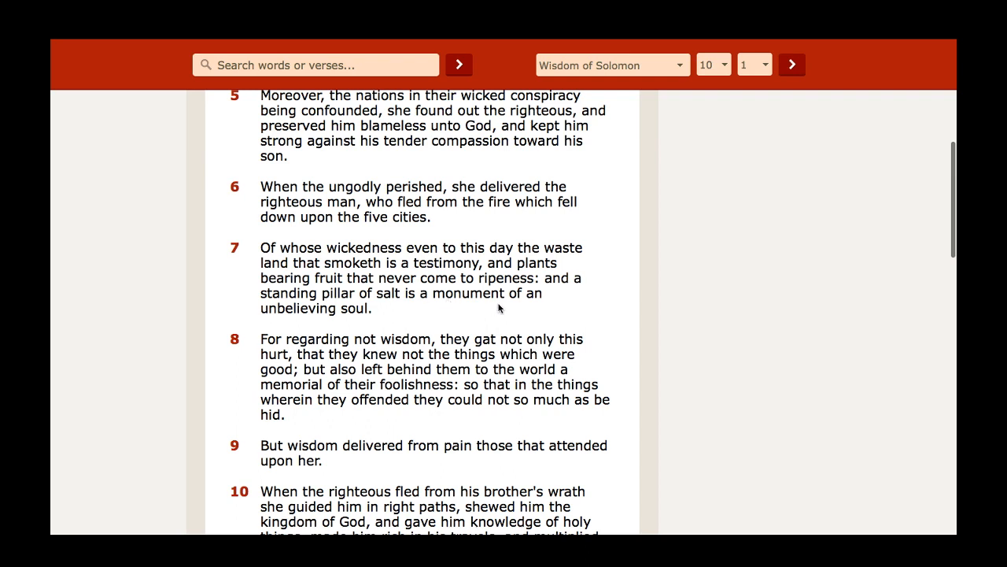
{"action": "mouse_move", "coordinate": [522, 306]}
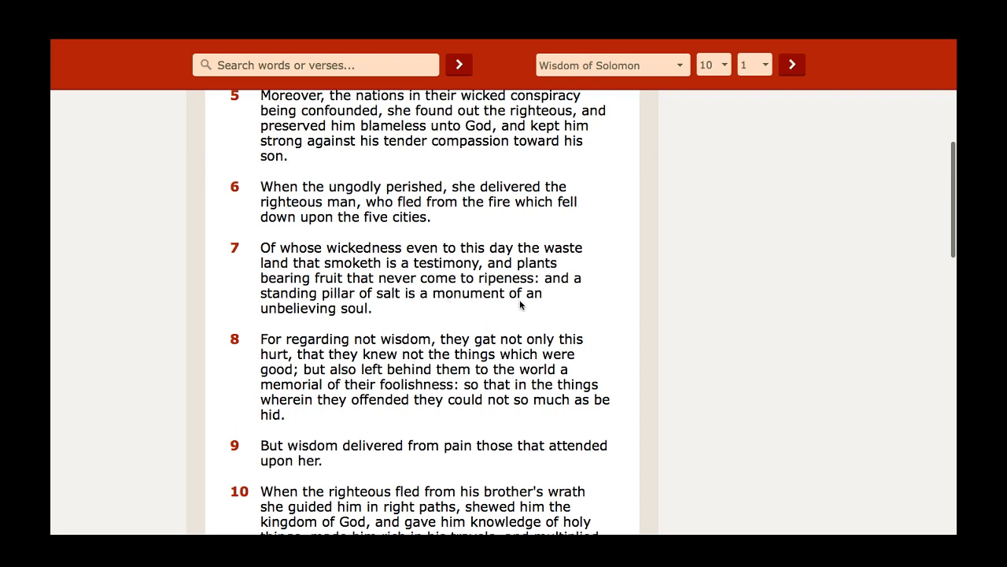
{"action": "mouse_move", "coordinate": [418, 301]}
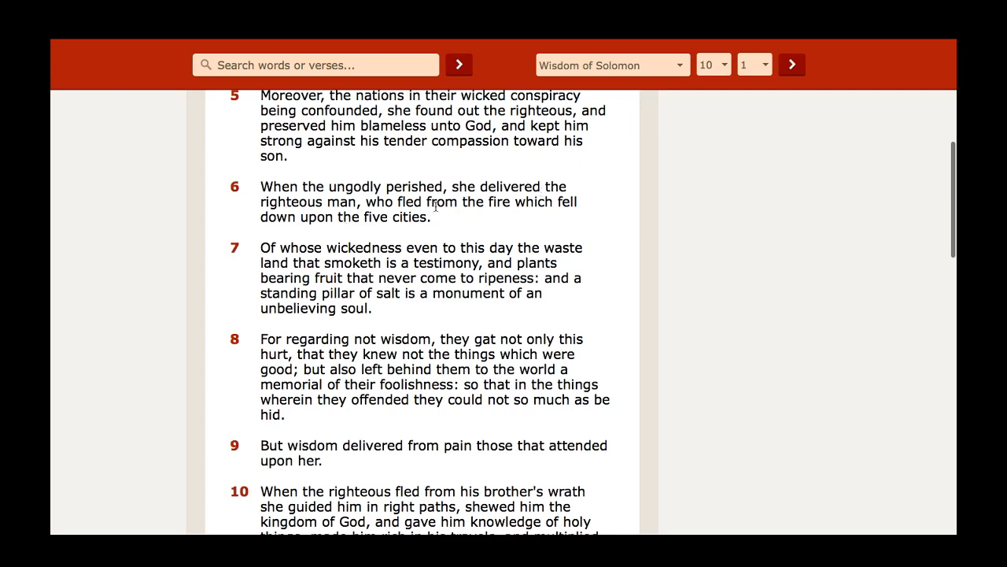
{"action": "mouse_move", "coordinate": [586, 212]}
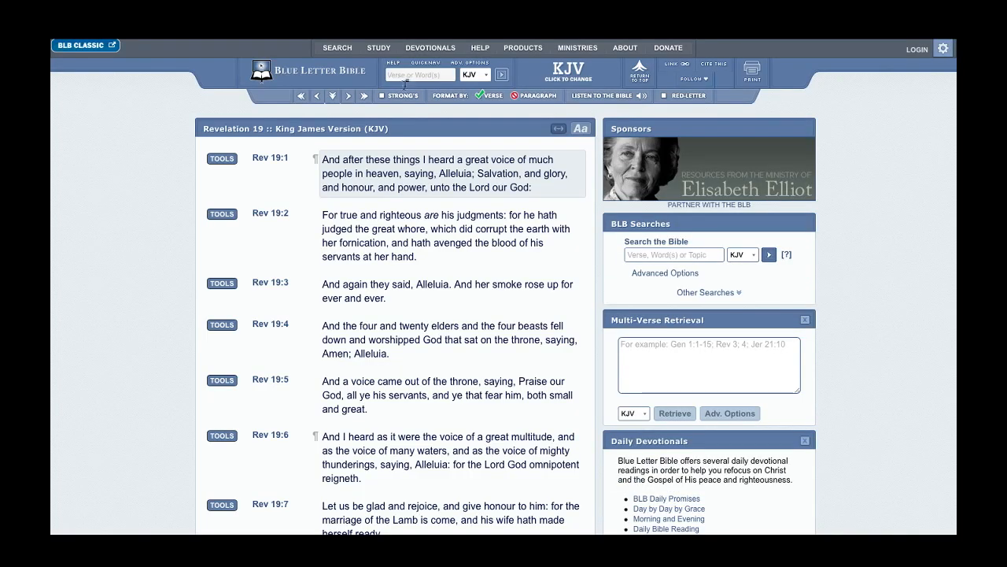
- Read down Revelation 11 around verse 8, then return to the Knox News article tab
{"action": "type", "text": "re"}
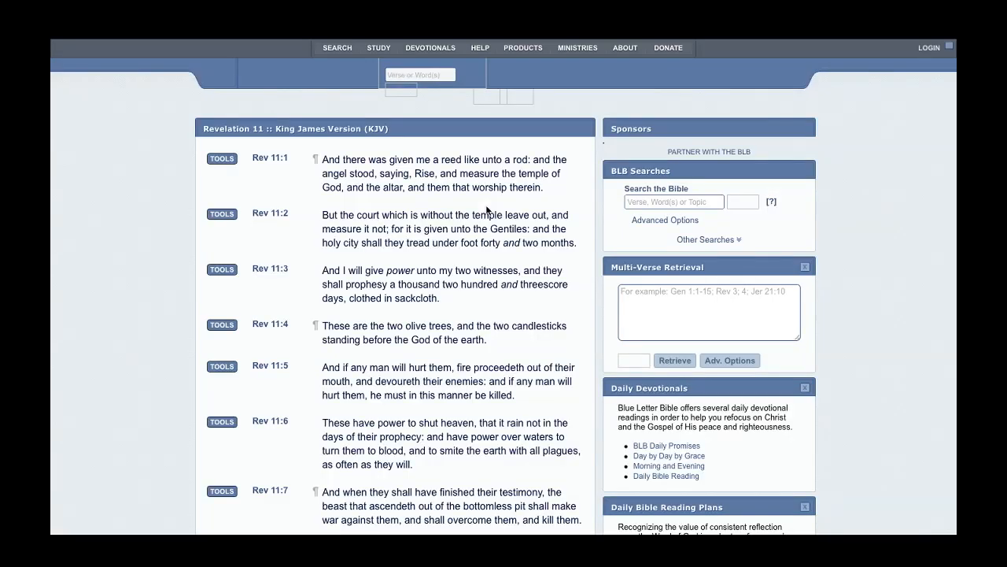
{"action": "scroll", "scroll_direction": "down", "scroll_amount": 3}
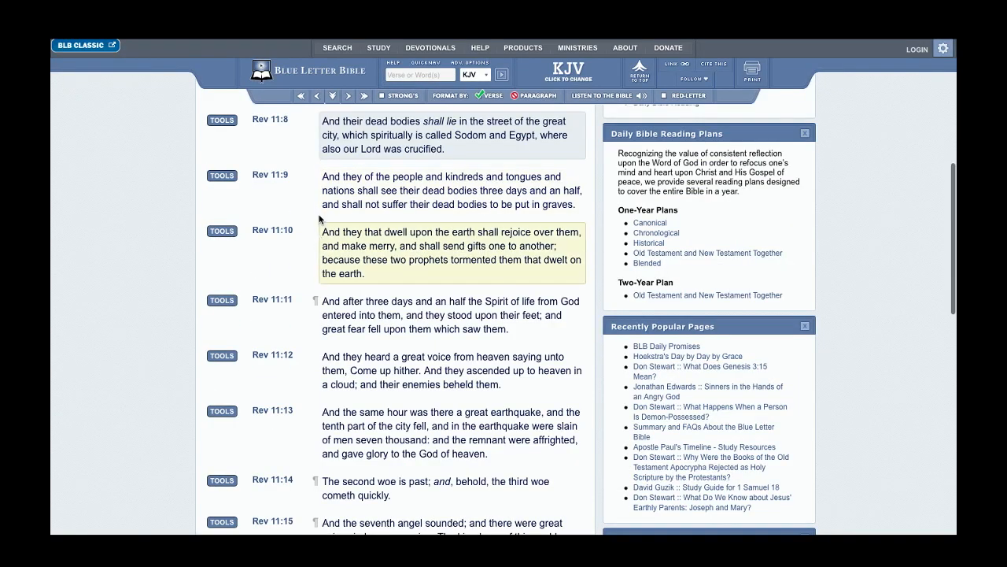
{"action": "left_click", "coordinate": [453, 138]}
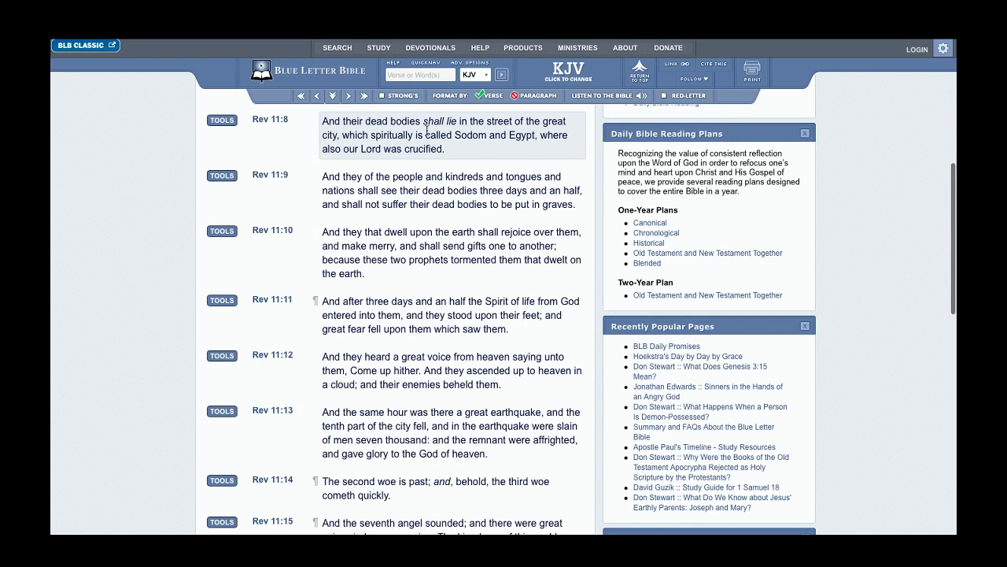
{"action": "mouse_move", "coordinate": [415, 148]}
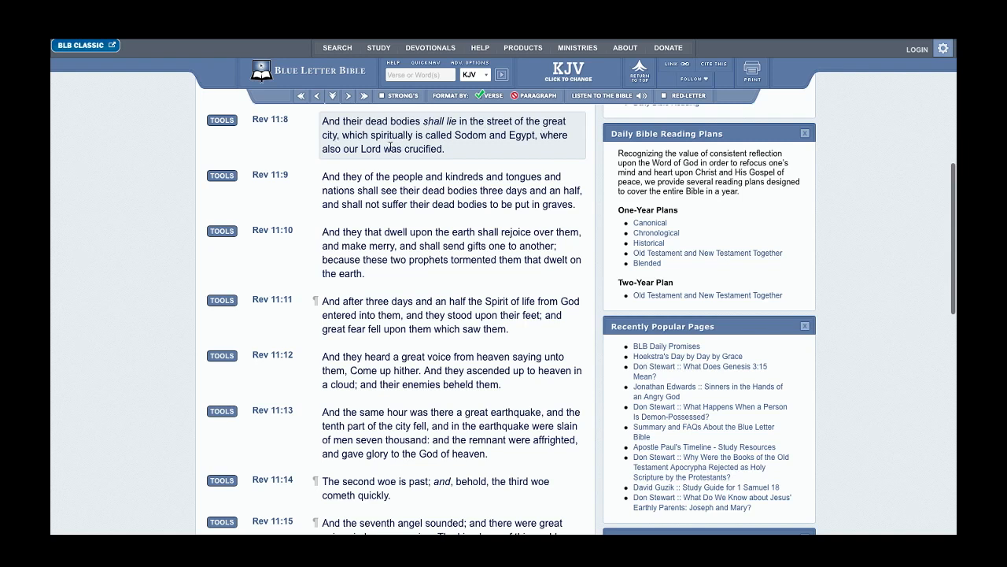
{"action": "mouse_move", "coordinate": [476, 148]}
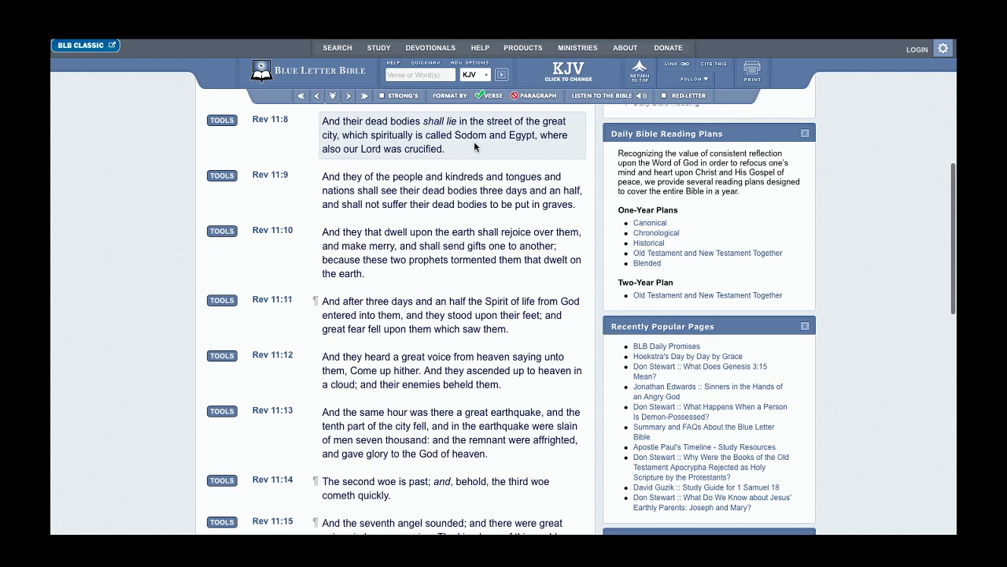
{"action": "mouse_move", "coordinate": [576, 138]}
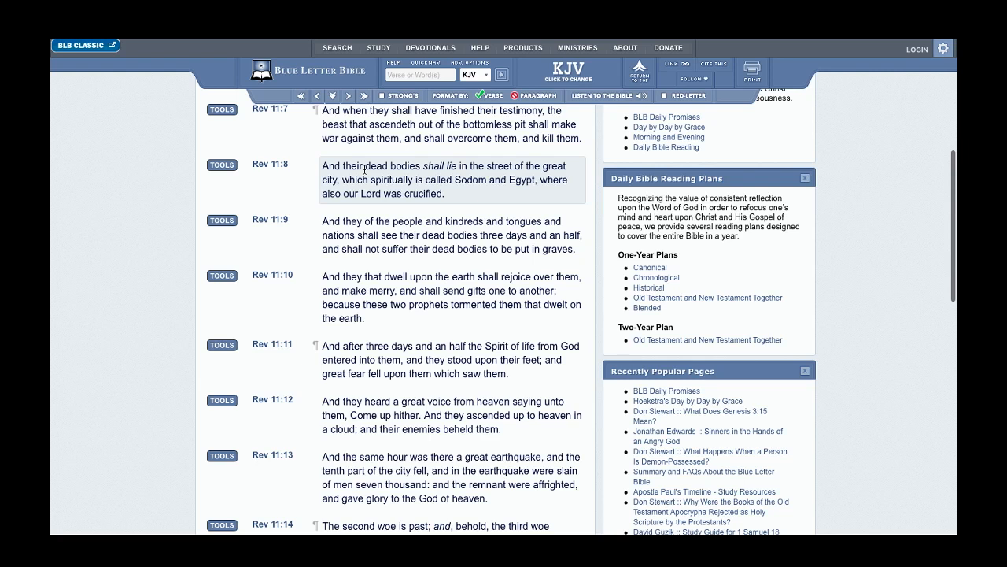
{"action": "left_click", "coordinate": [419, 74]}
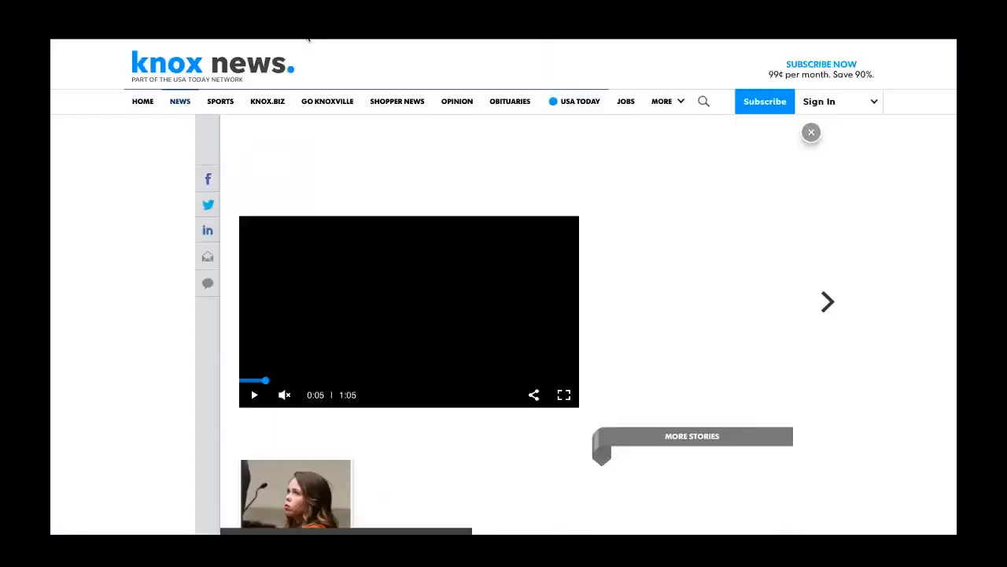
{"action": "scroll", "scroll_direction": "down", "scroll_amount": 3}
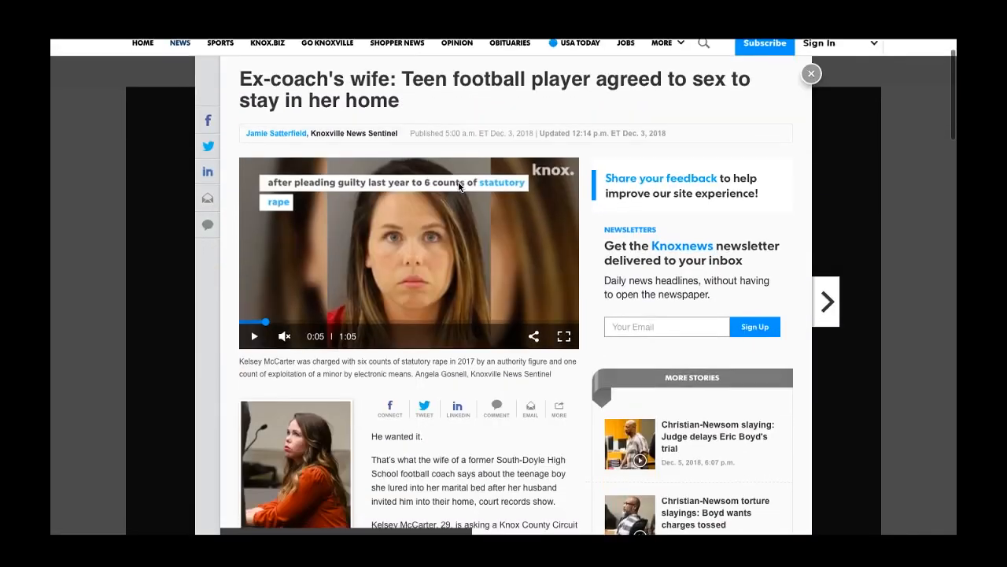
{"action": "scroll", "scroll_direction": "down", "scroll_amount": 3}
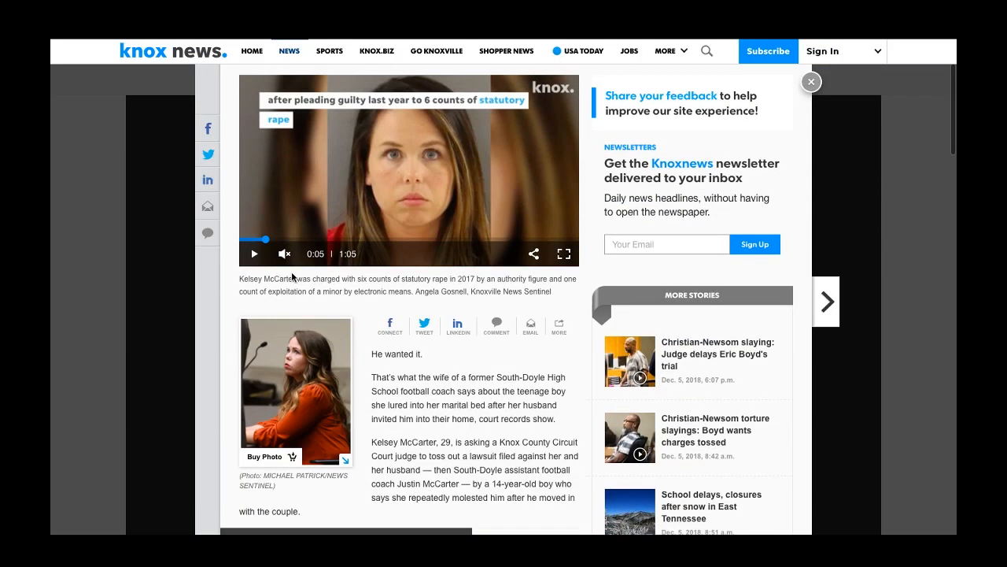
{"action": "mouse_move", "coordinate": [376, 288]}
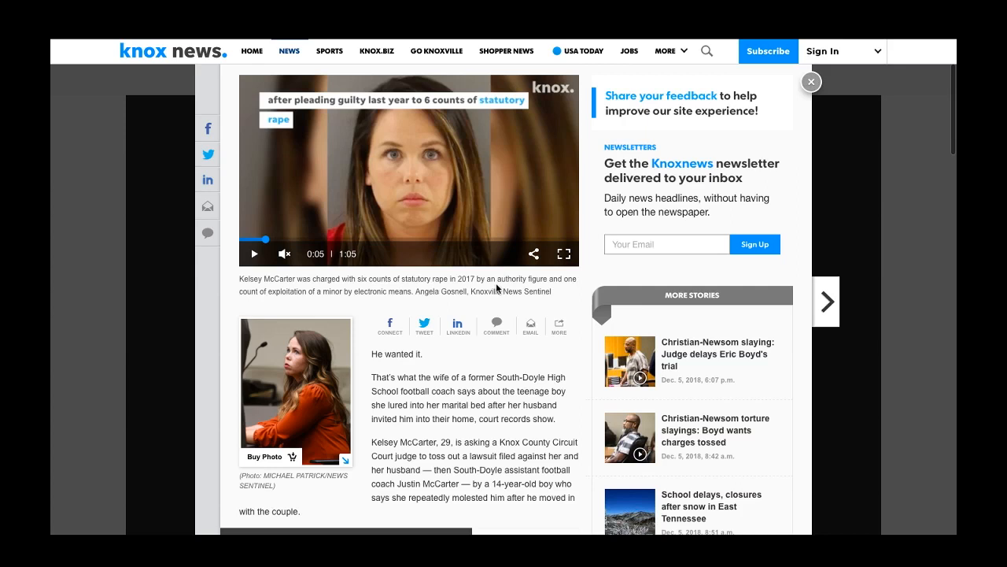
{"action": "mouse_move", "coordinate": [539, 290]}
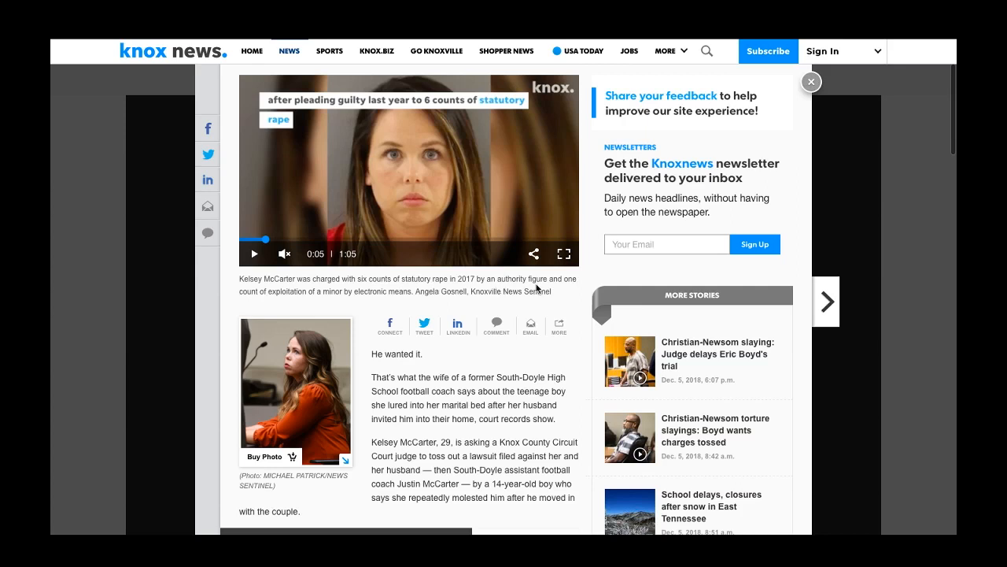
{"action": "mouse_move", "coordinate": [579, 285]}
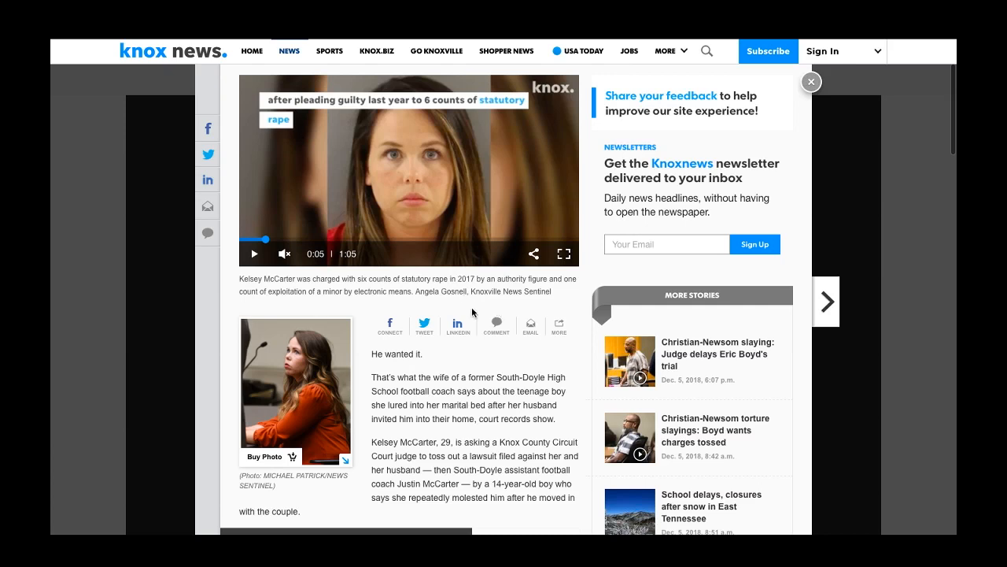
{"action": "mouse_move", "coordinate": [547, 304]}
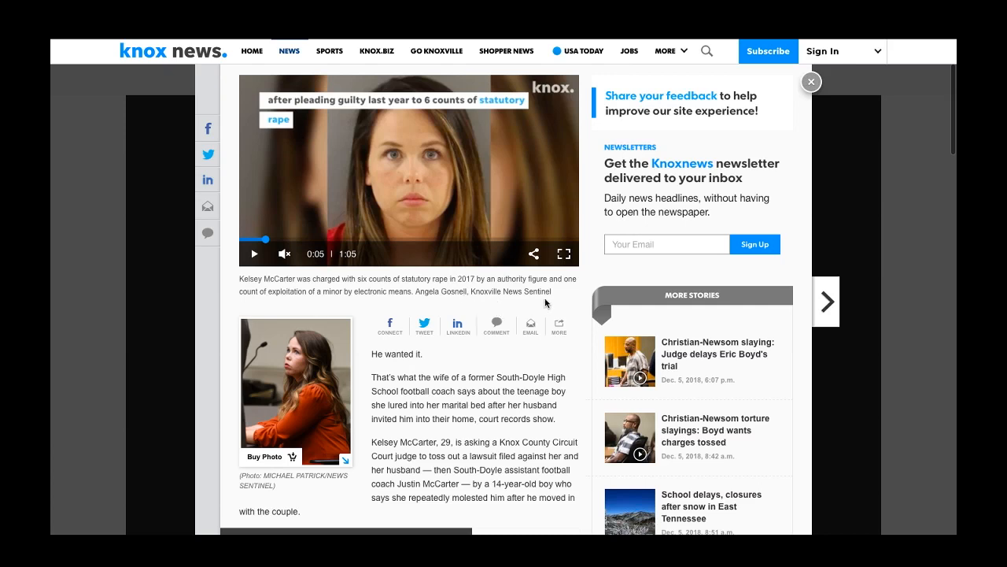
{"action": "scroll", "scroll_direction": "down", "scroll_amount": 3}
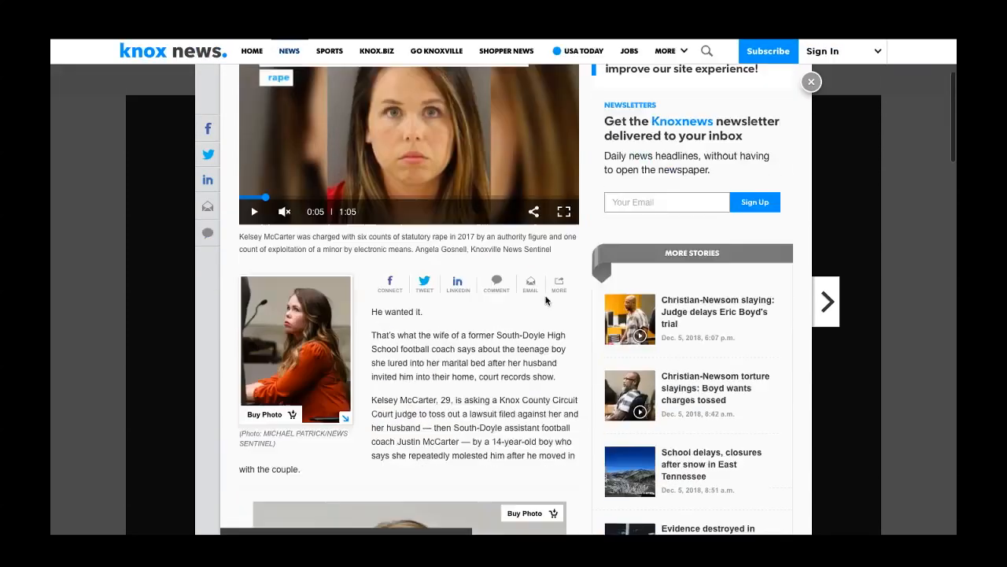
{"action": "scroll", "scroll_direction": "down", "scroll_amount": 3}
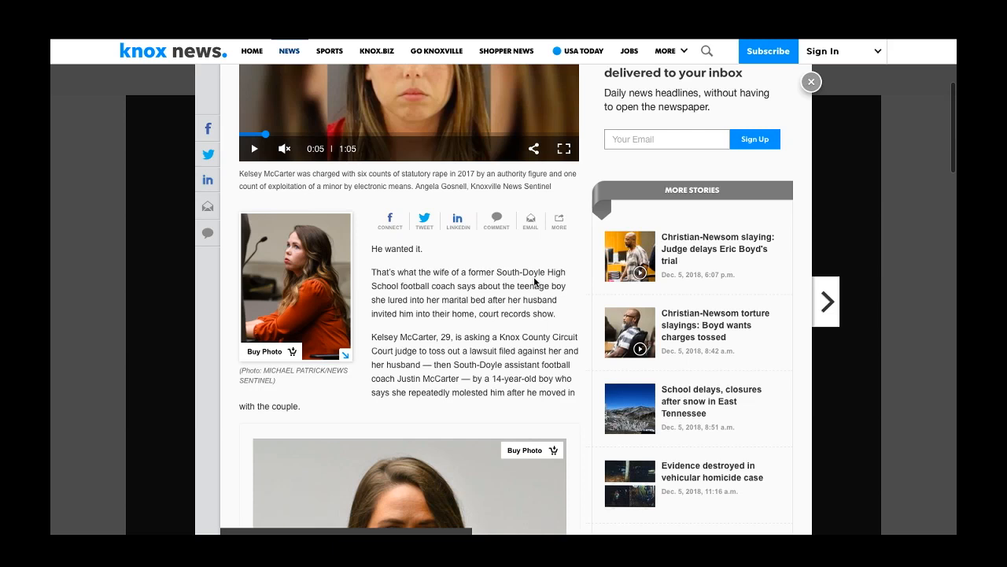
{"action": "mouse_move", "coordinate": [458, 295]}
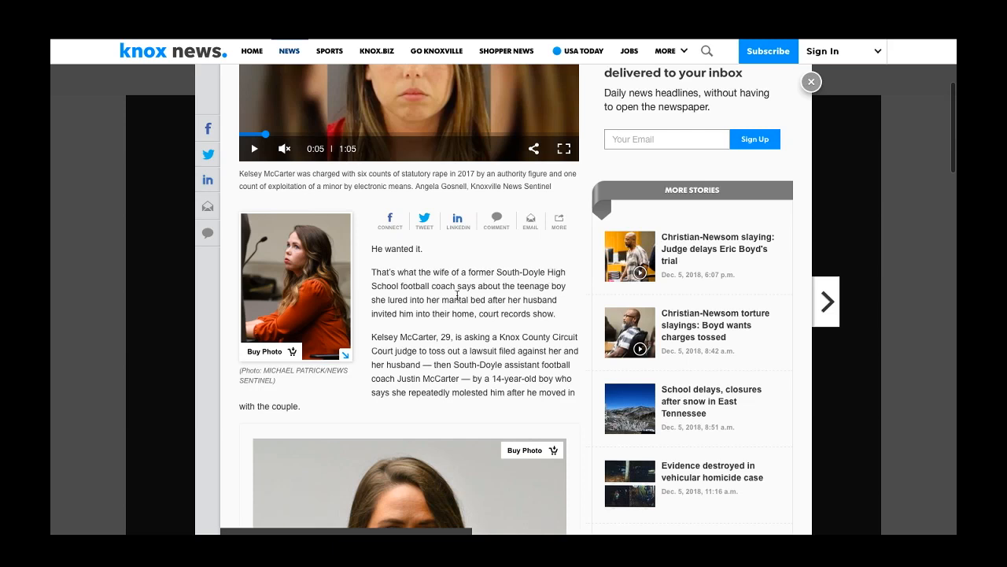
{"action": "mouse_move", "coordinate": [570, 302]}
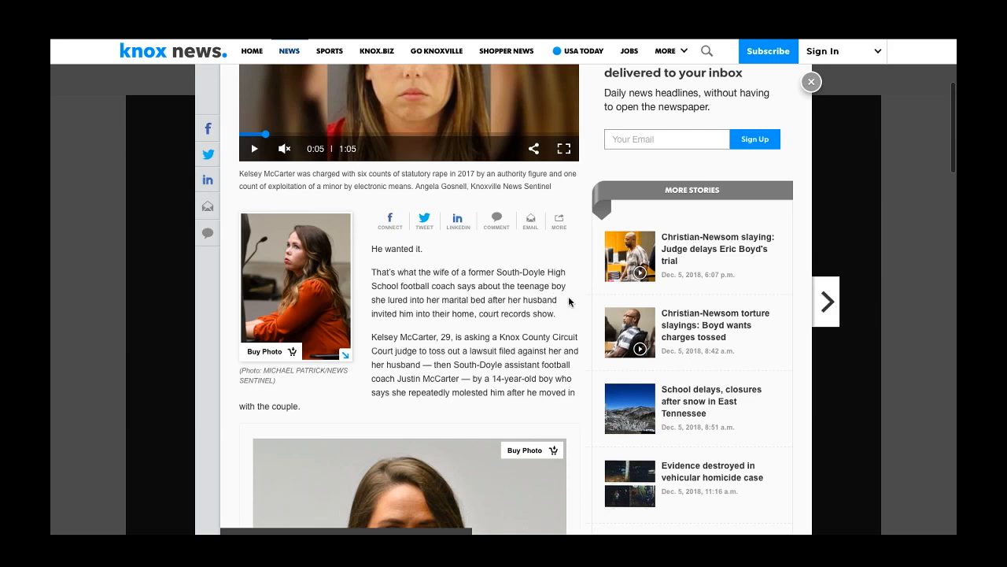
{"action": "mouse_move", "coordinate": [418, 307]}
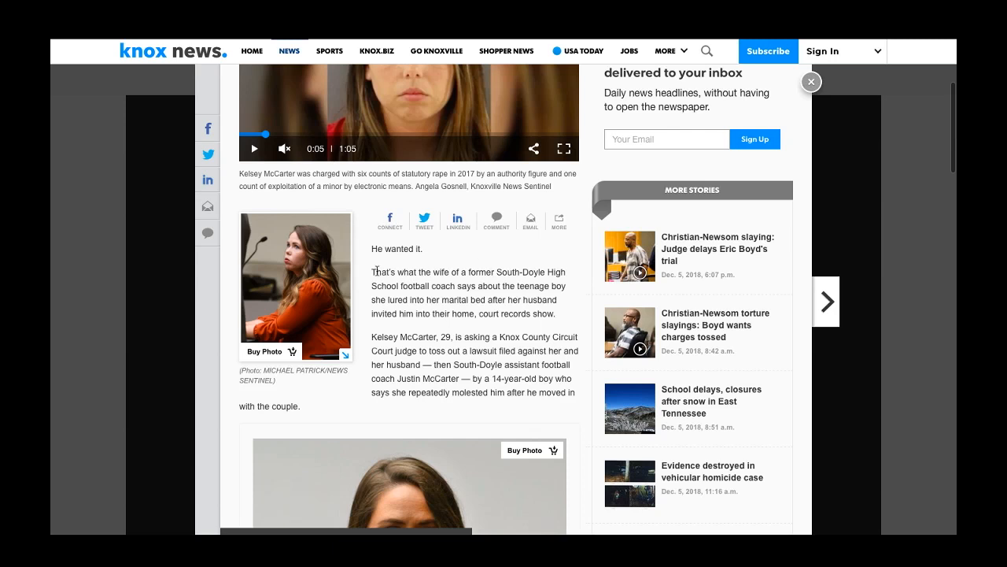
{"action": "mouse_move", "coordinate": [379, 226]}
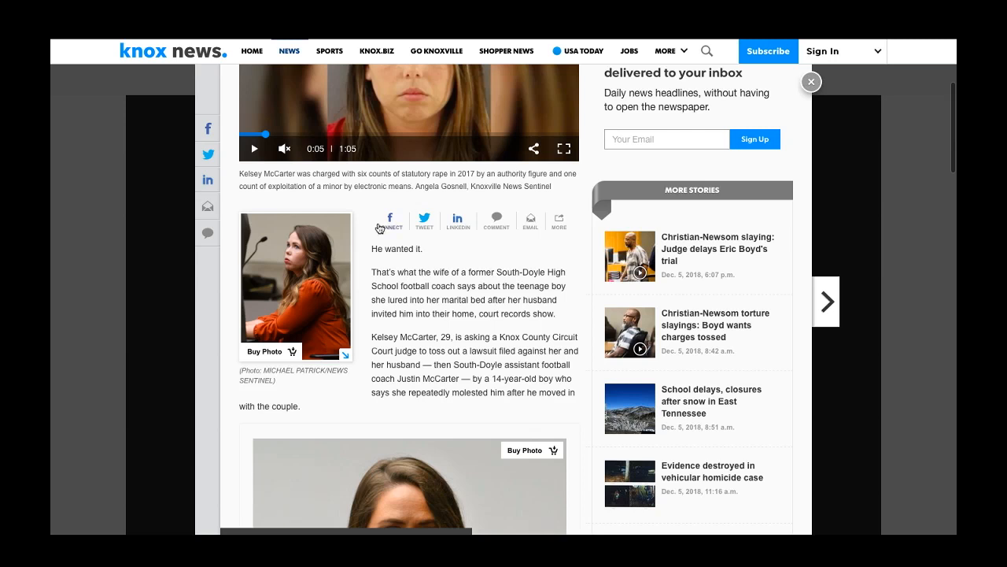
{"action": "mouse_move", "coordinate": [475, 280]}
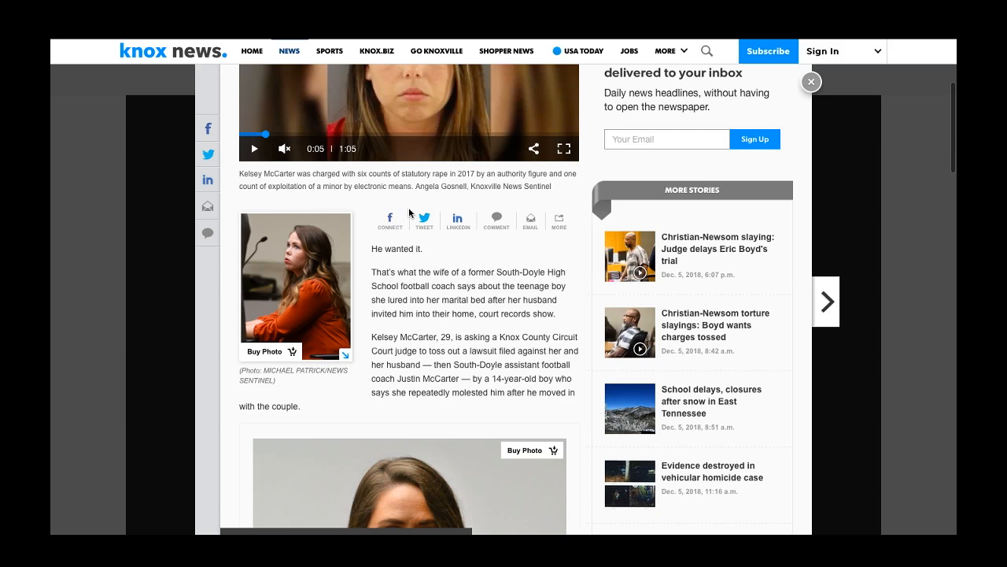
{"action": "mouse_move", "coordinate": [454, 318]}
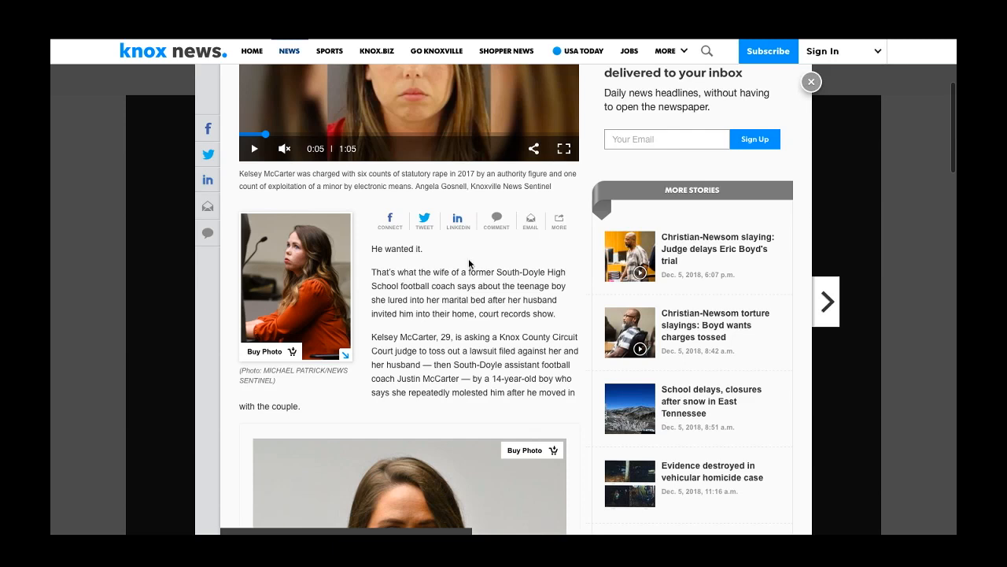
{"action": "mouse_move", "coordinate": [419, 241]}
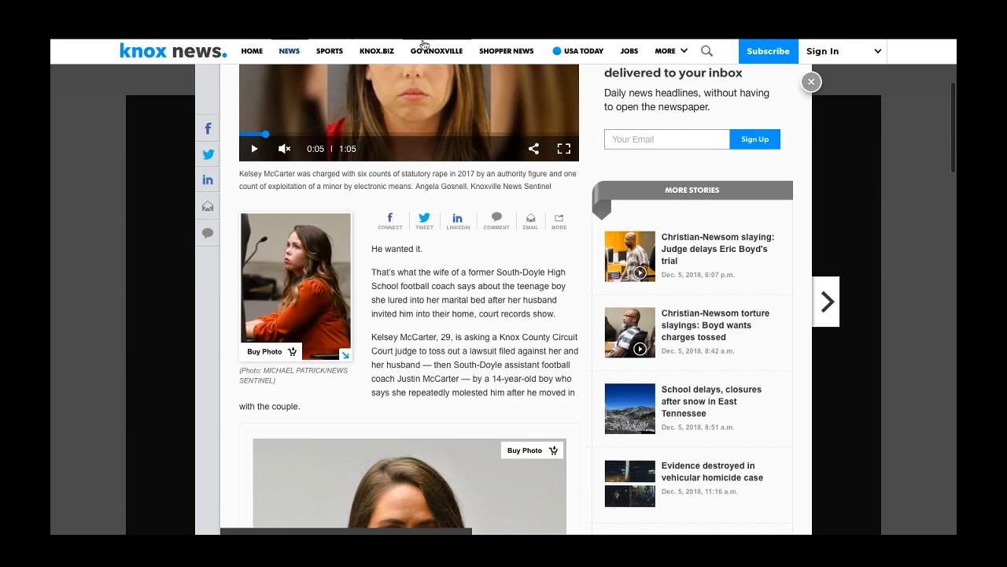
{"action": "mouse_move", "coordinate": [473, 265]}
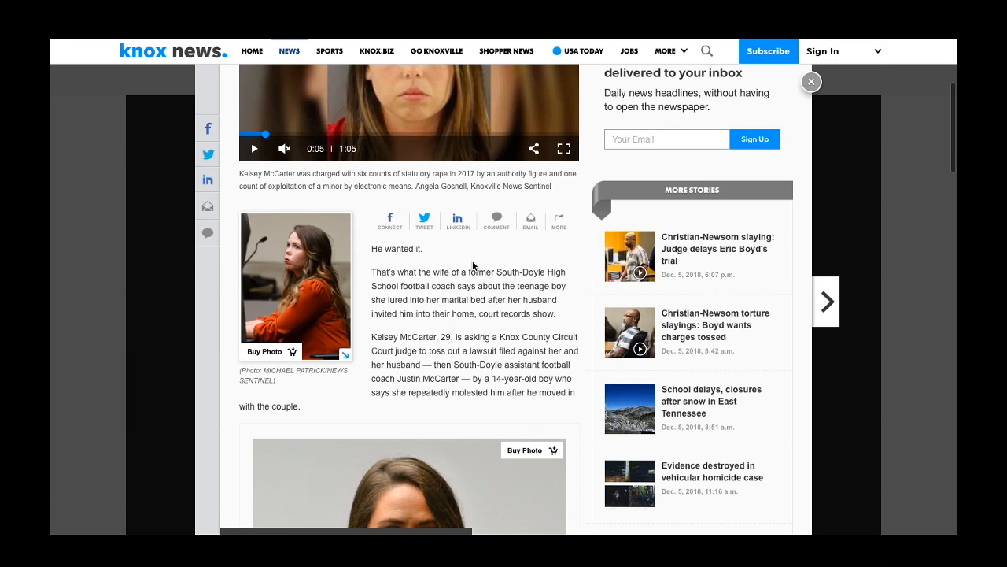
{"action": "mouse_move", "coordinate": [547, 310]}
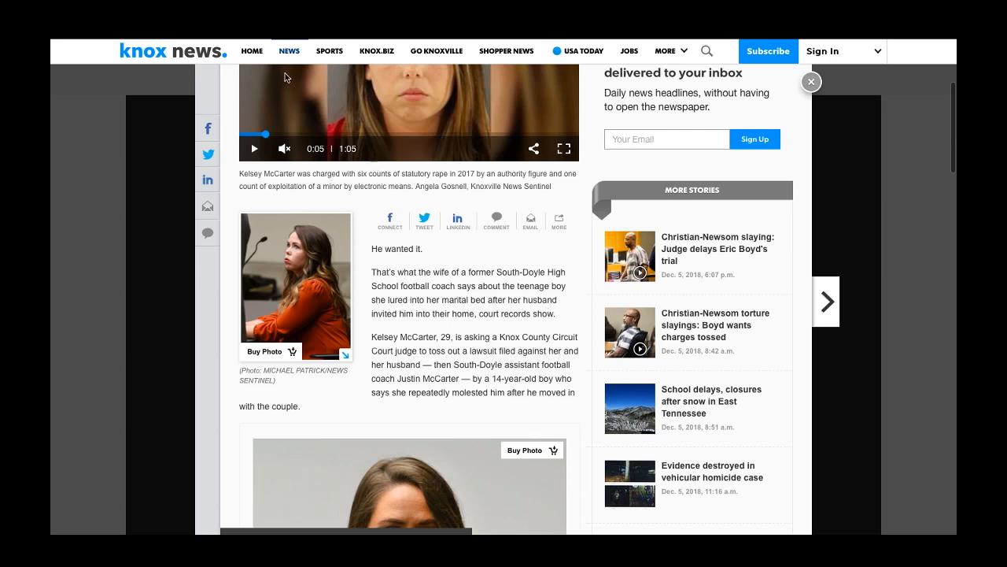
{"action": "mouse_move", "coordinate": [459, 365]}
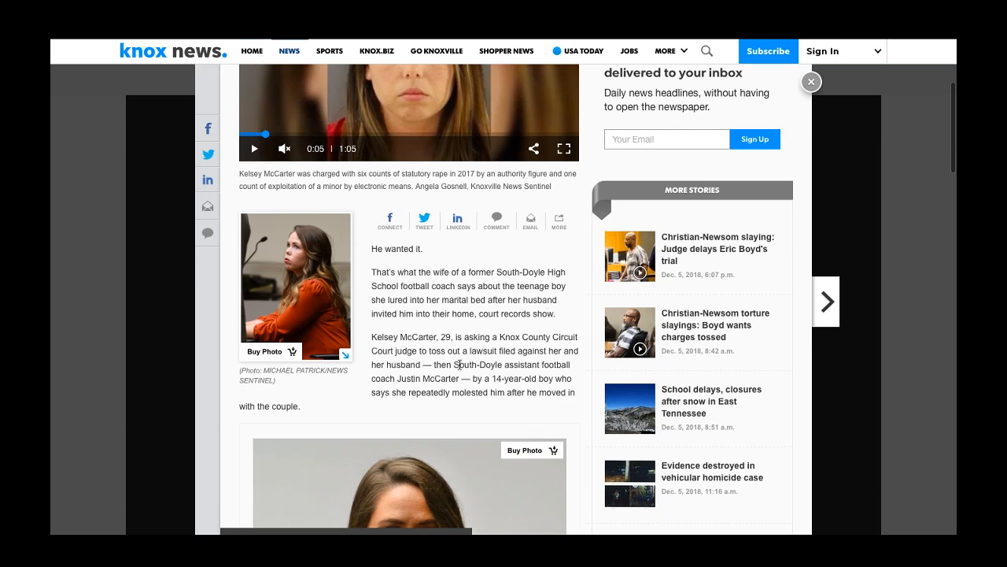
{"action": "mouse_move", "coordinate": [535, 312]}
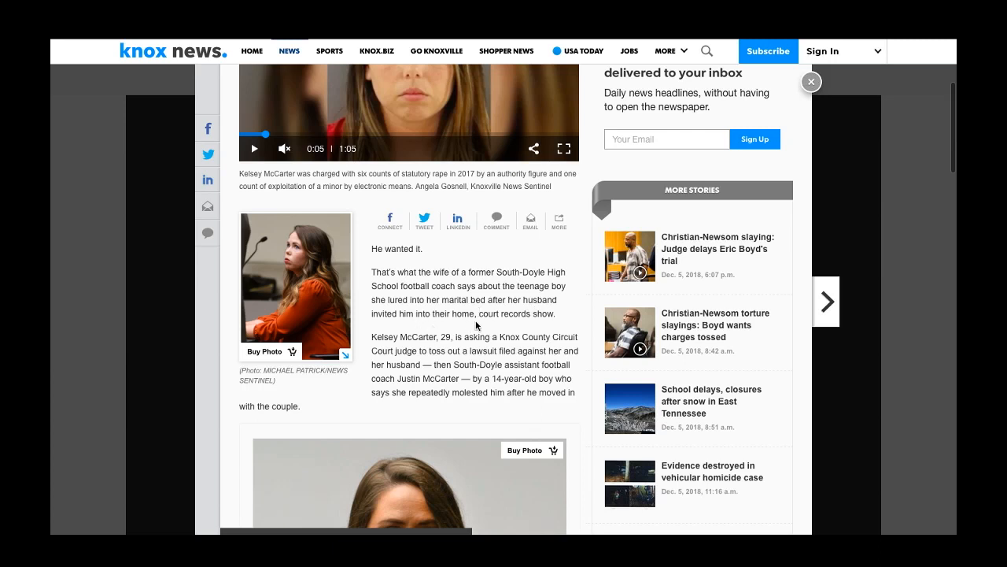
{"action": "mouse_move", "coordinate": [482, 290]}
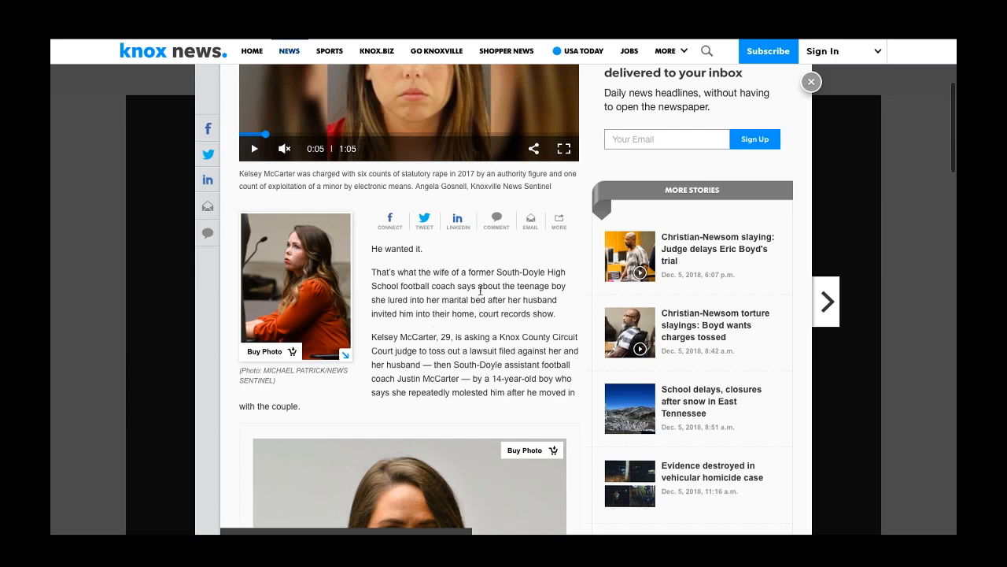
{"action": "mouse_move", "coordinate": [543, 299]}
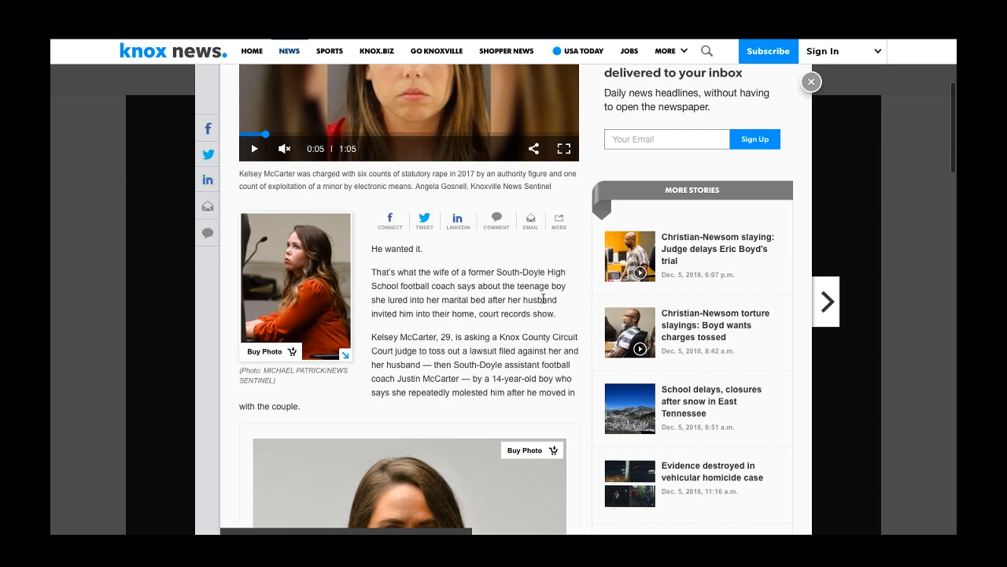
{"action": "mouse_move", "coordinate": [447, 314]}
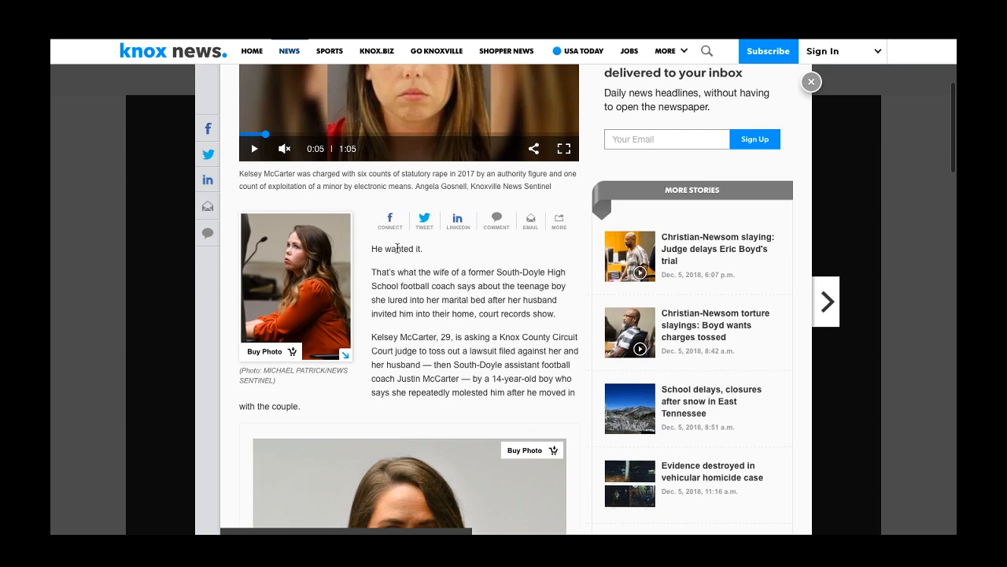
- Scroll past the Kelsey McCarter photo gallery to the 'She is currently behind bars' paragraph
{"action": "scroll", "scroll_direction": "down", "scroll_amount": 3}
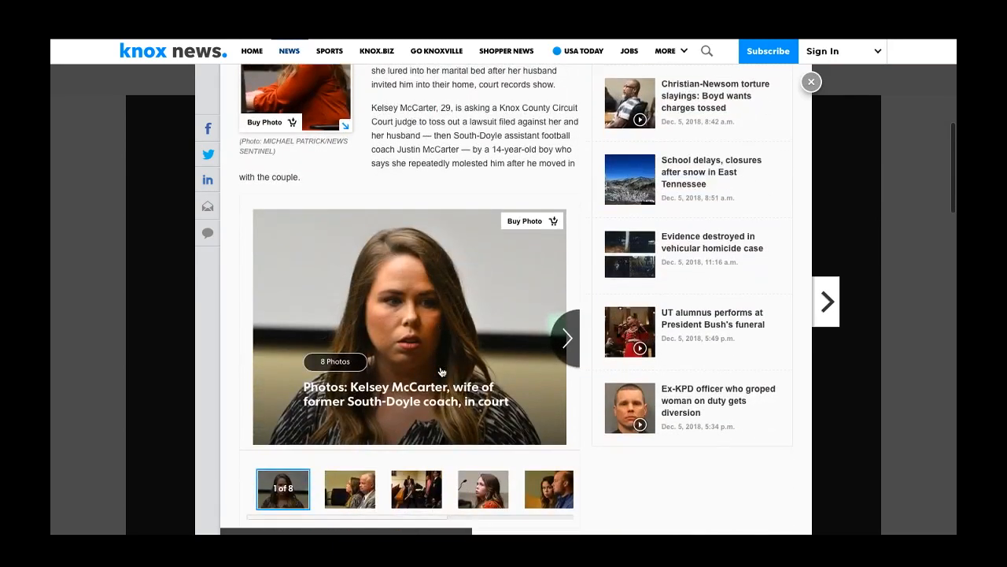
{"action": "scroll", "scroll_direction": "down", "scroll_amount": 3}
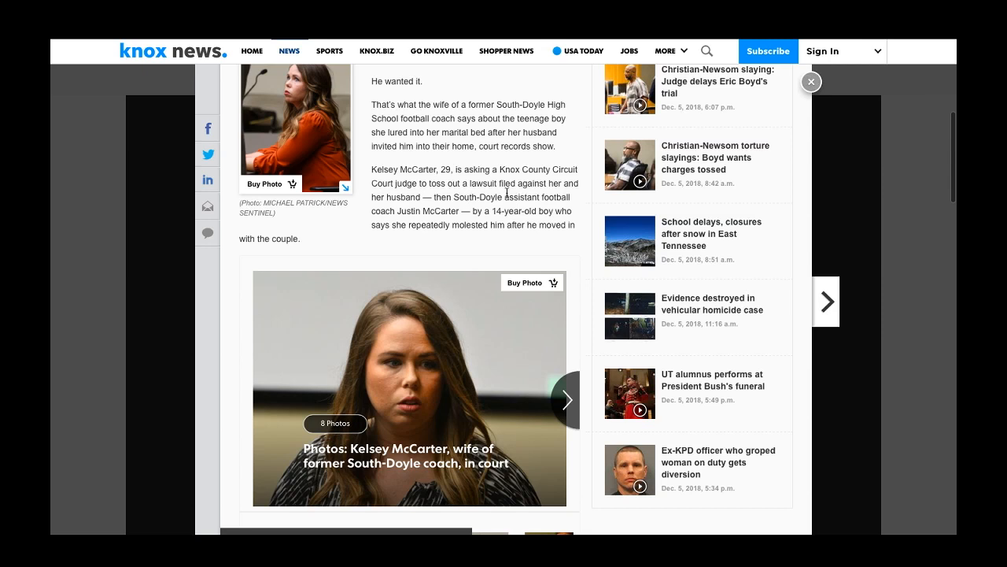
{"action": "mouse_move", "coordinate": [522, 194]}
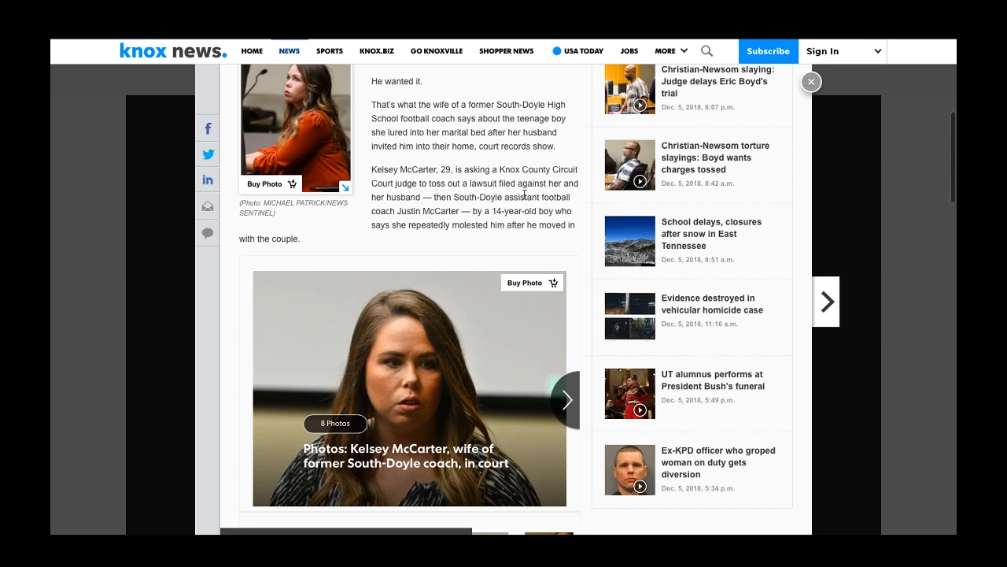
{"action": "mouse_move", "coordinate": [476, 211]}
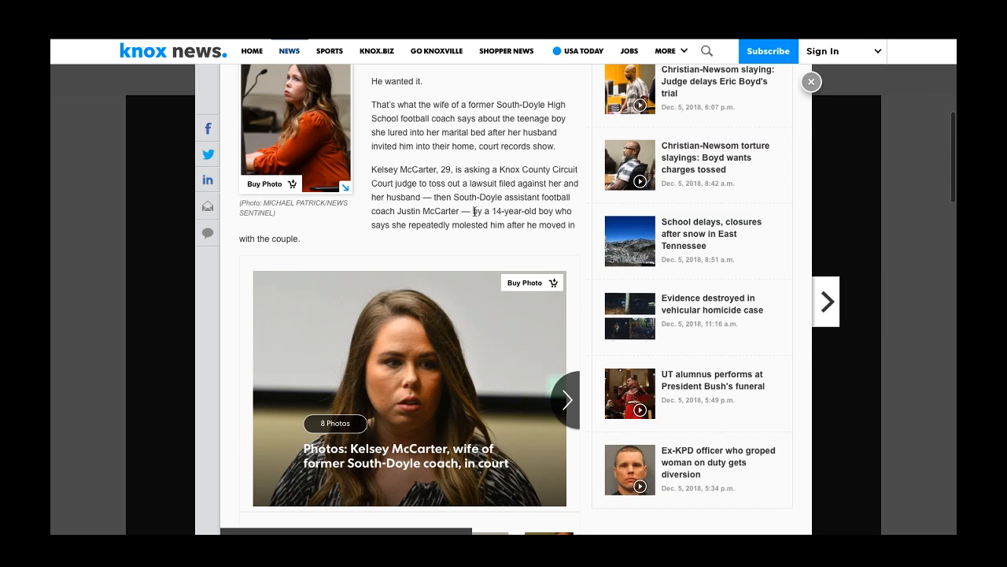
{"action": "mouse_move", "coordinate": [527, 208]}
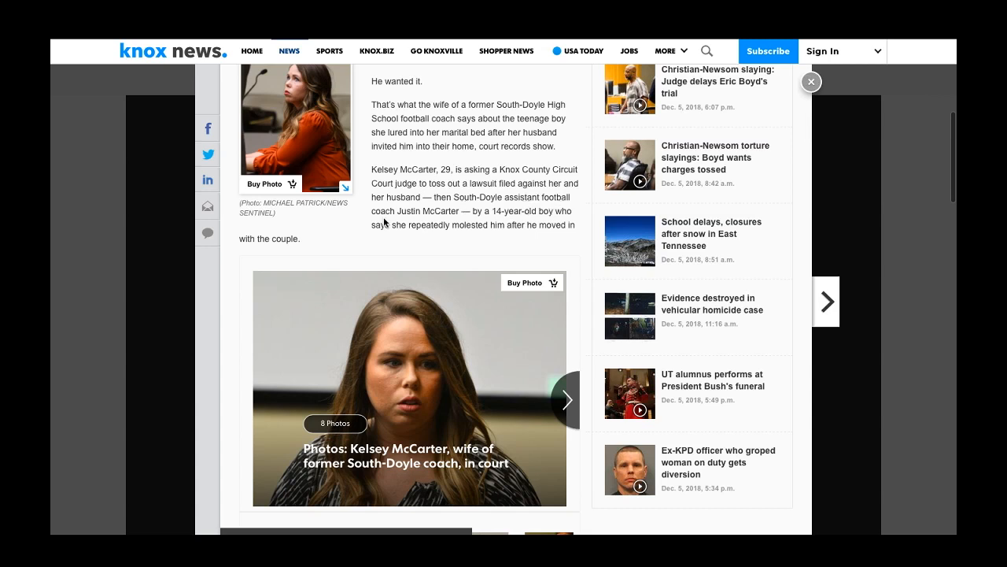
{"action": "mouse_move", "coordinate": [457, 217]}
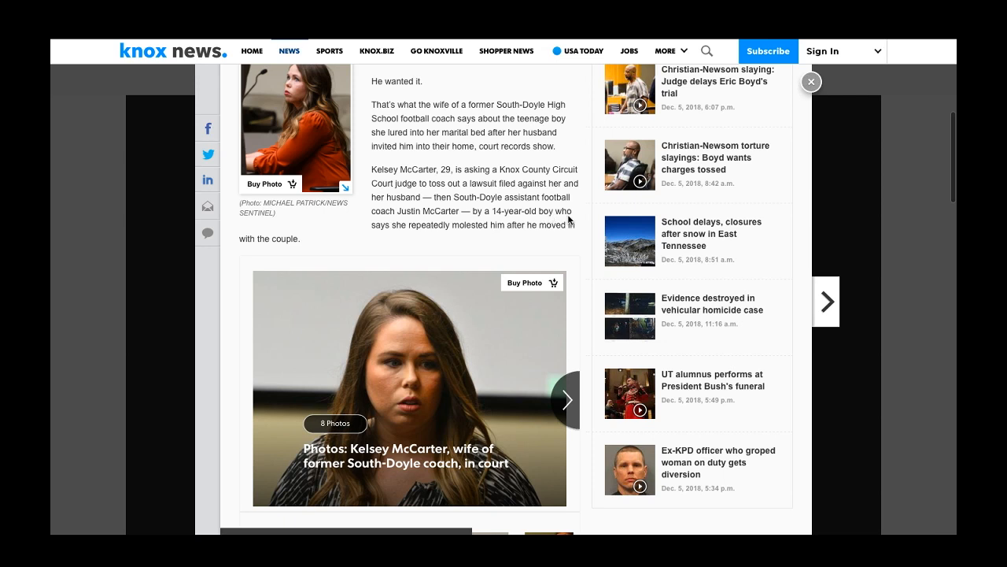
{"action": "mouse_move", "coordinate": [523, 223]}
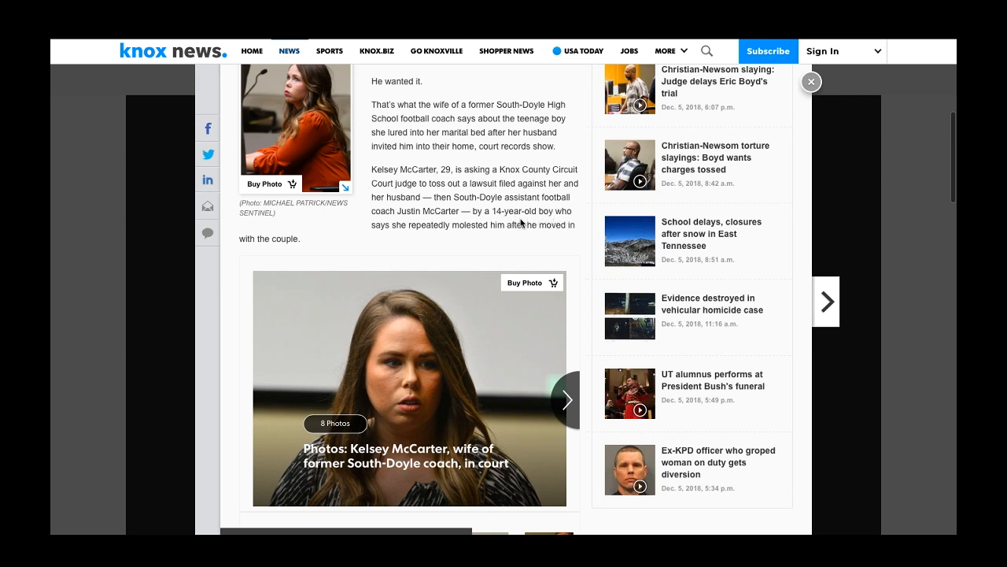
{"action": "mouse_move", "coordinate": [475, 220]}
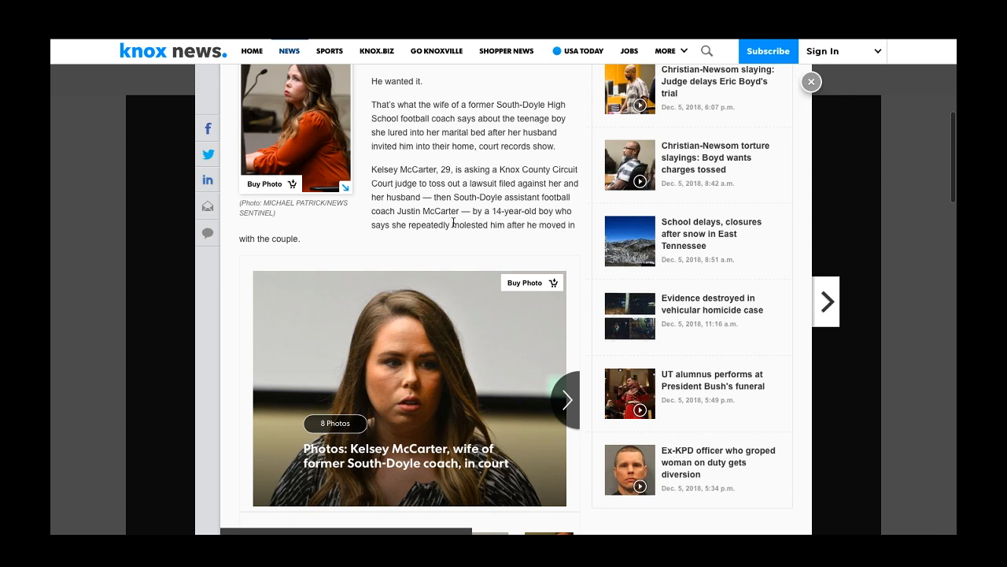
{"action": "mouse_move", "coordinate": [486, 242]}
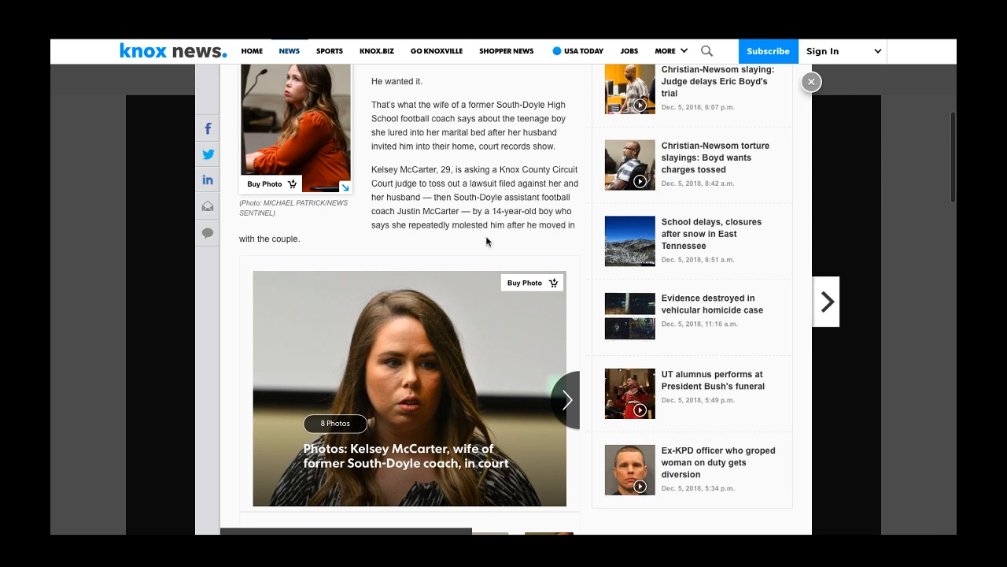
{"action": "mouse_move", "coordinate": [471, 220]}
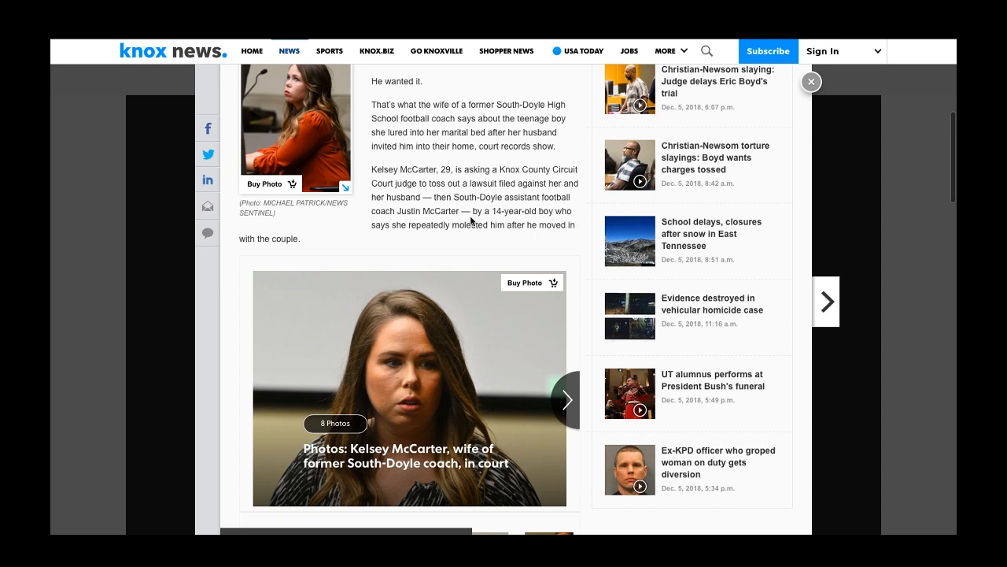
{"action": "scroll", "scroll_direction": "down", "scroll_amount": 3}
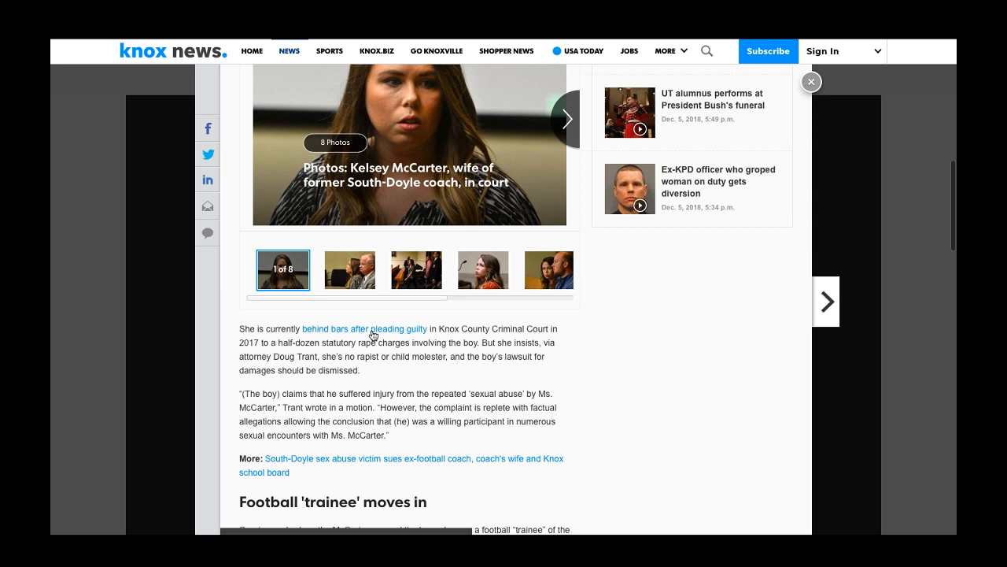
{"action": "mouse_move", "coordinate": [460, 340]}
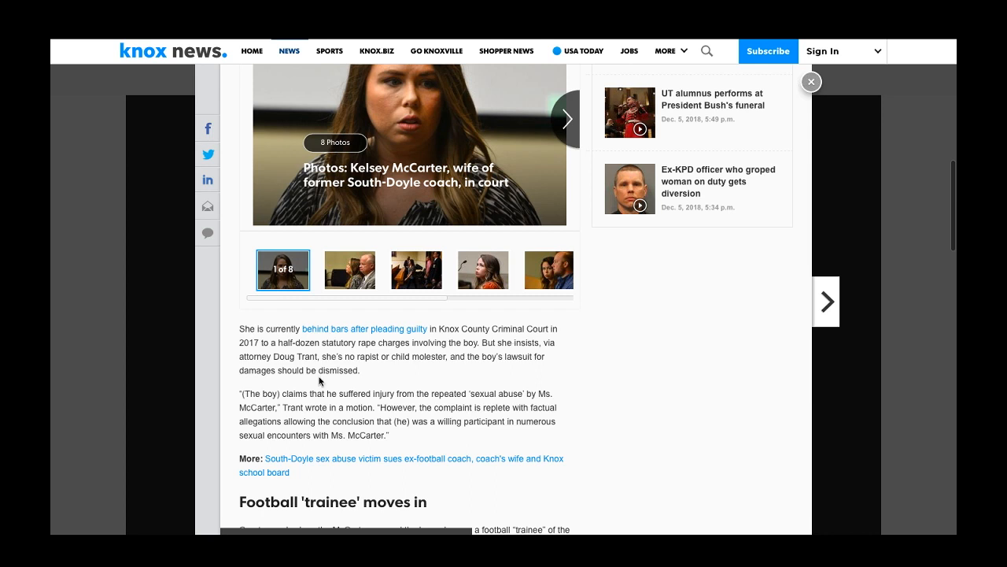
{"action": "mouse_move", "coordinate": [412, 345]}
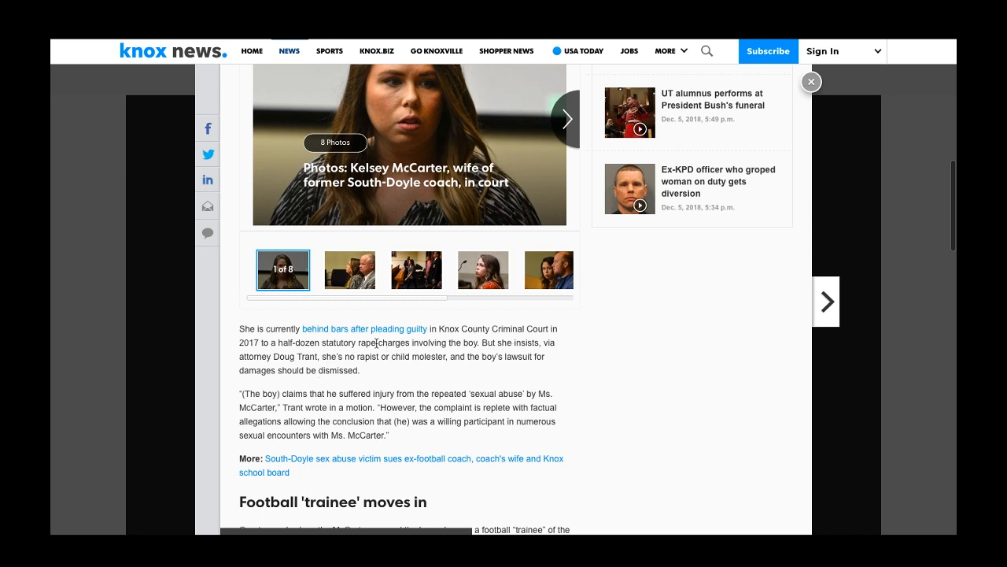
{"action": "left_click_drag", "start_coordinate": [378, 344], "coordinate": [318, 356]}
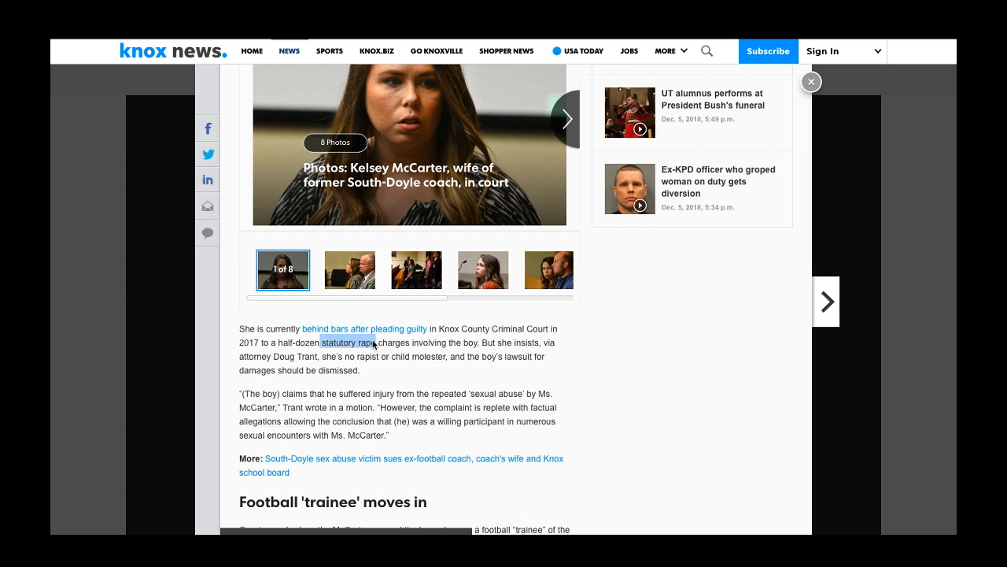
{"action": "right_click", "coordinate": [374, 343]}
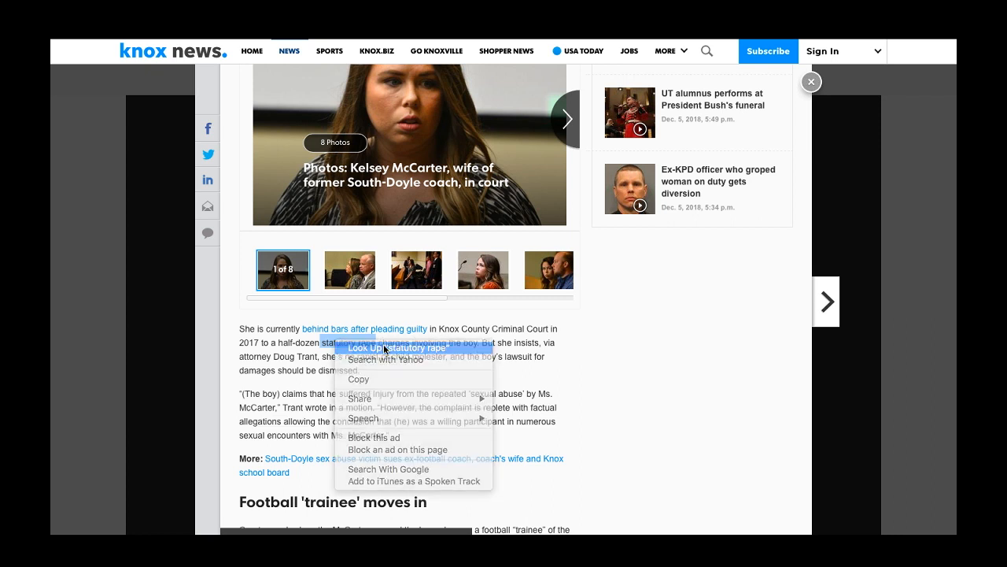
{"action": "left_click", "coordinate": [384, 349]}
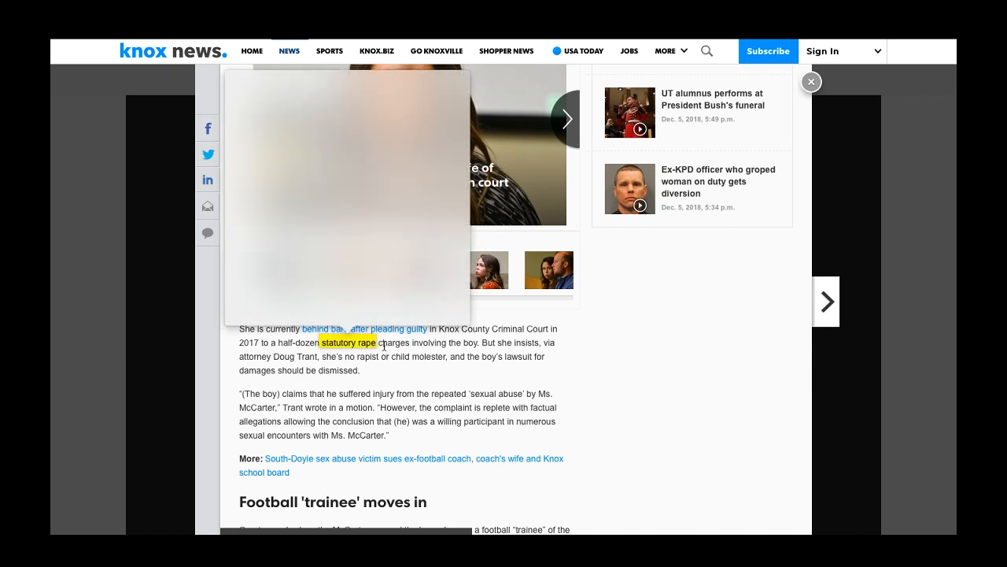
{"action": "mouse_move", "coordinate": [335, 150]}
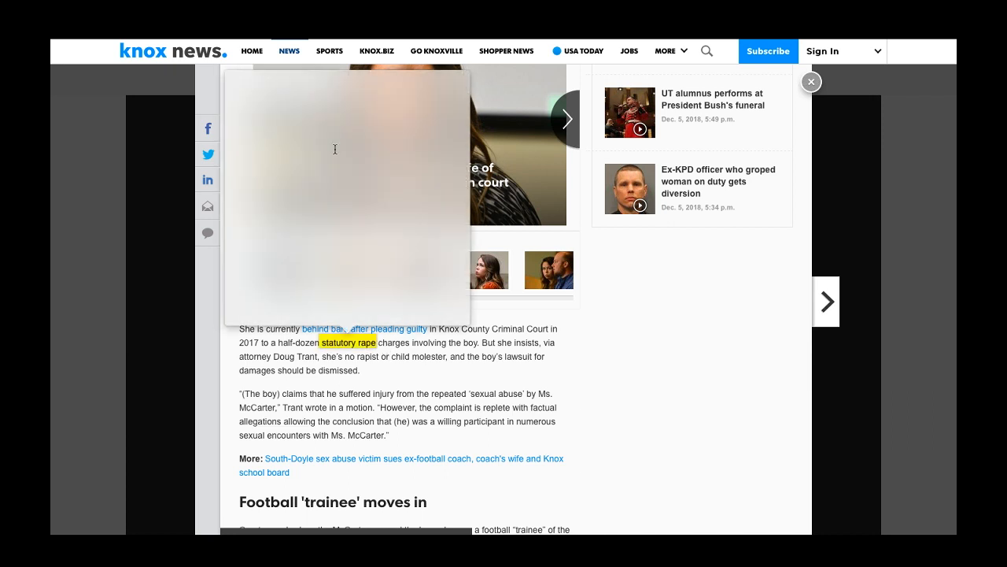
{"action": "mouse_move", "coordinate": [335, 153]}
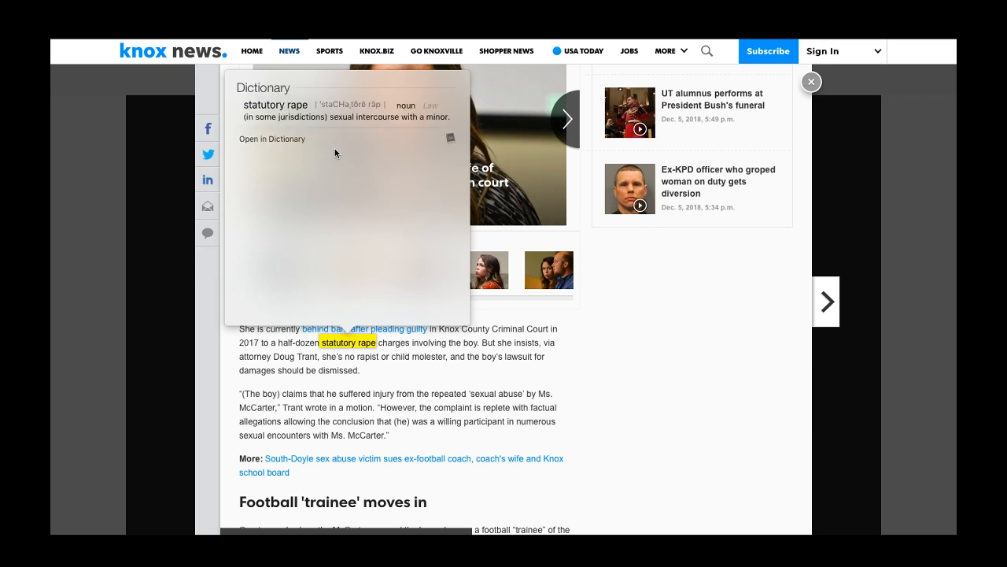
{"action": "mouse_move", "coordinate": [394, 368]}
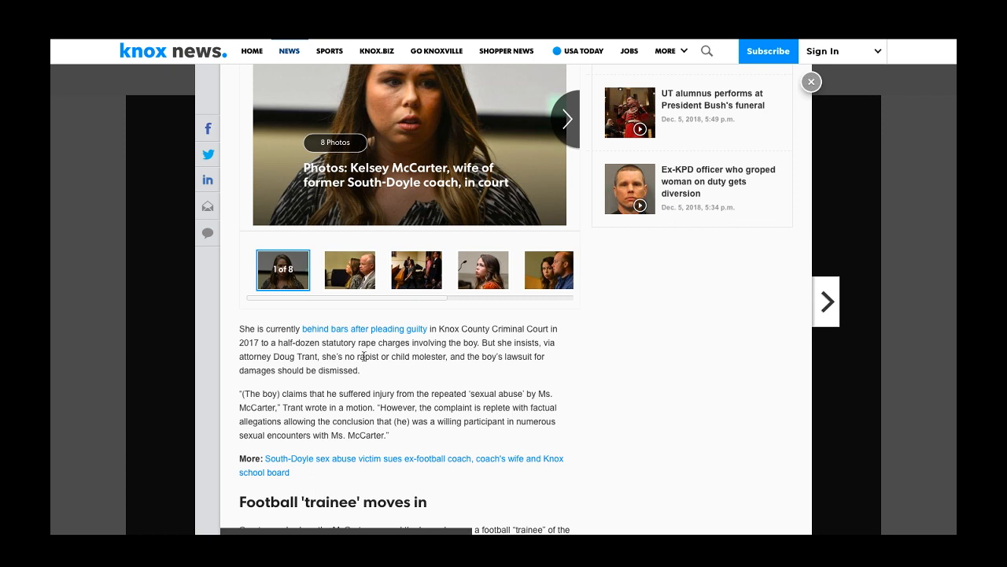
{"action": "mouse_move", "coordinate": [428, 377]}
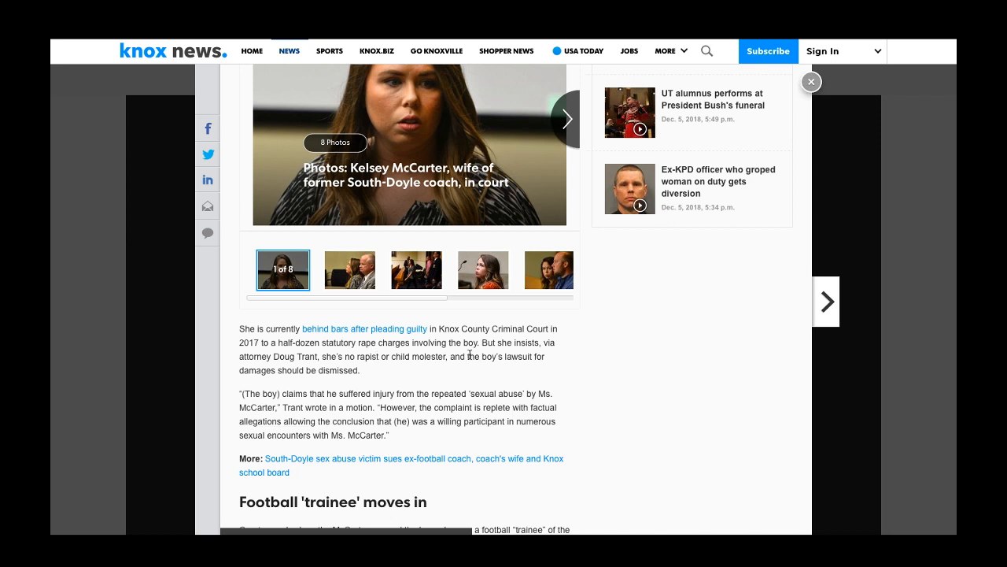
{"action": "mouse_move", "coordinate": [415, 340]}
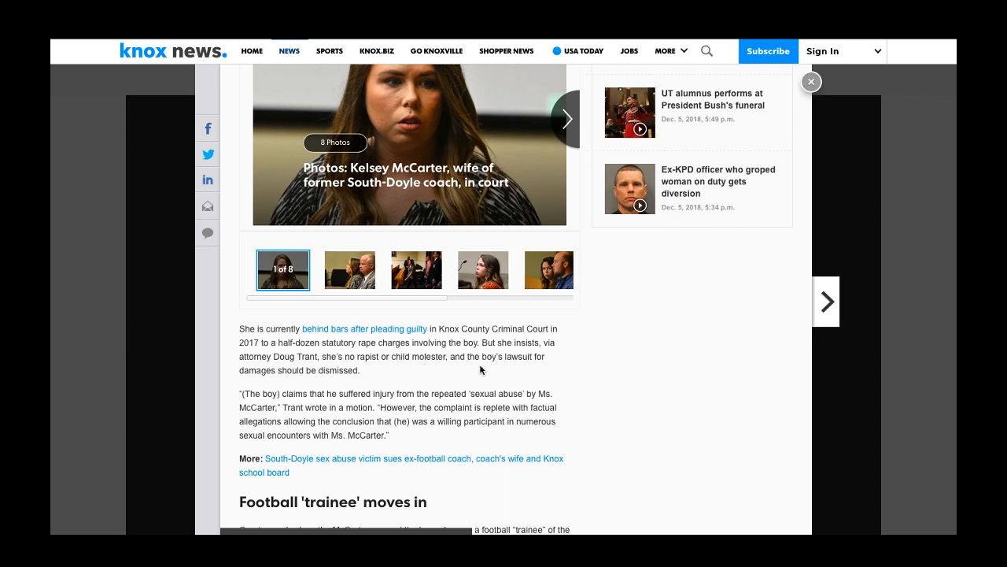
{"action": "mouse_move", "coordinate": [438, 368]}
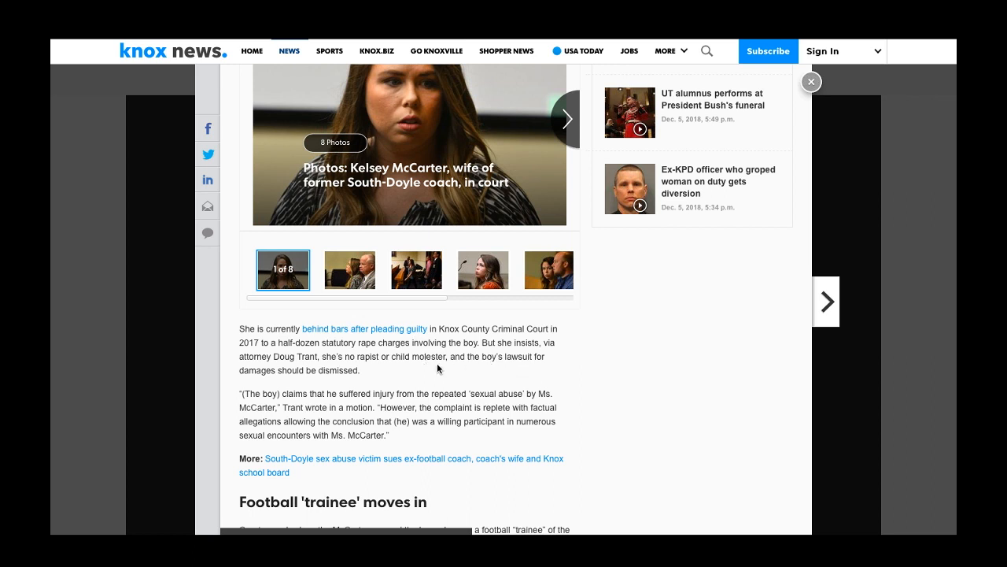
{"action": "mouse_move", "coordinate": [450, 358]}
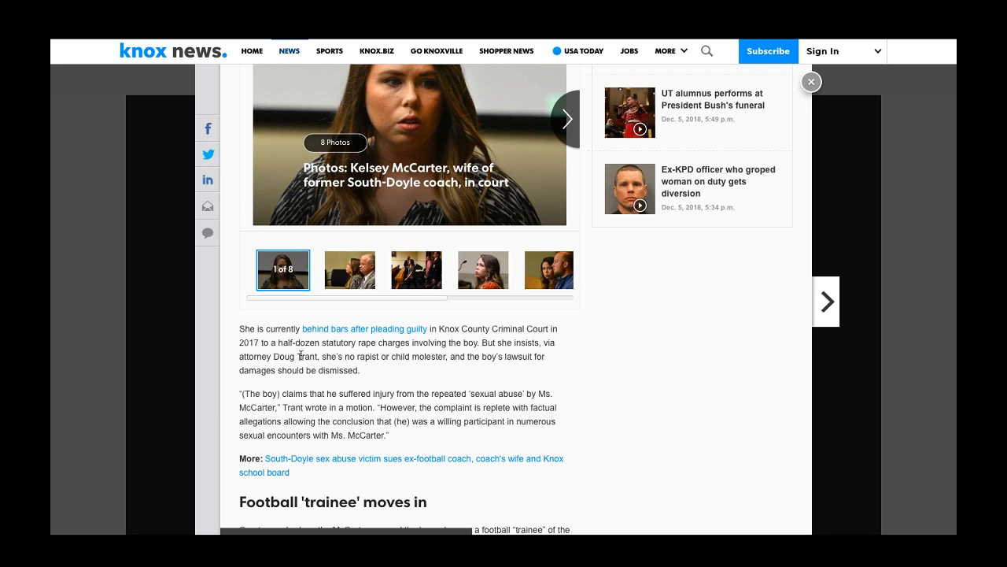
{"action": "mouse_move", "coordinate": [514, 356]}
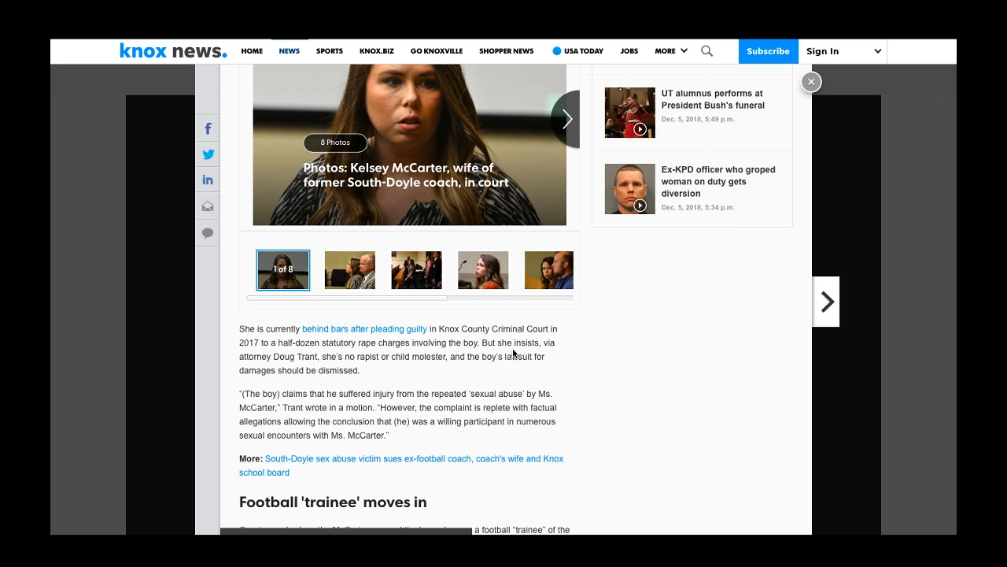
{"action": "mouse_move", "coordinate": [331, 368]}
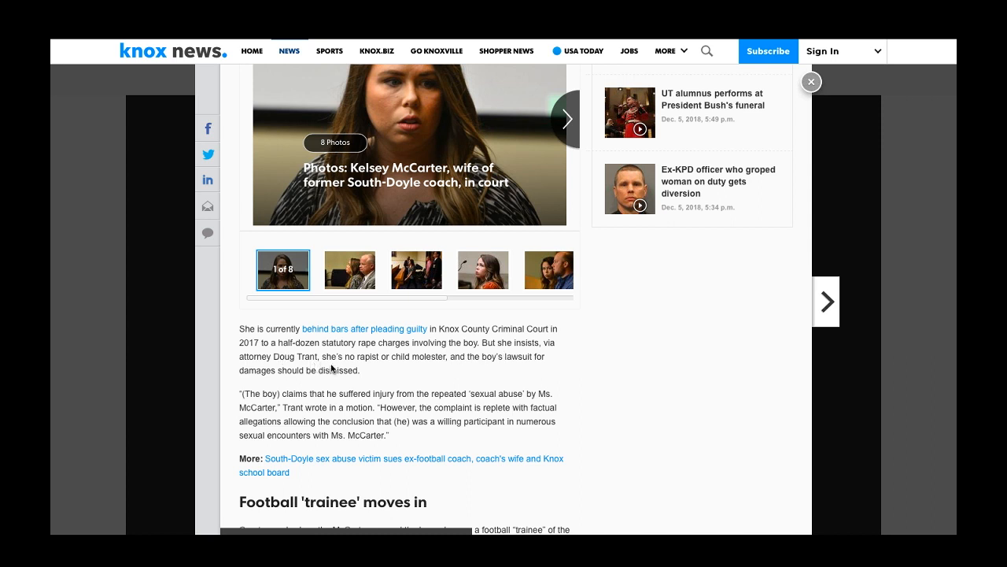
{"action": "mouse_move", "coordinate": [365, 368]}
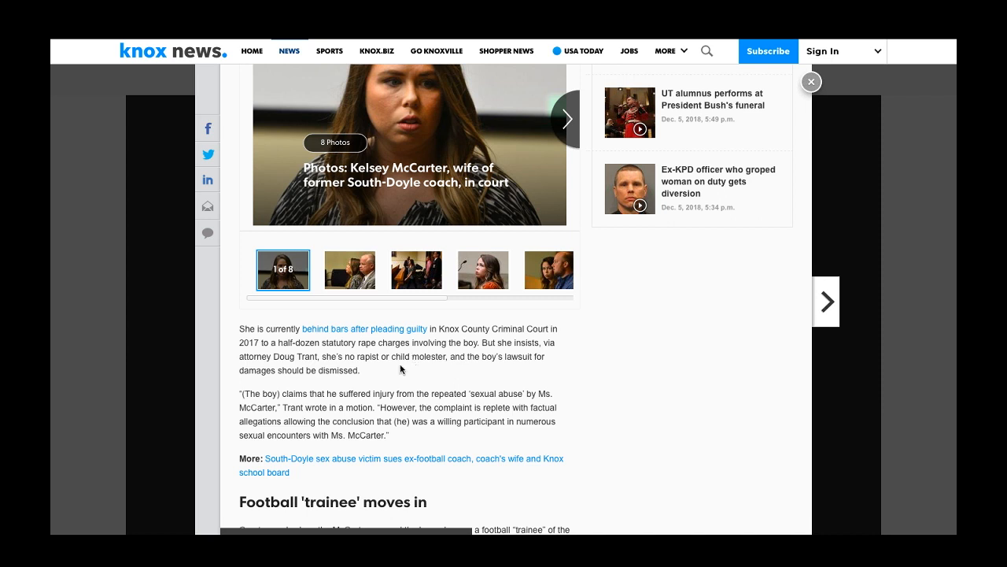
{"action": "mouse_move", "coordinate": [476, 368]}
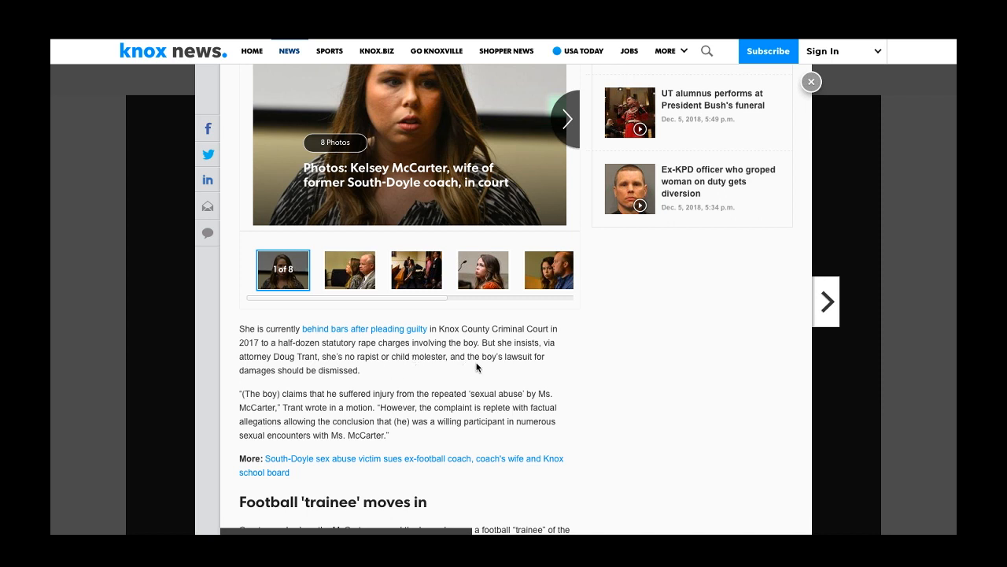
{"action": "mouse_move", "coordinate": [540, 365]}
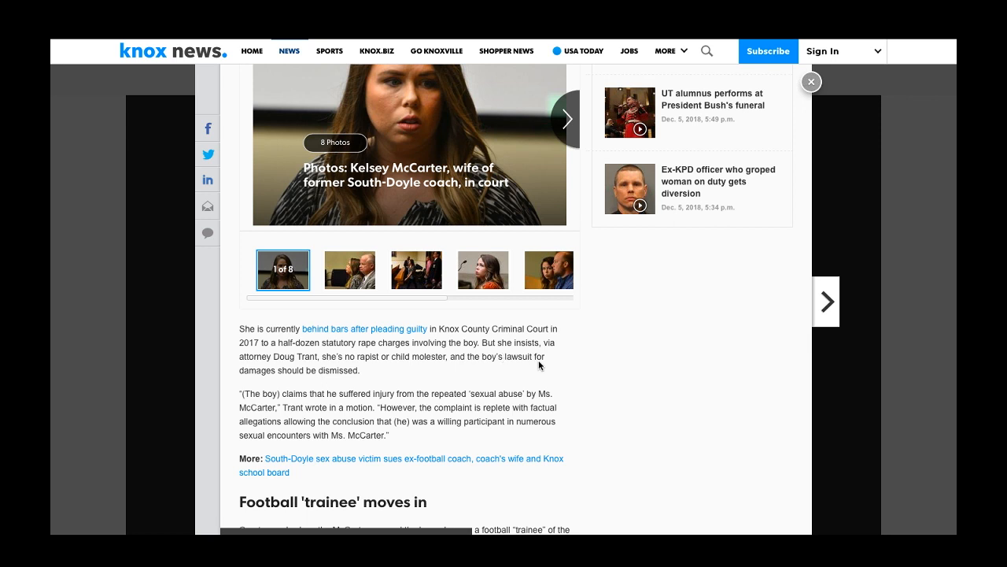
{"action": "mouse_move", "coordinate": [385, 372]}
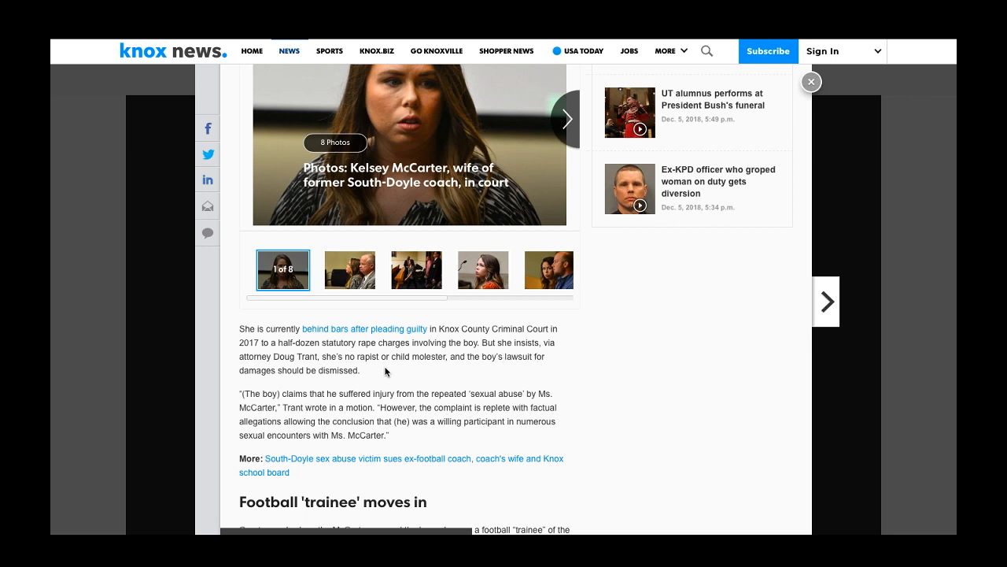
{"action": "mouse_move", "coordinate": [286, 417]}
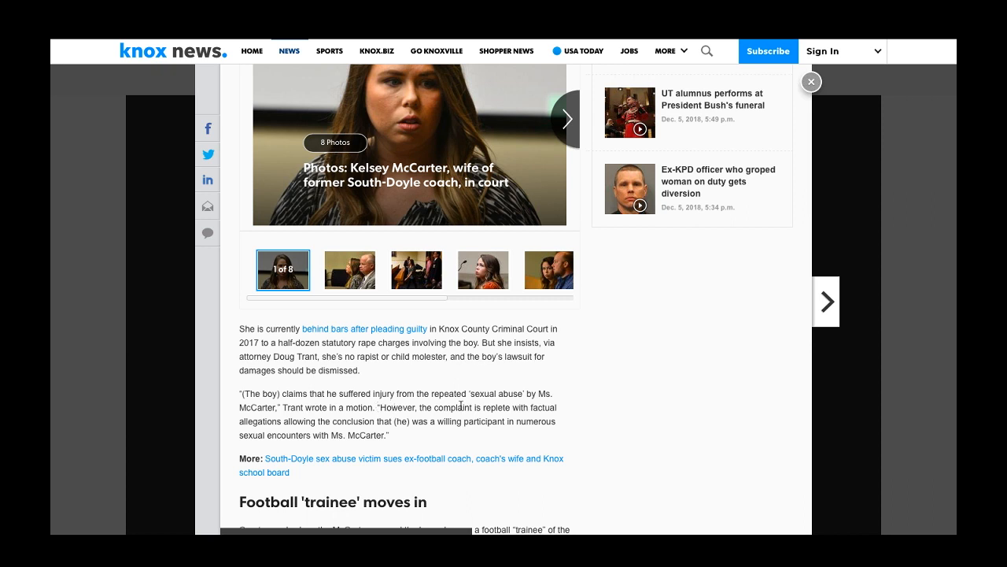
{"action": "mouse_move", "coordinate": [529, 403]}
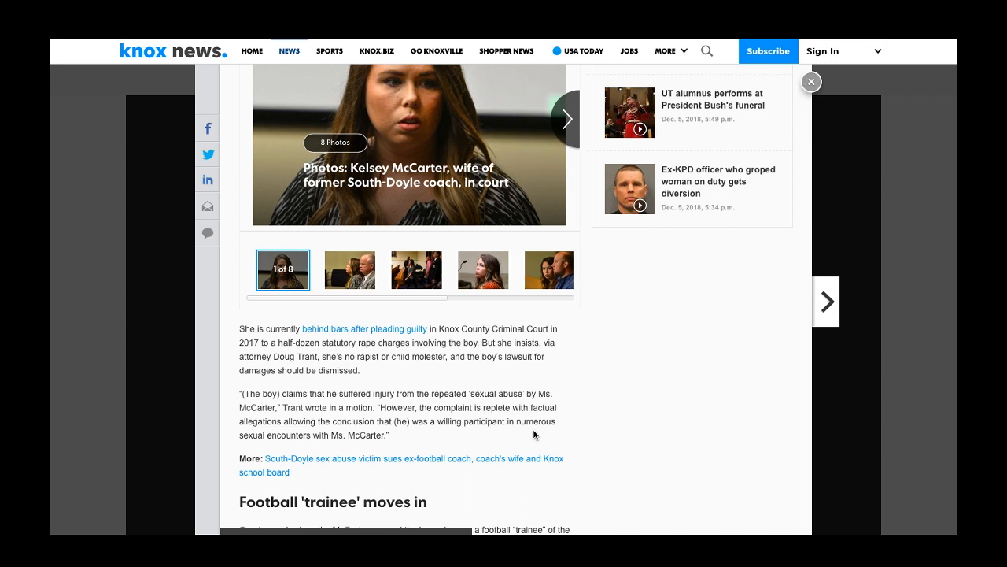
{"action": "mouse_move", "coordinate": [485, 435]}
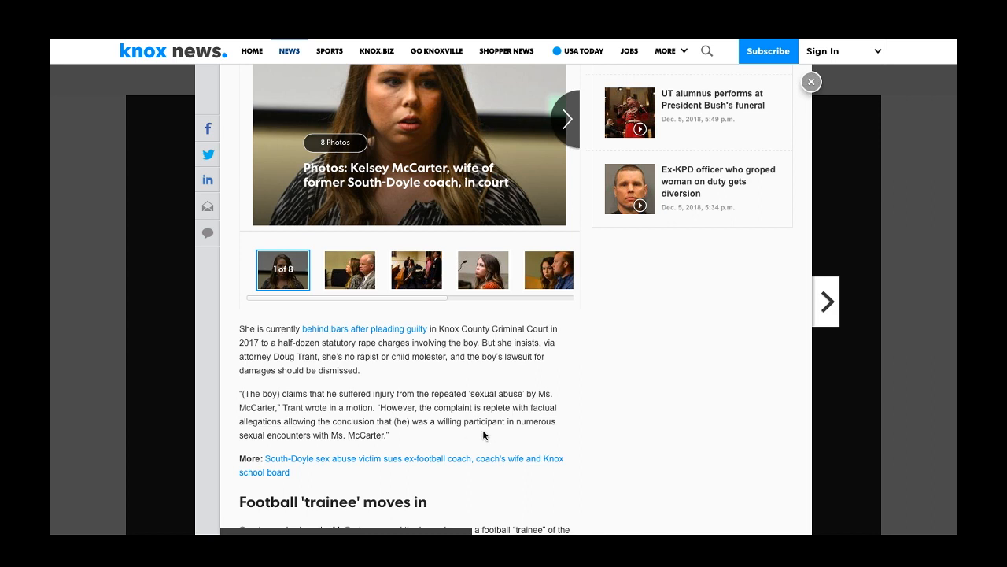
{"action": "mouse_move", "coordinate": [321, 434]}
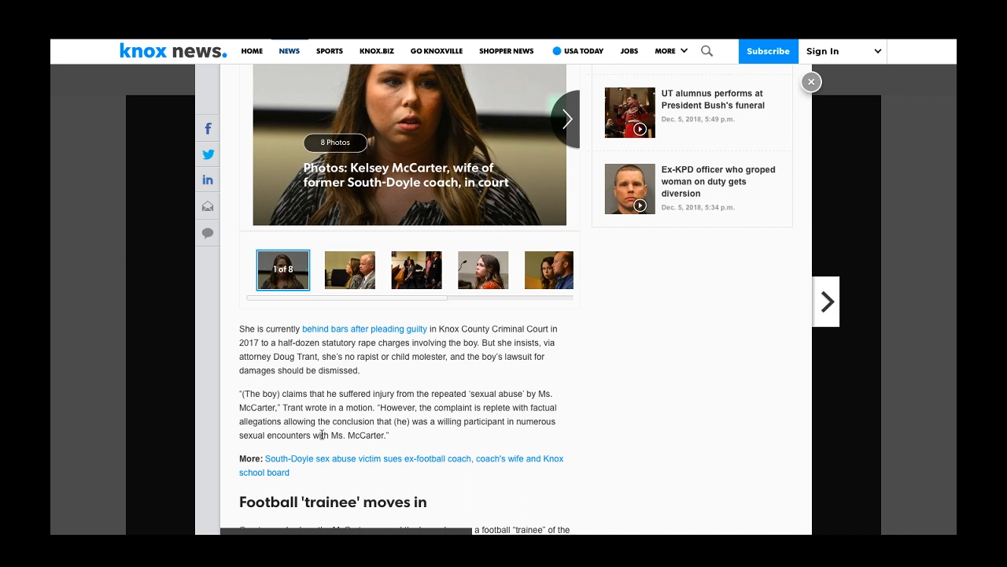
{"action": "mouse_move", "coordinate": [417, 441]}
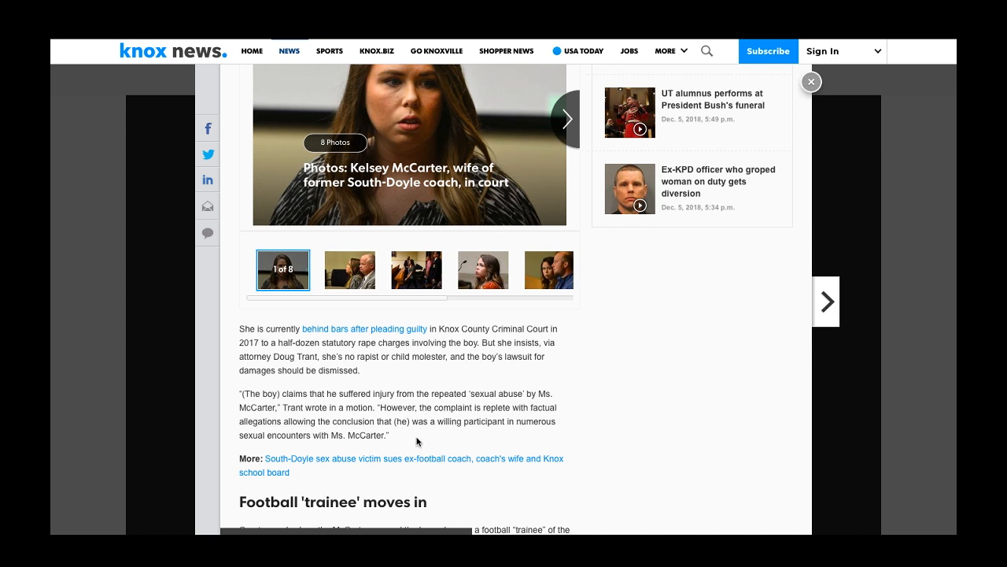
{"action": "mouse_move", "coordinate": [428, 438]}
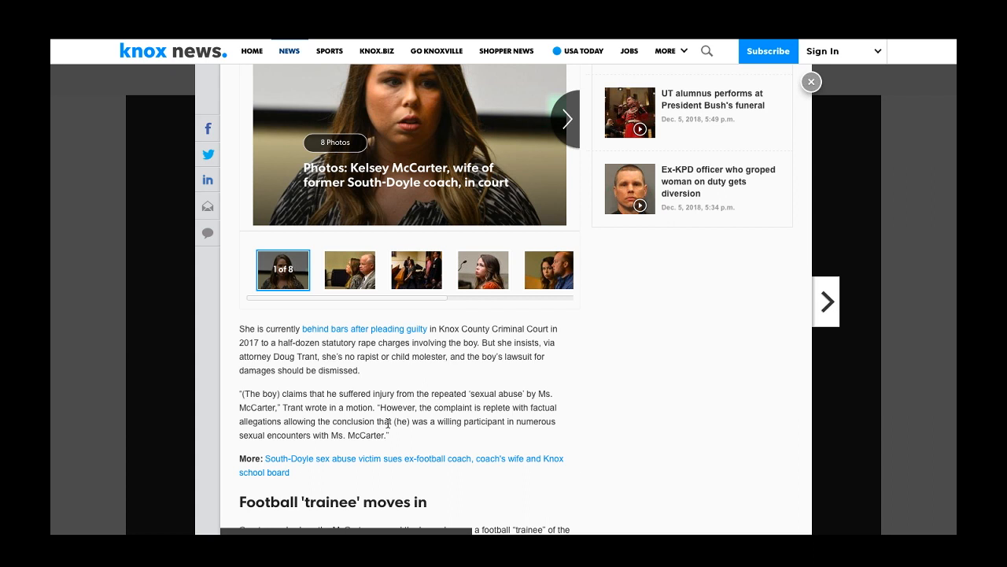
- Scroll down to the article's 'Football trainee moves in' section
{"action": "scroll", "scroll_direction": "down", "scroll_amount": 3}
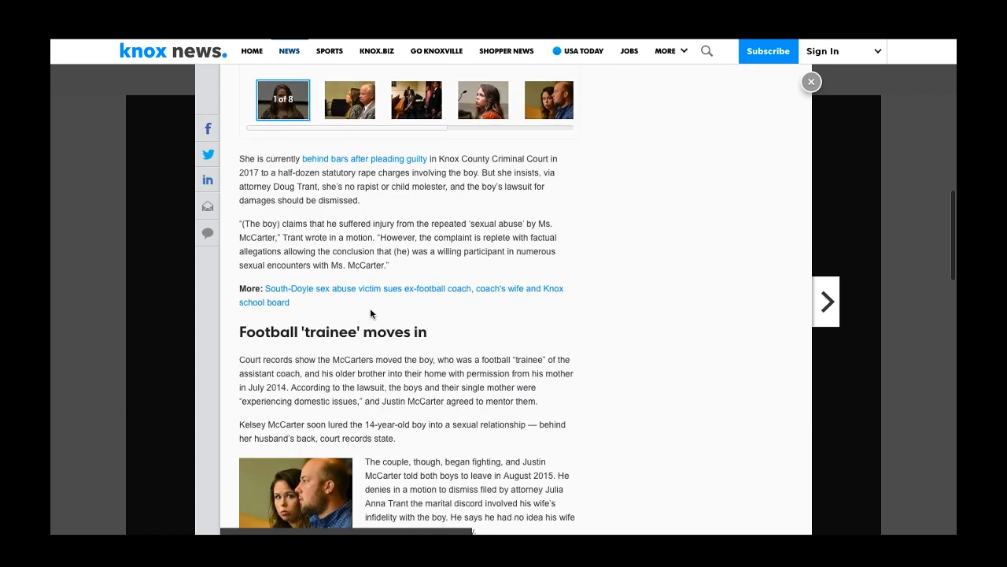
{"action": "mouse_move", "coordinate": [495, 268]}
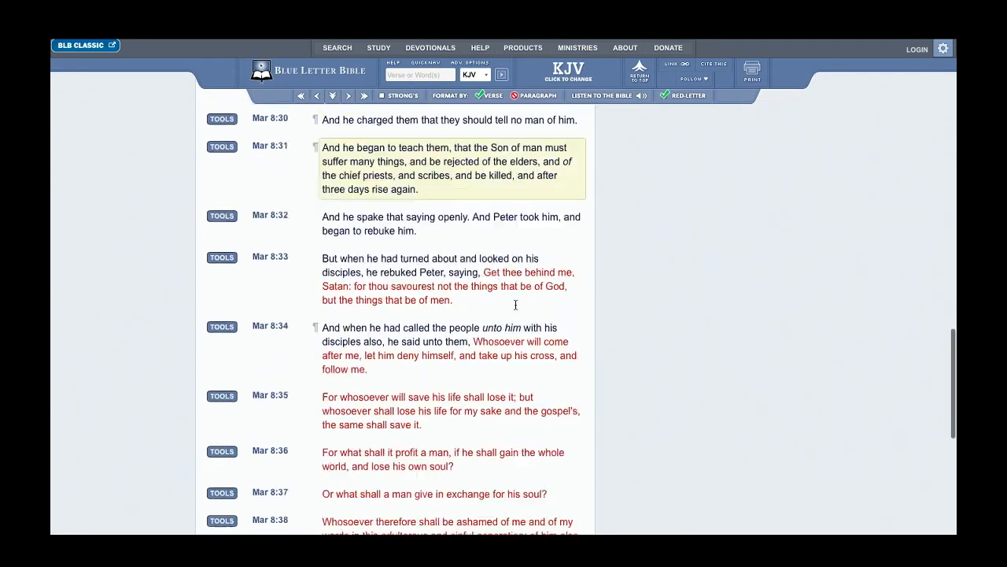
{"action": "scroll", "scroll_direction": "down", "scroll_amount": 3}
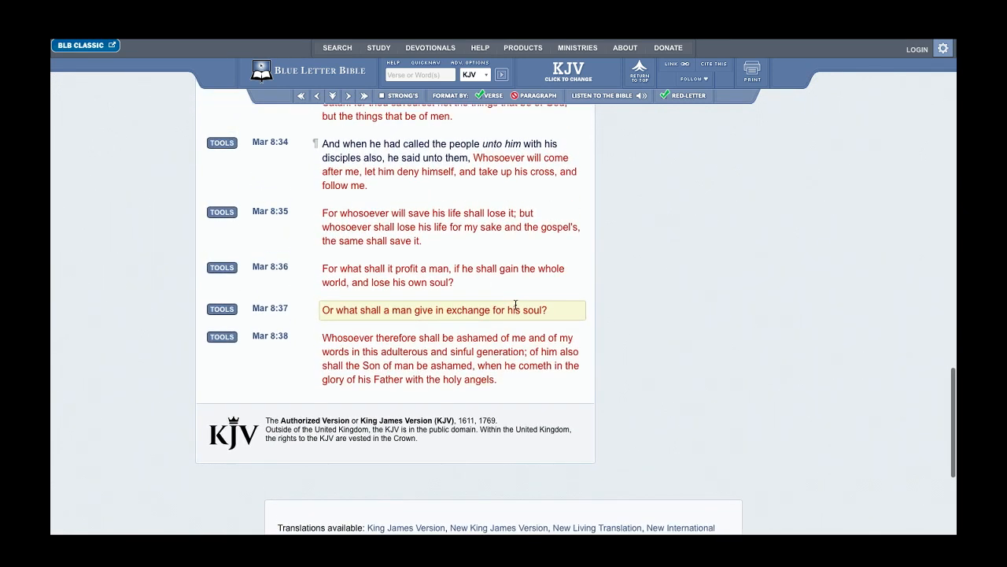
{"action": "mouse_move", "coordinate": [337, 333]}
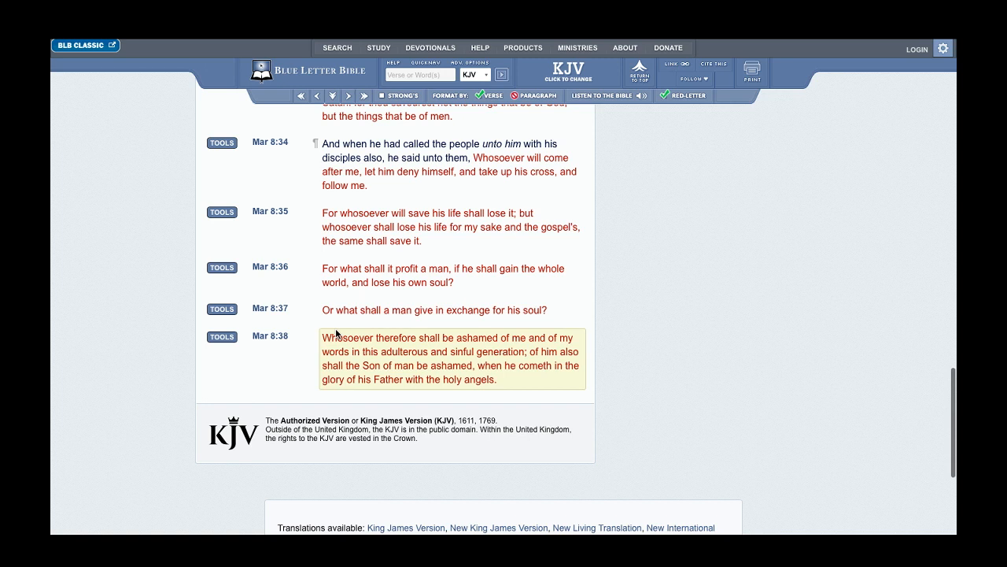
{"action": "mouse_move", "coordinate": [381, 349]}
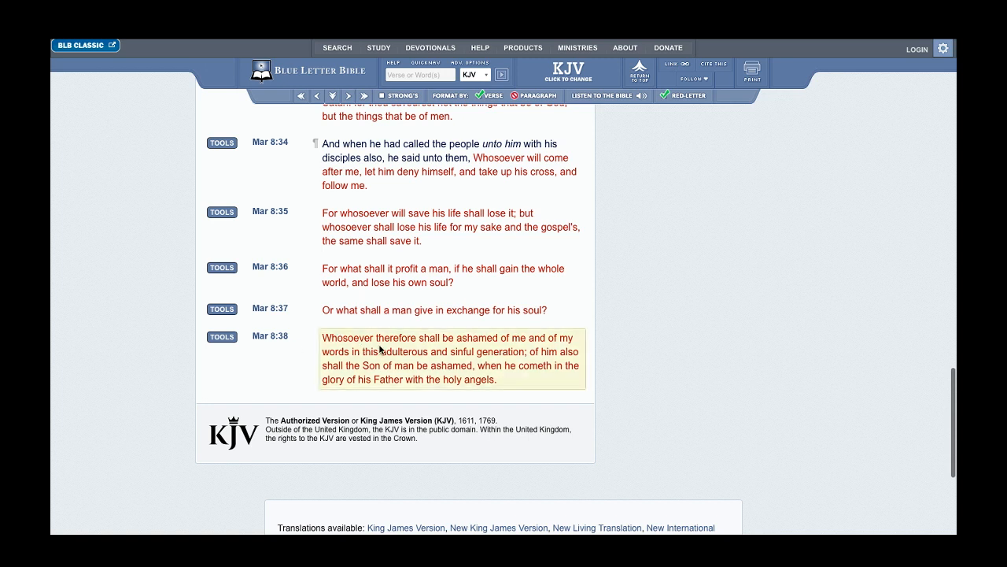
{"action": "mouse_move", "coordinate": [573, 347]}
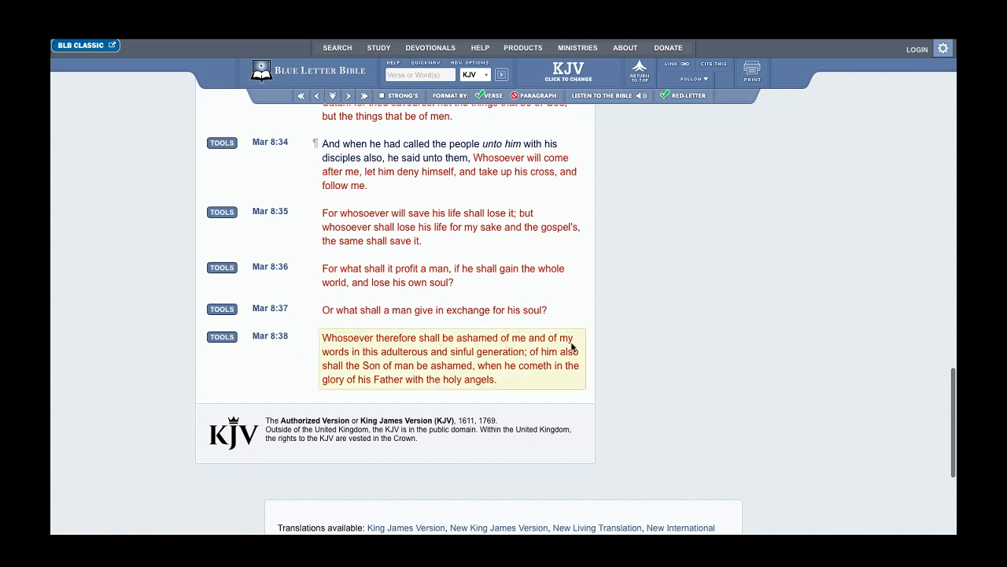
{"action": "mouse_move", "coordinate": [440, 338]}
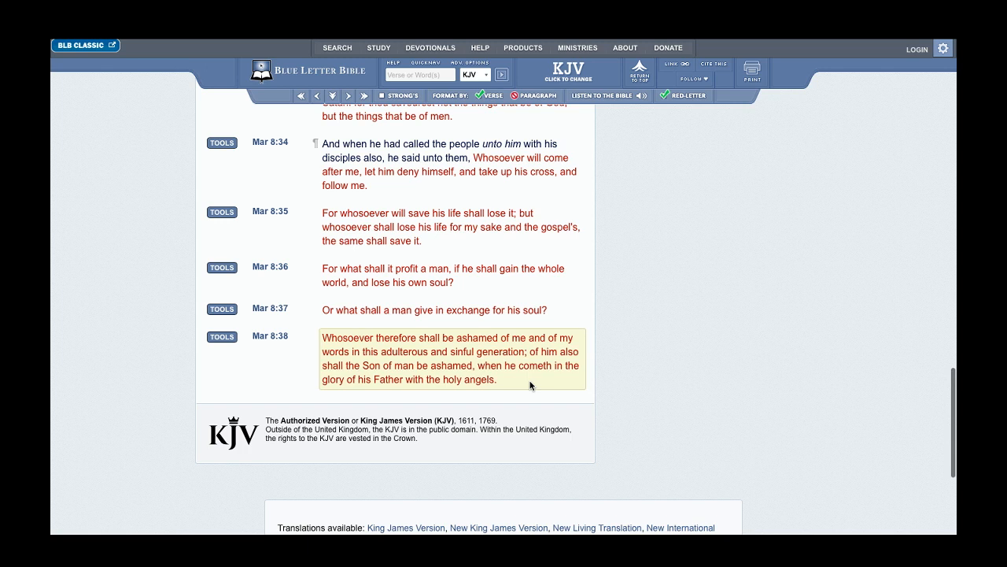
{"action": "mouse_move", "coordinate": [528, 380]}
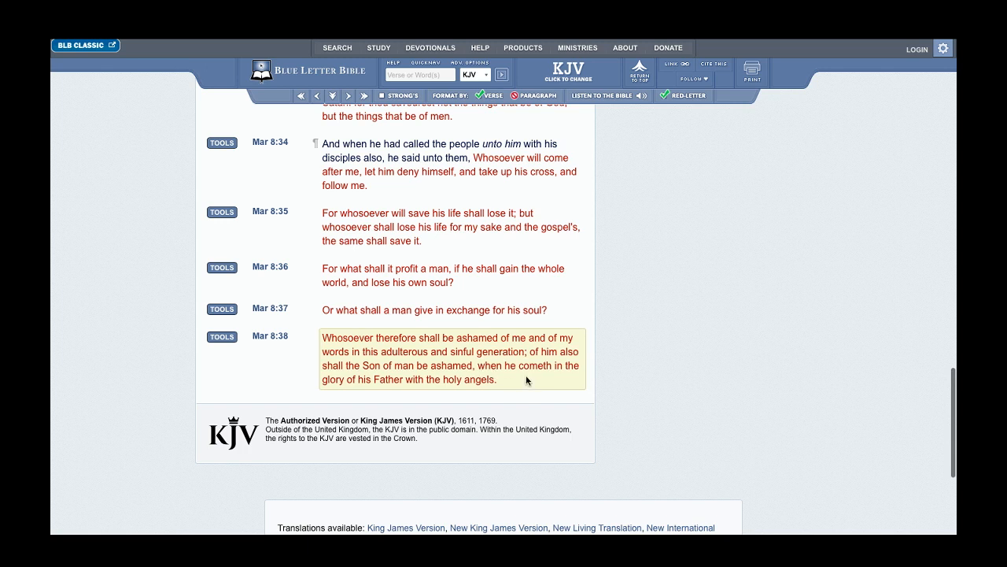
{"action": "mouse_move", "coordinate": [422, 363]}
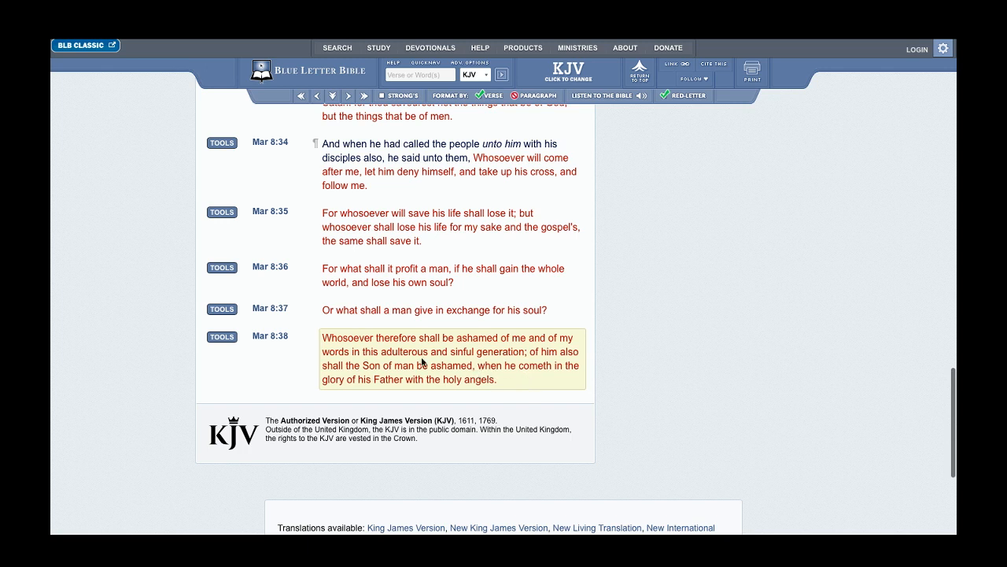
{"action": "mouse_move", "coordinate": [494, 376]}
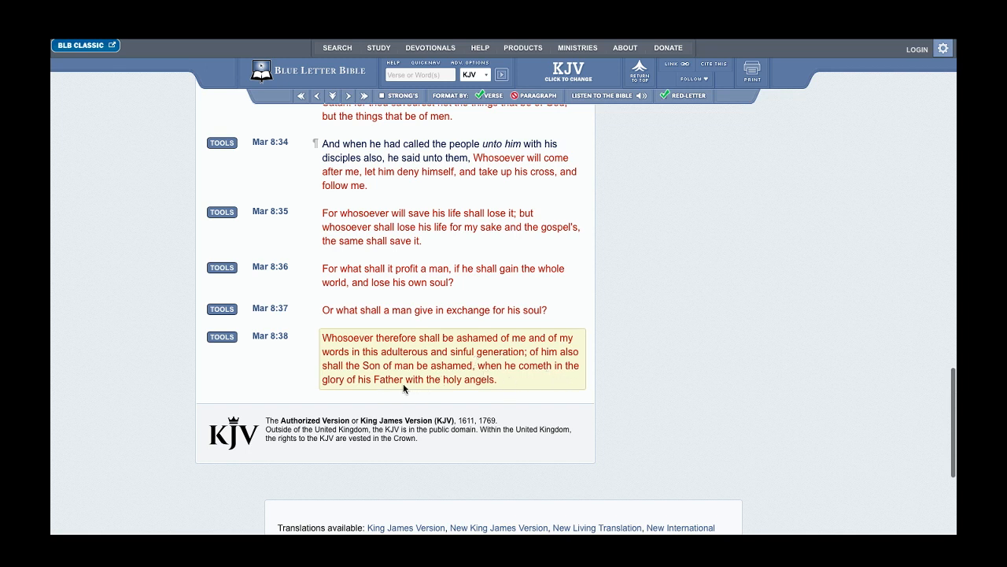
{"action": "mouse_move", "coordinate": [472, 390]}
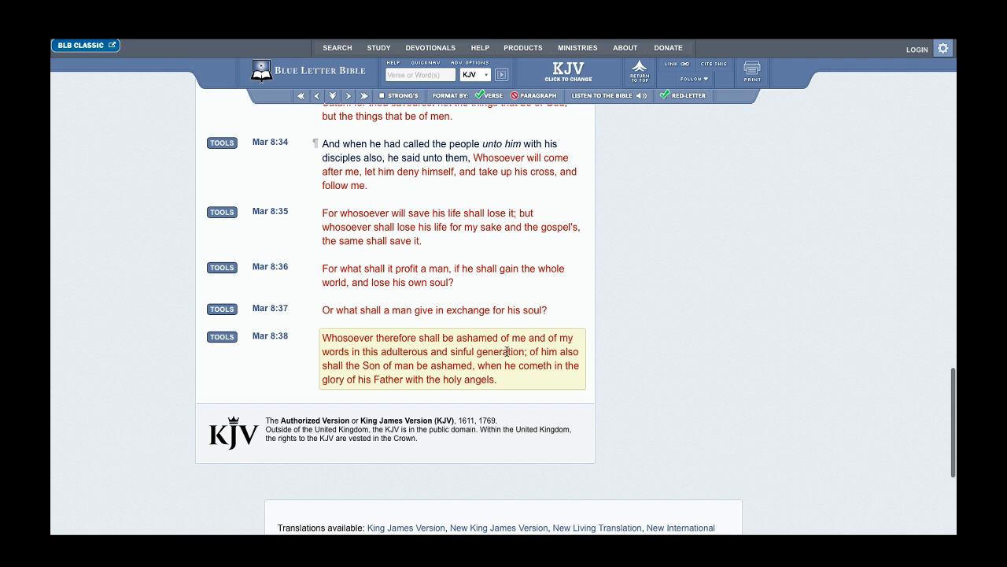
{"action": "mouse_move", "coordinate": [428, 351]}
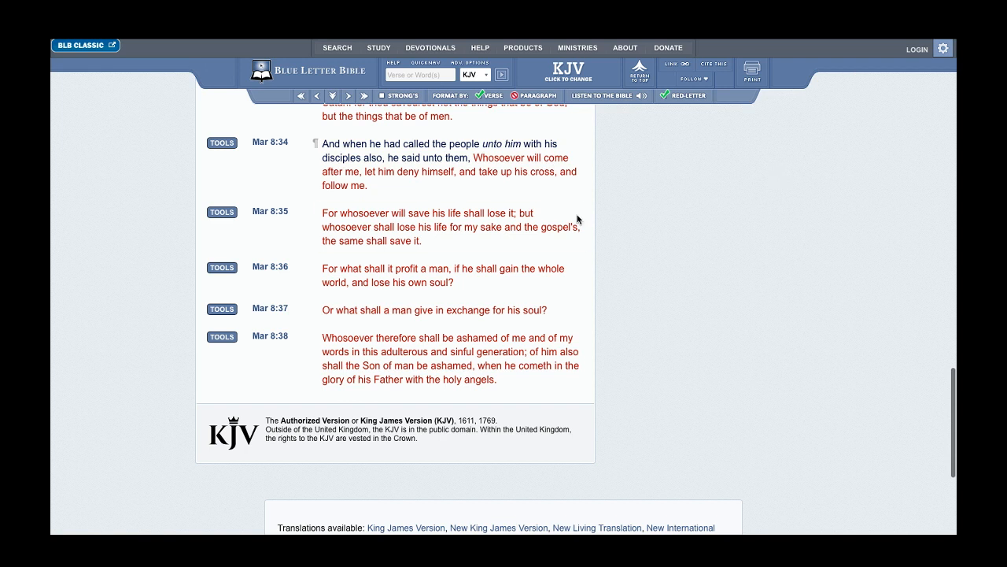
{"action": "mouse_move", "coordinate": [594, 338]}
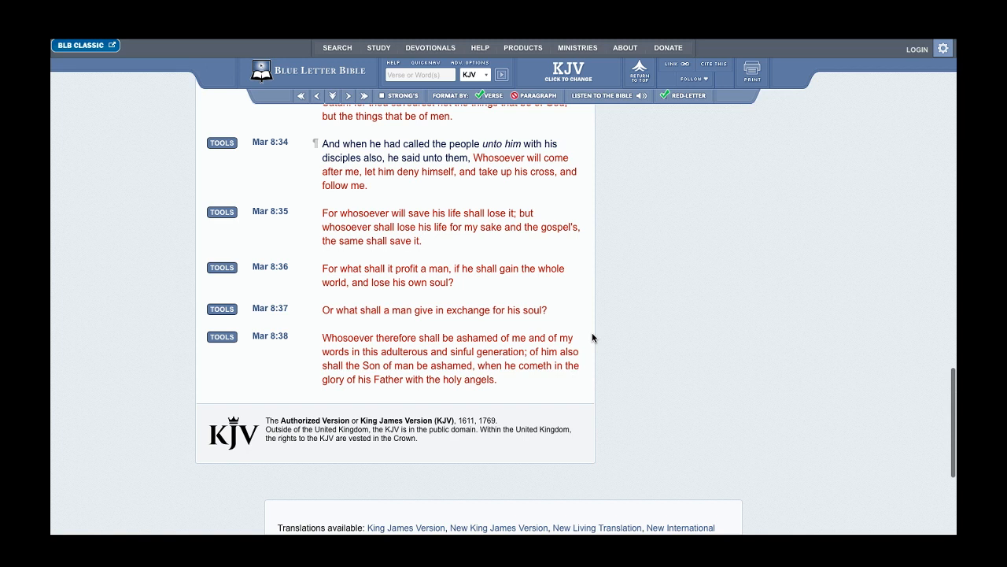
{"action": "mouse_move", "coordinate": [658, 335]}
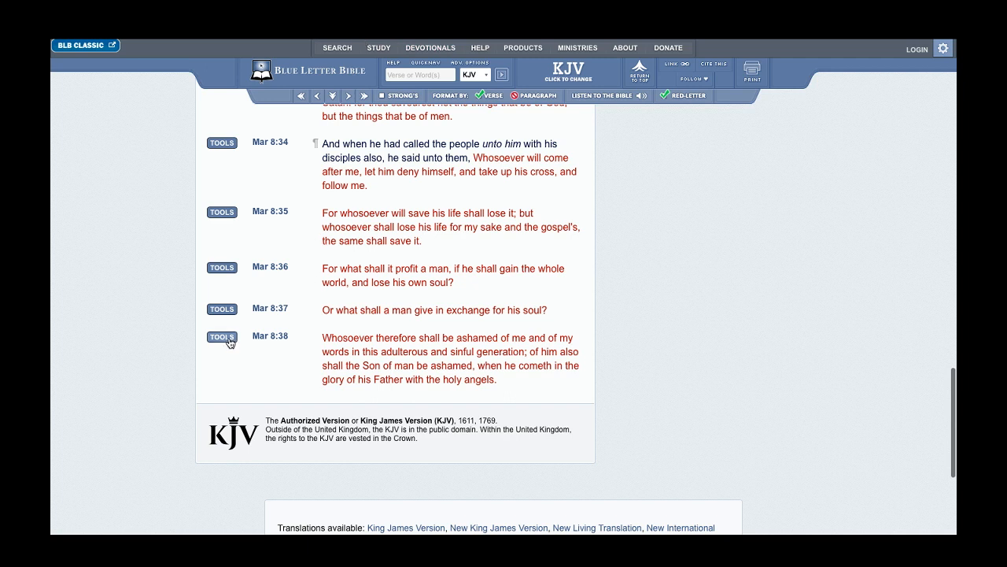
{"action": "left_click", "coordinate": [220, 337]}
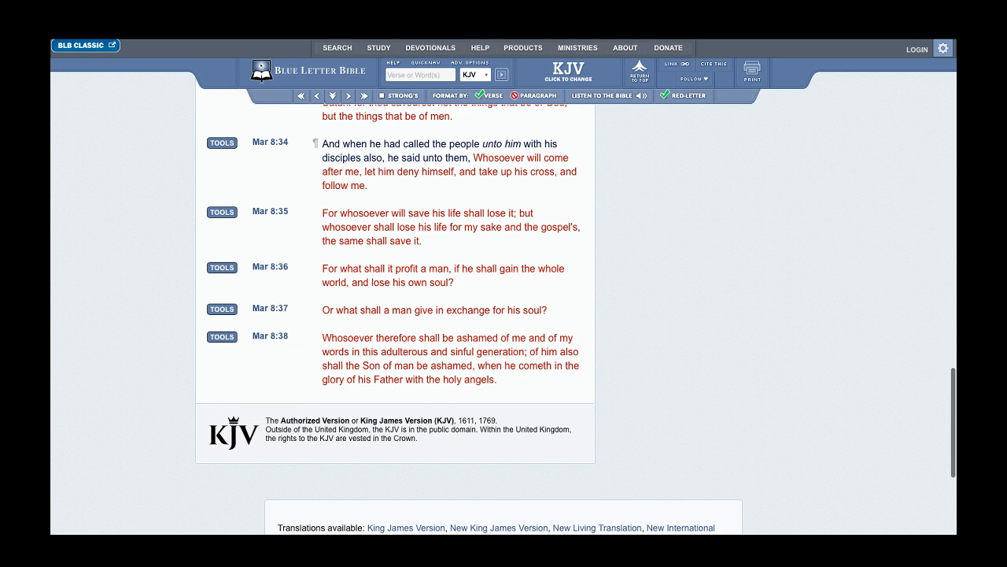
{"action": "mouse_move", "coordinate": [534, 41]}
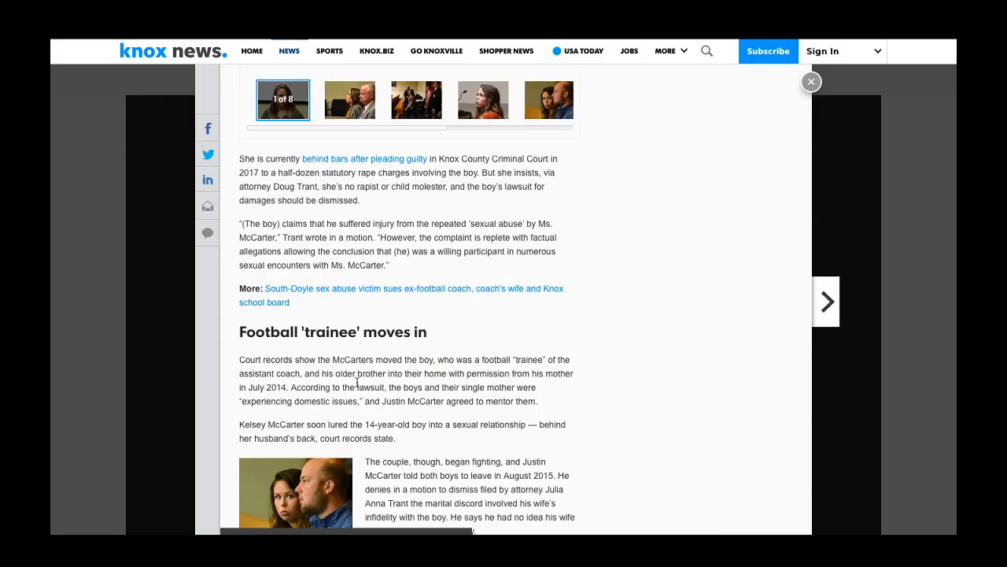
{"action": "mouse_move", "coordinate": [447, 350]}
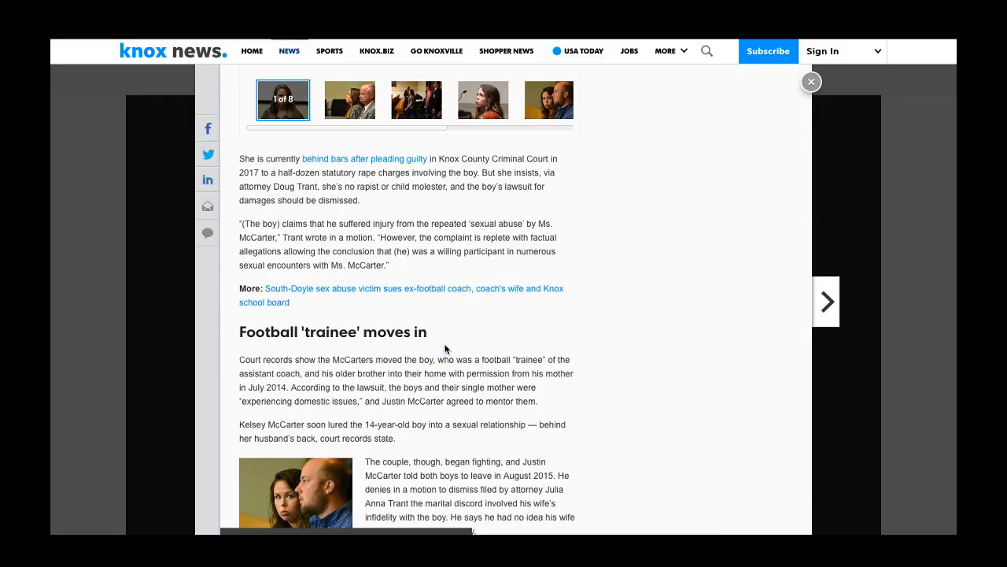
- Scroll further into the 'Football trainee moves in' section past the McCarters photo
{"action": "scroll", "scroll_direction": "down", "scroll_amount": 3}
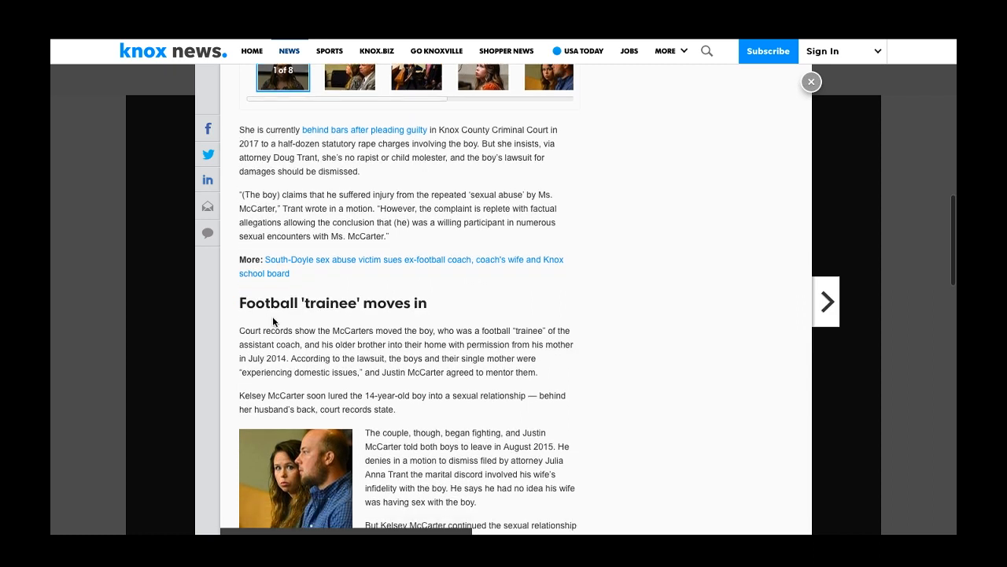
{"action": "mouse_move", "coordinate": [361, 356]}
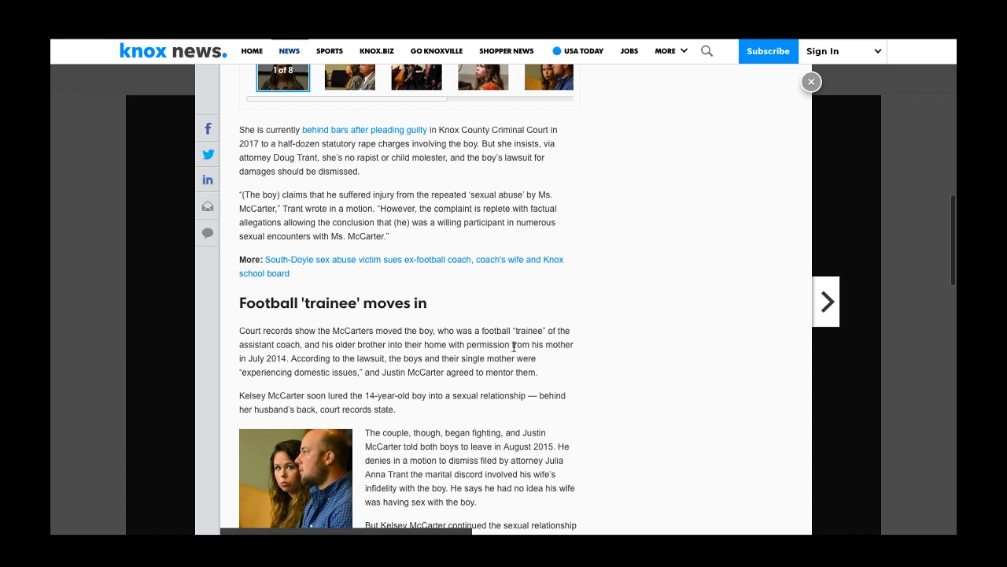
{"action": "mouse_move", "coordinate": [523, 330]}
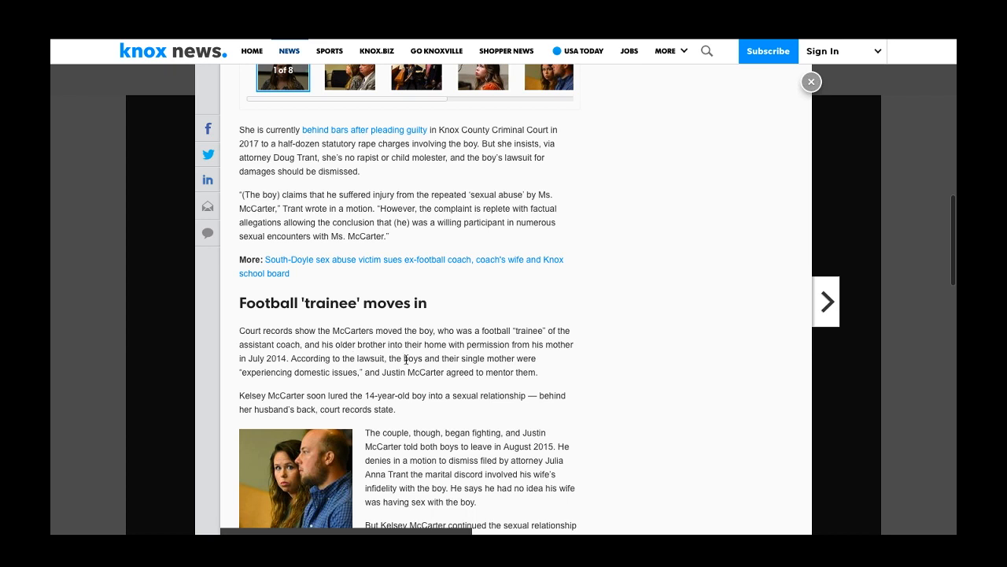
{"action": "mouse_move", "coordinate": [352, 354]}
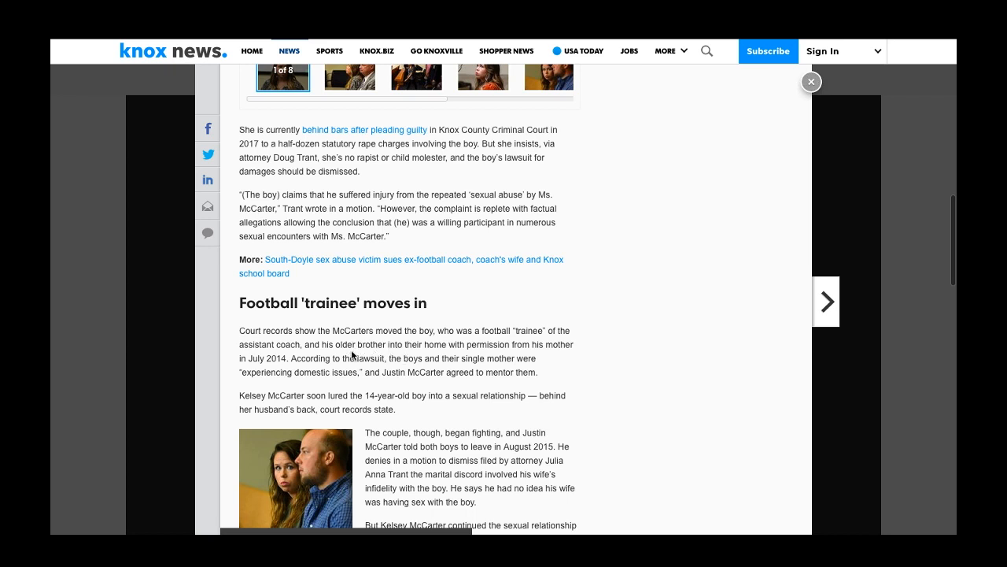
{"action": "mouse_move", "coordinate": [421, 352]}
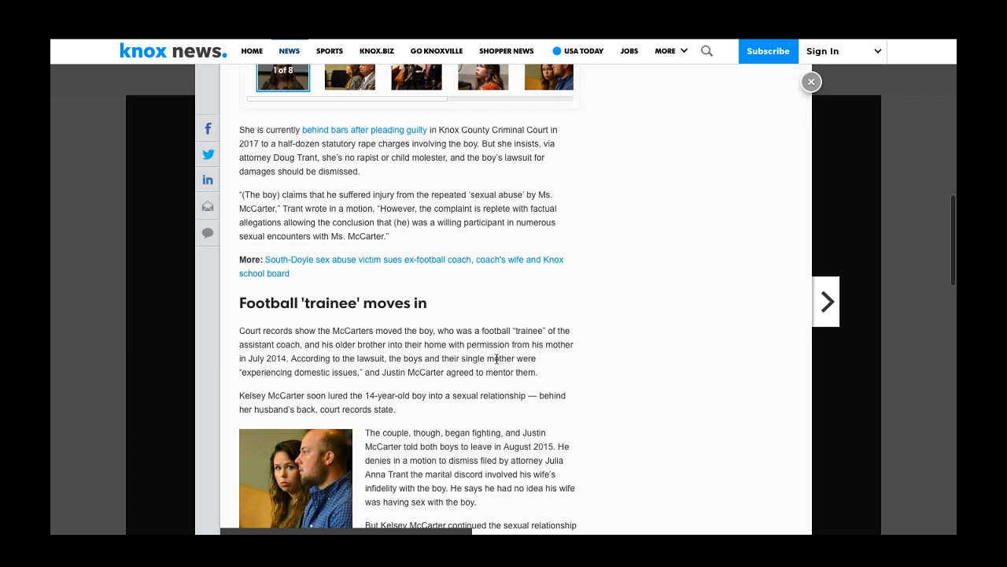
{"action": "mouse_move", "coordinate": [374, 327]}
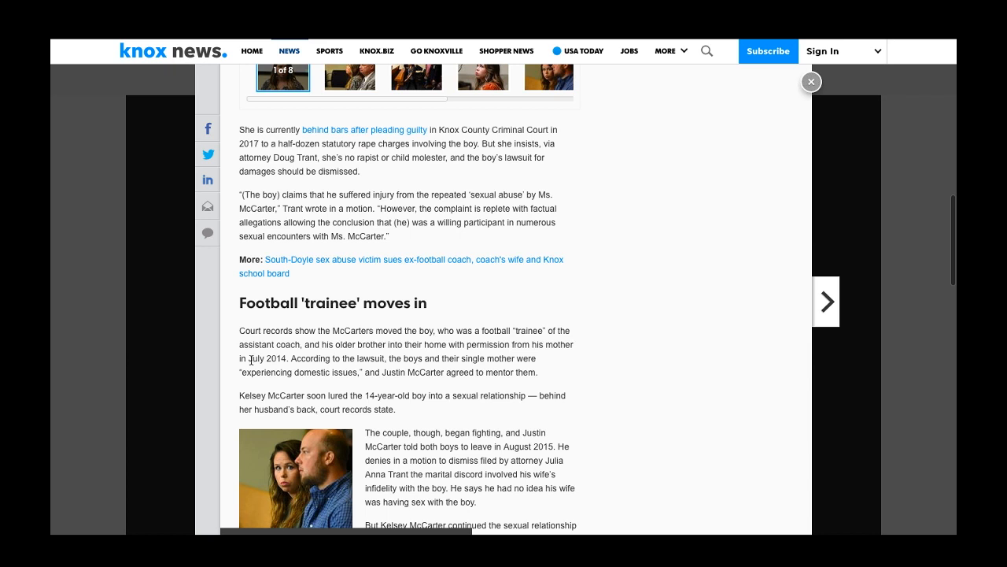
{"action": "mouse_move", "coordinate": [419, 373]}
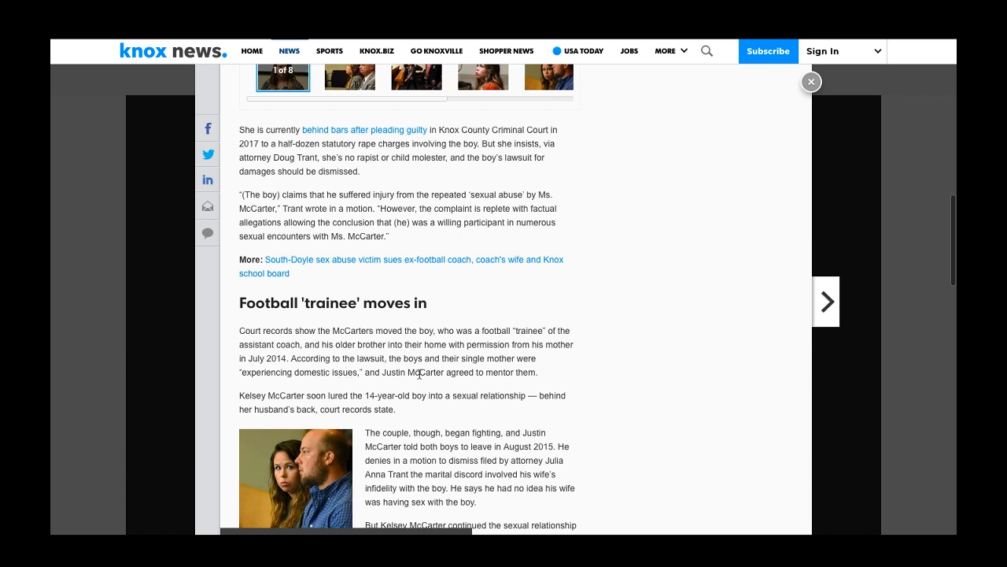
{"action": "mouse_move", "coordinate": [548, 375]}
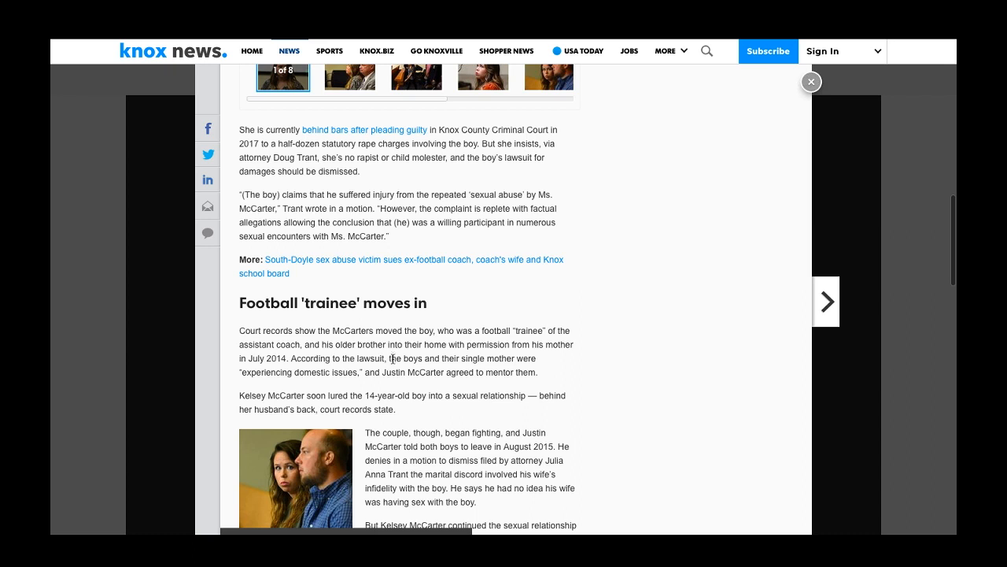
{"action": "scroll", "scroll_direction": "down", "scroll_amount": 3}
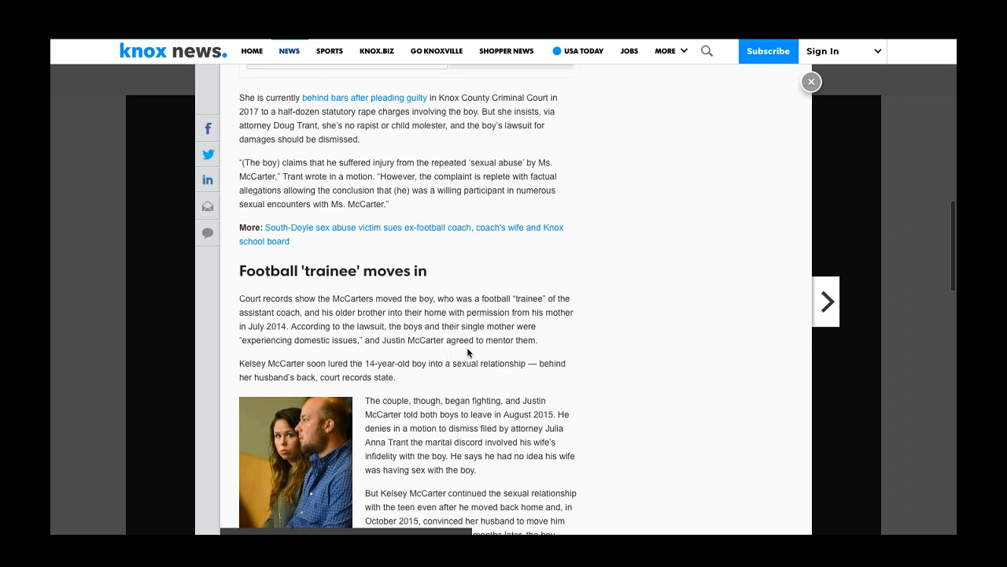
{"action": "mouse_move", "coordinate": [528, 355]}
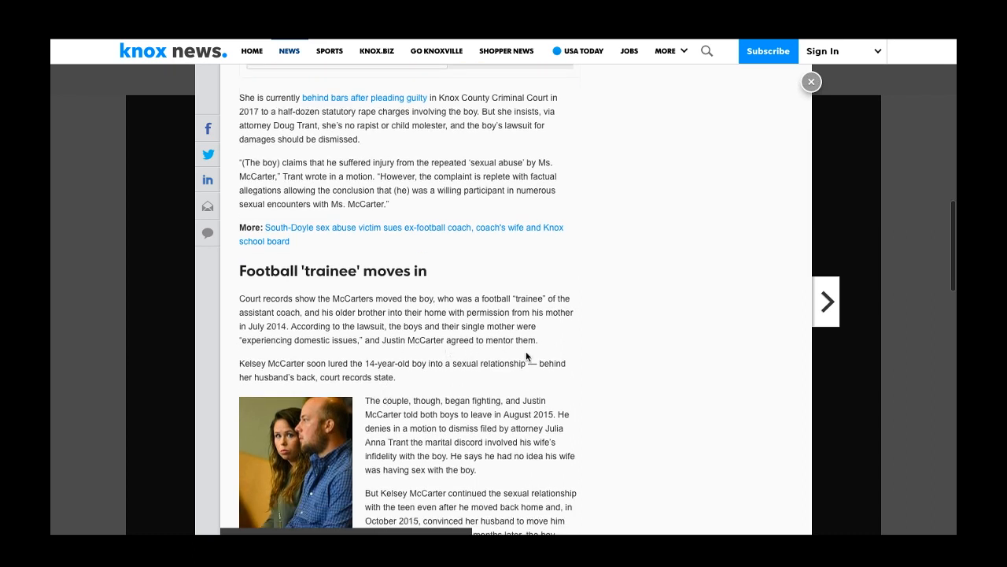
{"action": "scroll", "scroll_direction": "down", "scroll_amount": 3}
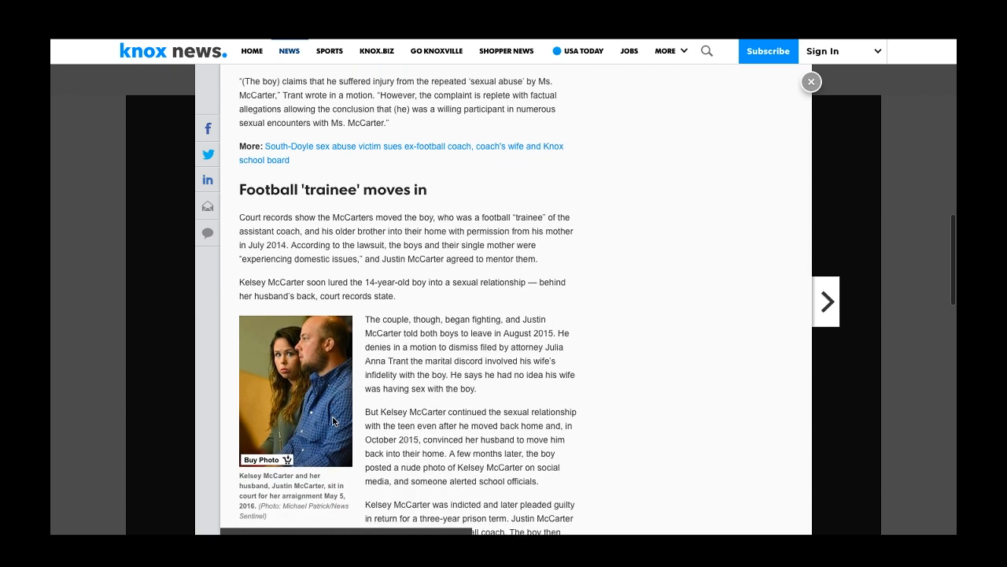
- Scroll on to the paragraphs on her plea, the lawsuit and the postponed hearing
{"action": "scroll", "scroll_direction": "down", "scroll_amount": 3}
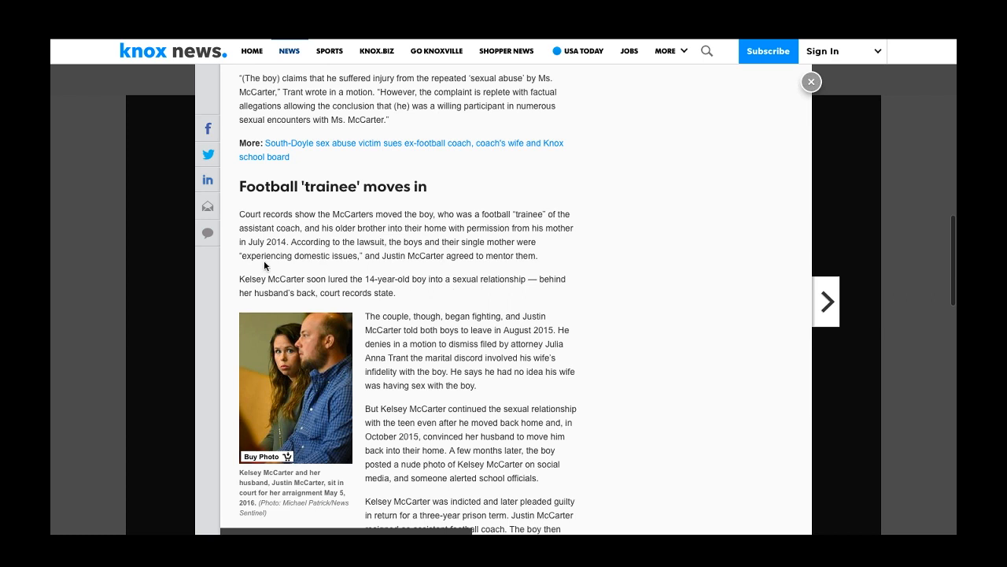
{"action": "mouse_move", "coordinate": [472, 293]}
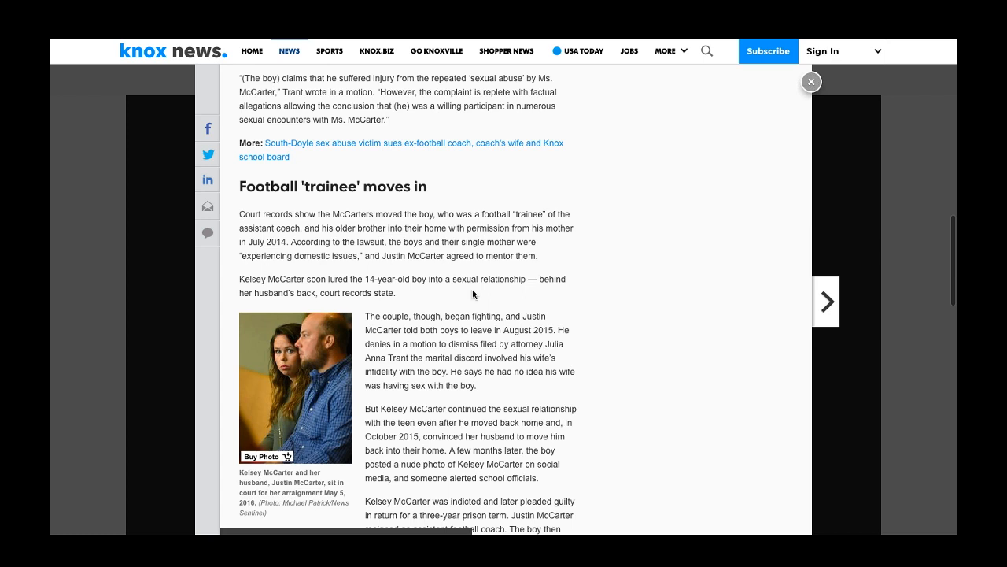
{"action": "mouse_move", "coordinate": [337, 296]}
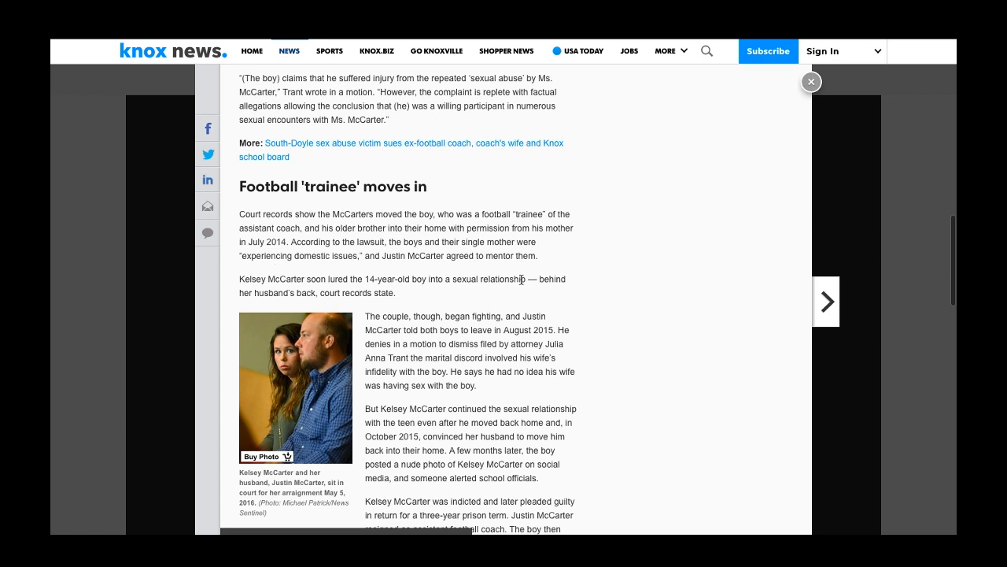
{"action": "mouse_move", "coordinate": [525, 291]}
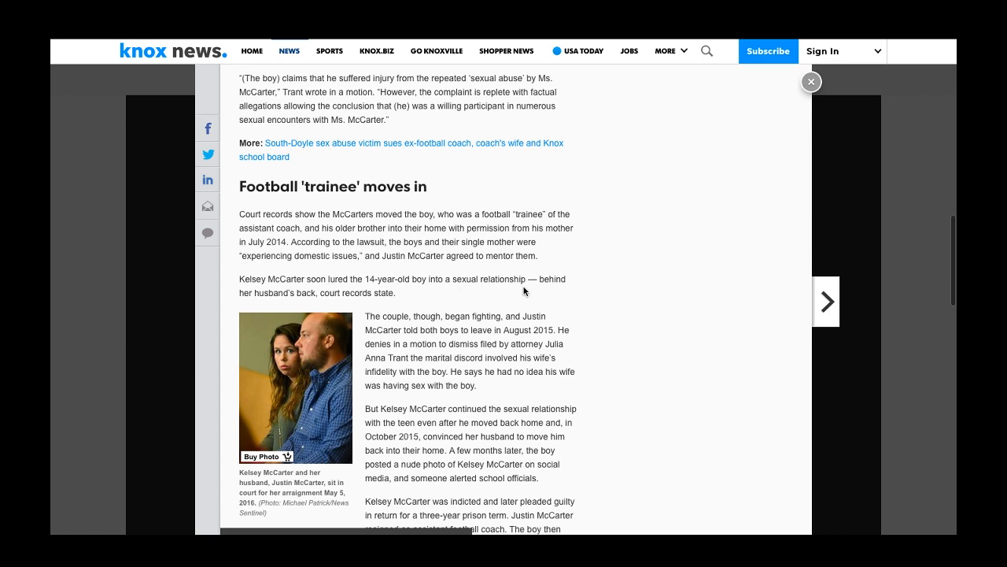
{"action": "mouse_move", "coordinate": [338, 302]}
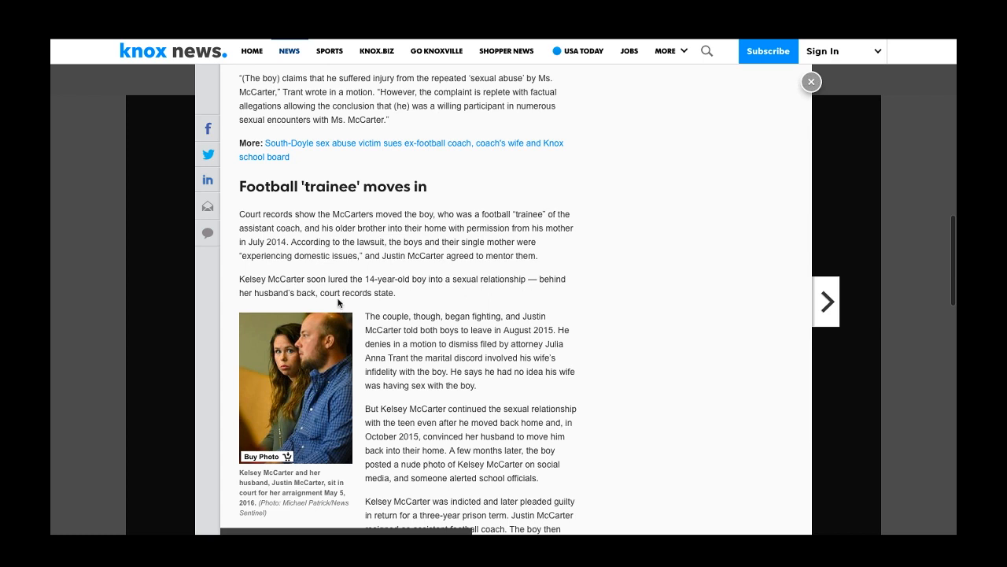
{"action": "mouse_move", "coordinate": [315, 384]}
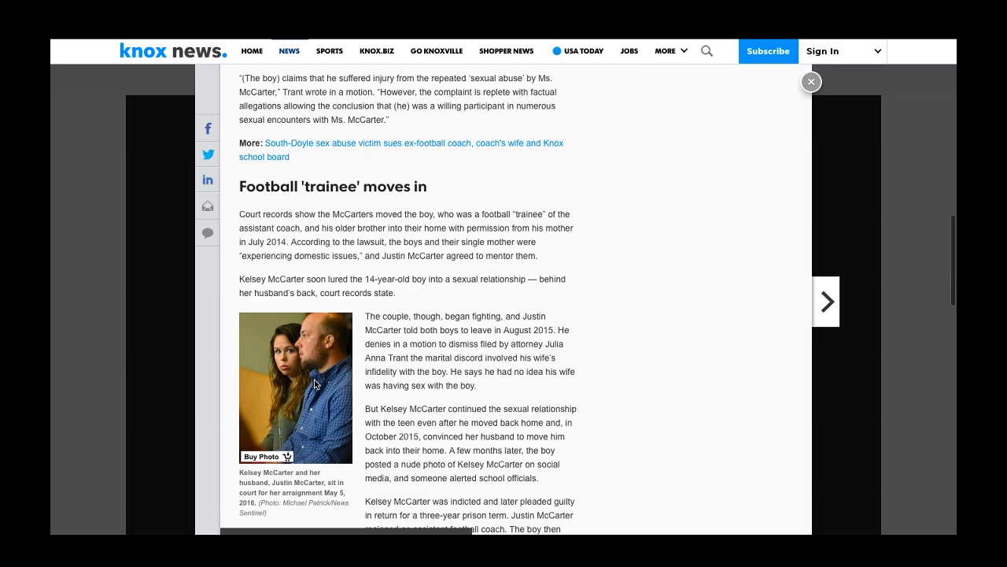
{"action": "mouse_move", "coordinate": [542, 373]}
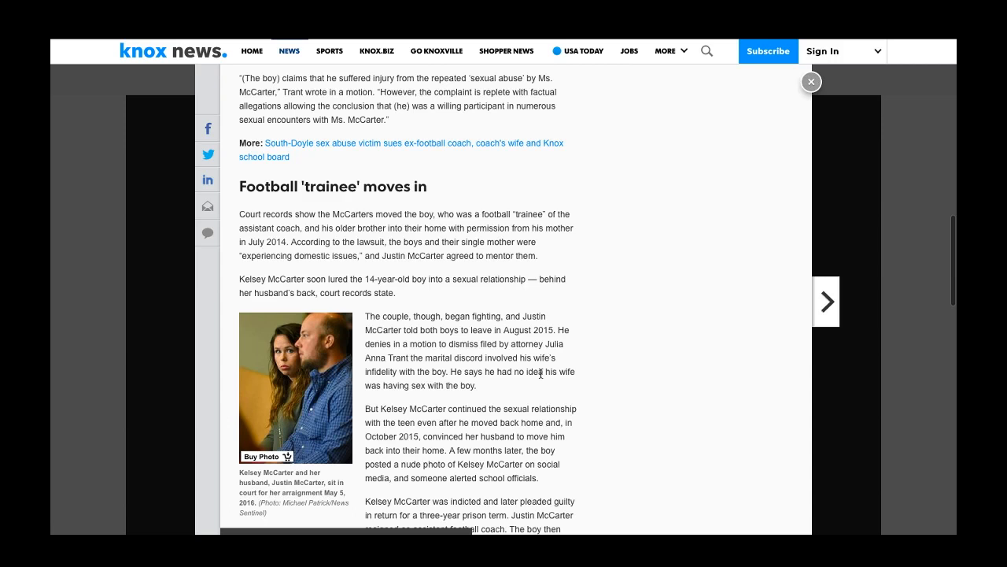
{"action": "scroll", "scroll_direction": "down", "scroll_amount": 3}
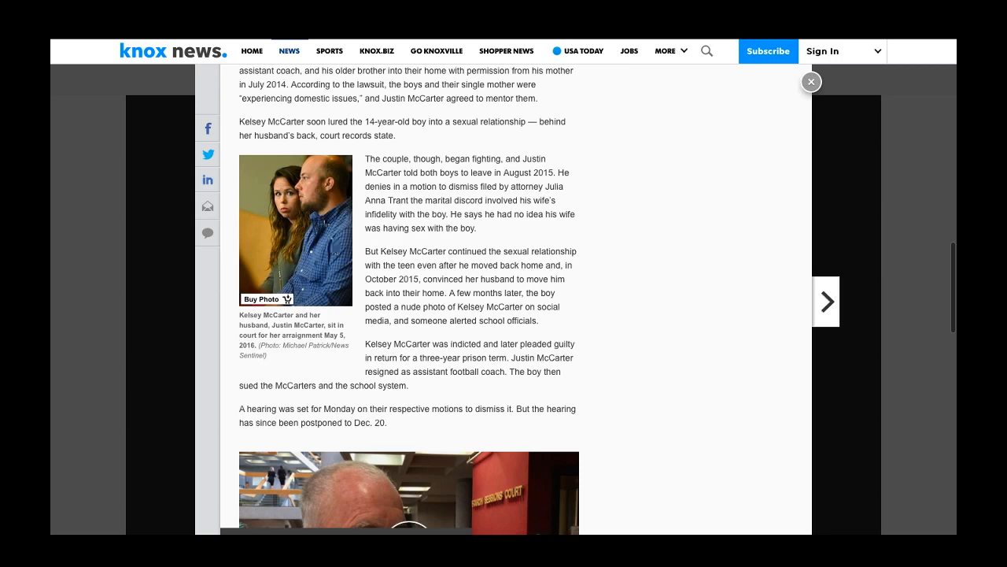
{"action": "mouse_move", "coordinate": [330, 195]}
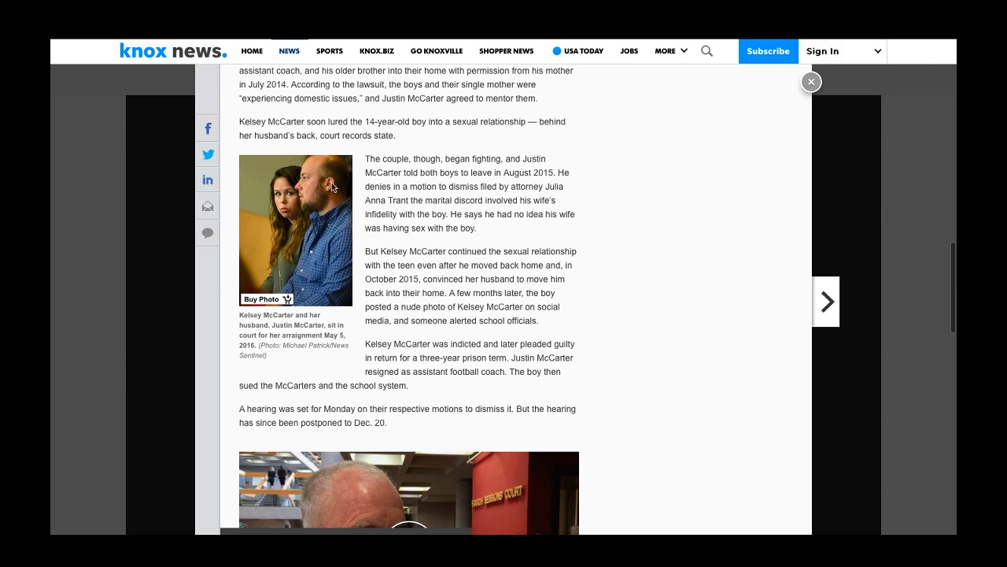
{"action": "mouse_move", "coordinate": [455, 168]}
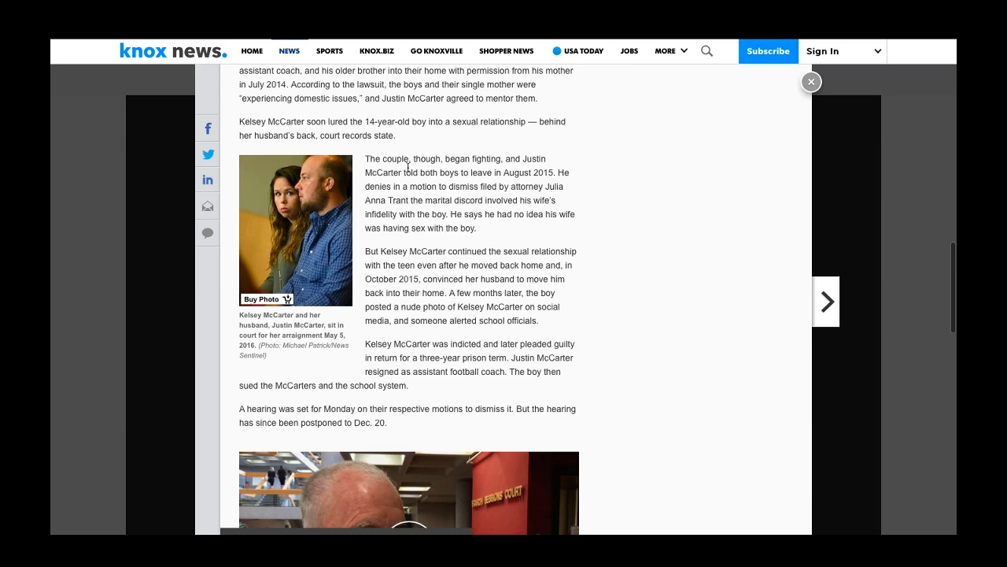
{"action": "mouse_move", "coordinate": [476, 162]}
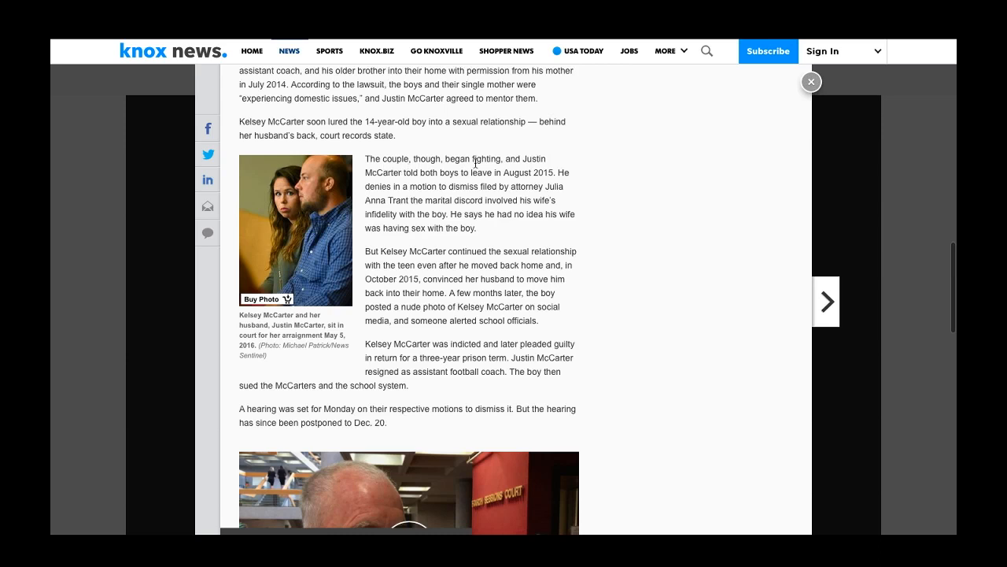
{"action": "mouse_move", "coordinate": [474, 170]}
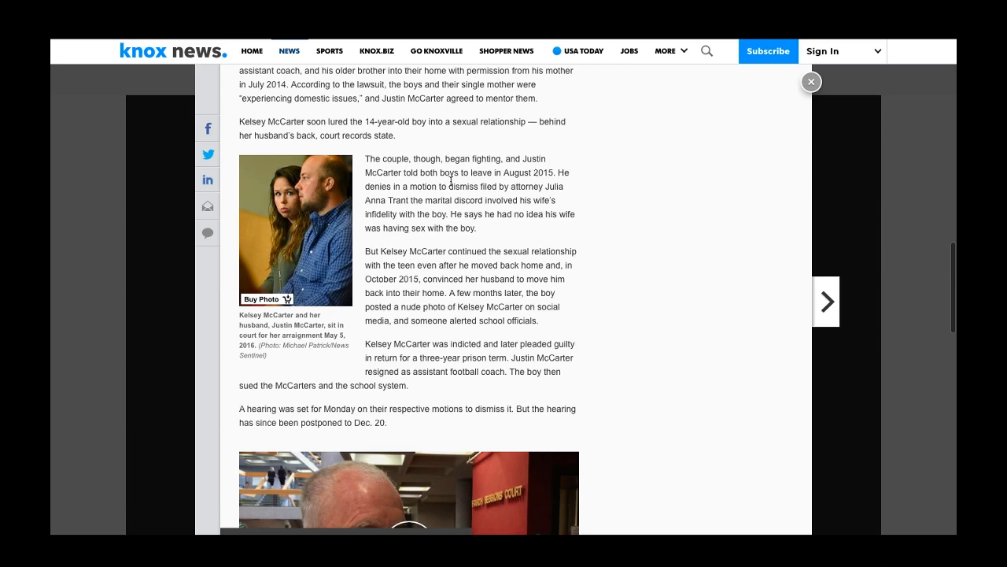
{"action": "mouse_move", "coordinate": [551, 182]}
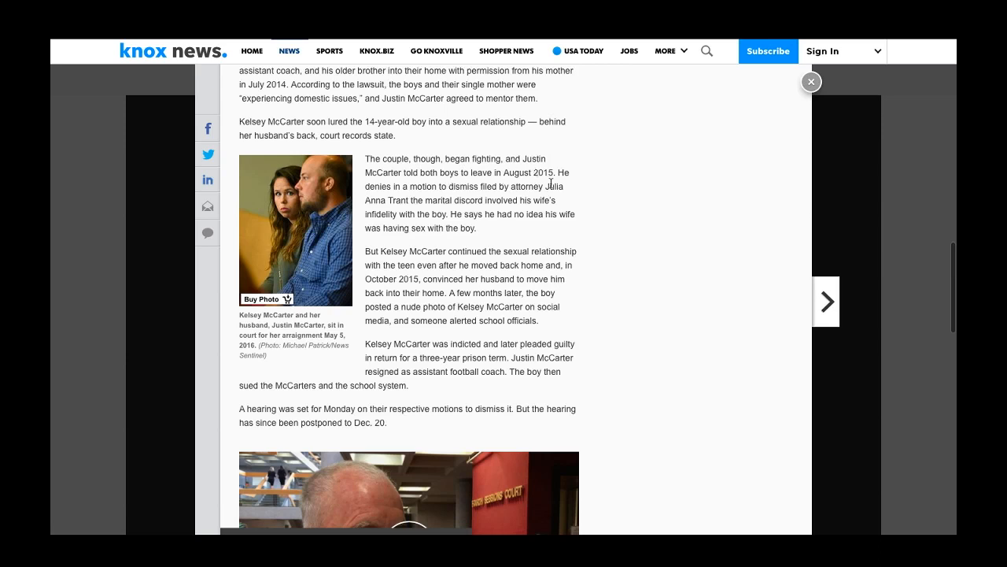
{"action": "mouse_move", "coordinate": [448, 202]}
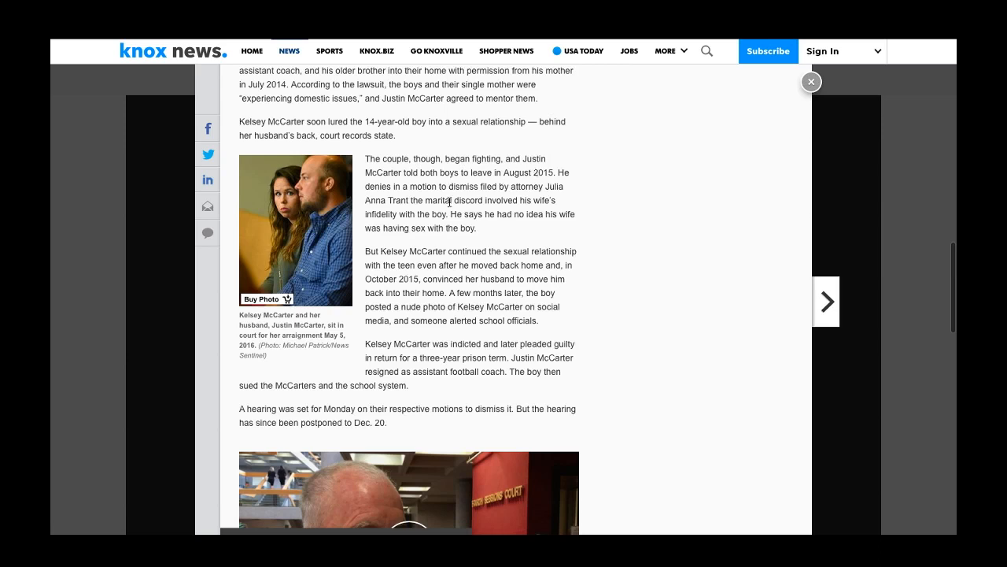
{"action": "mouse_move", "coordinate": [489, 210]}
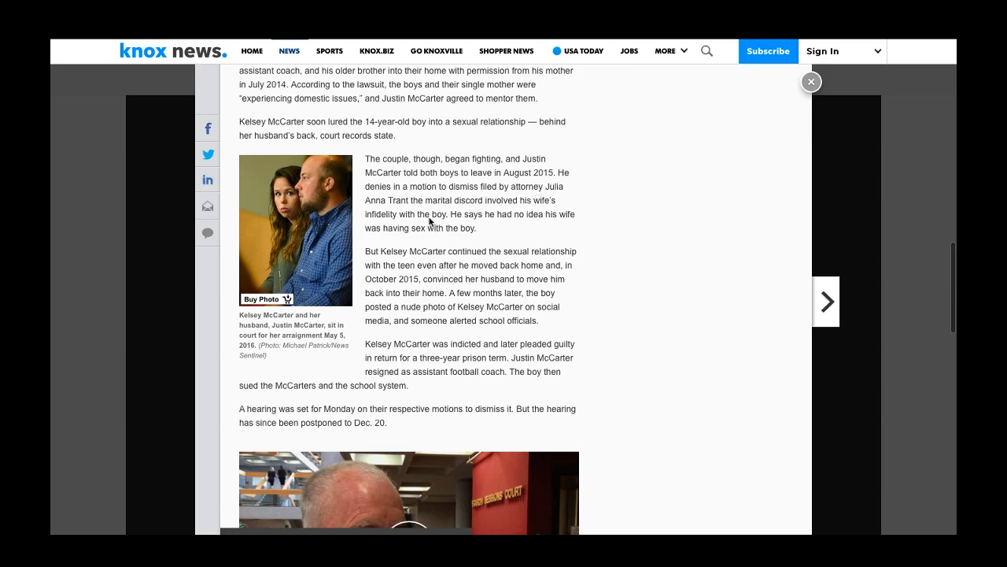
{"action": "mouse_move", "coordinate": [481, 211]}
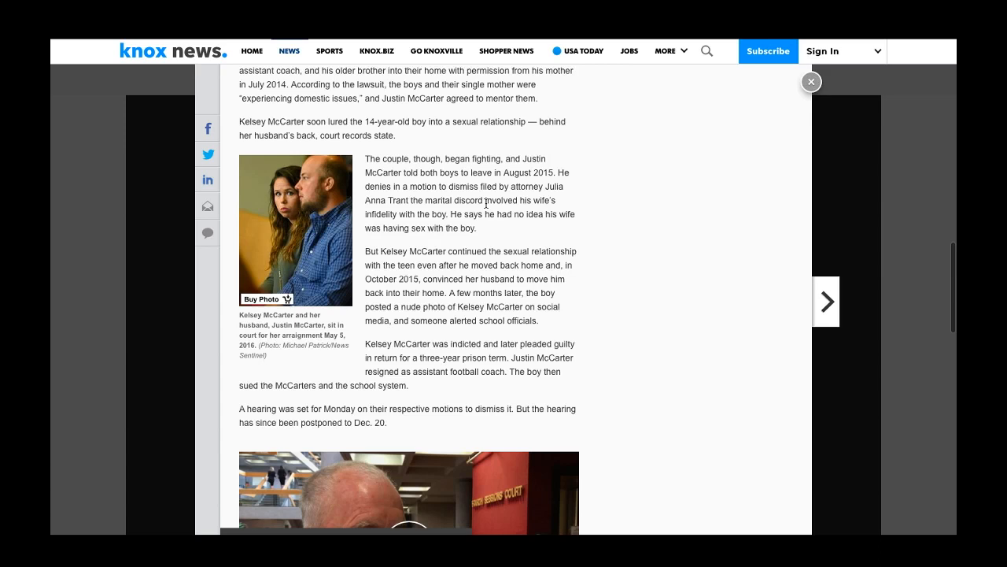
{"action": "mouse_move", "coordinate": [390, 217]}
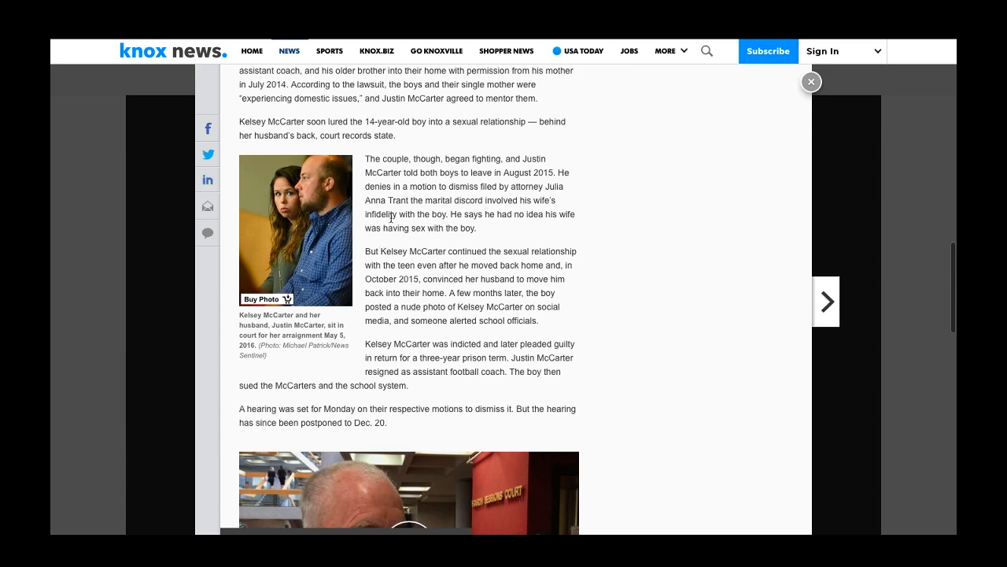
{"action": "mouse_move", "coordinate": [396, 217]}
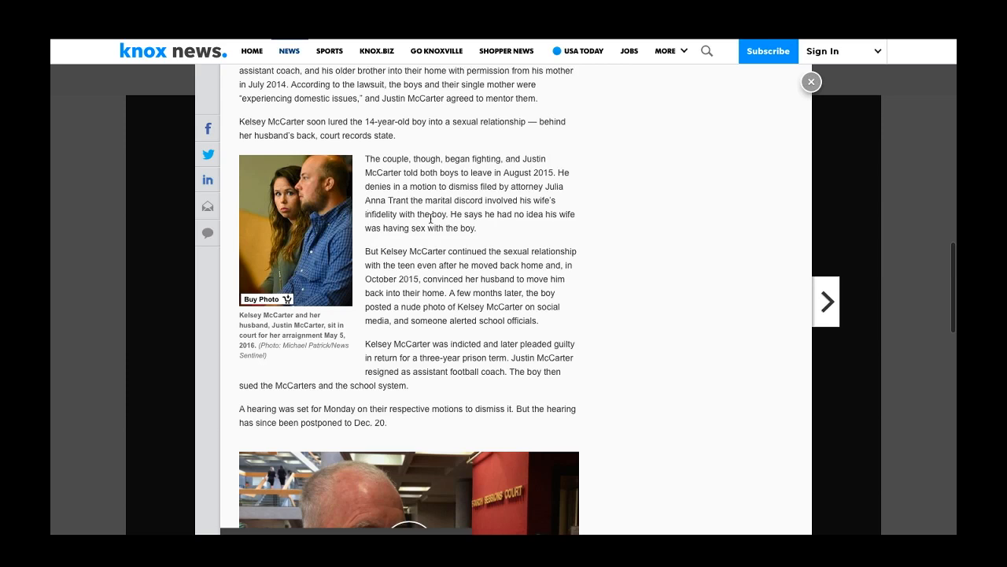
{"action": "mouse_move", "coordinate": [479, 229]}
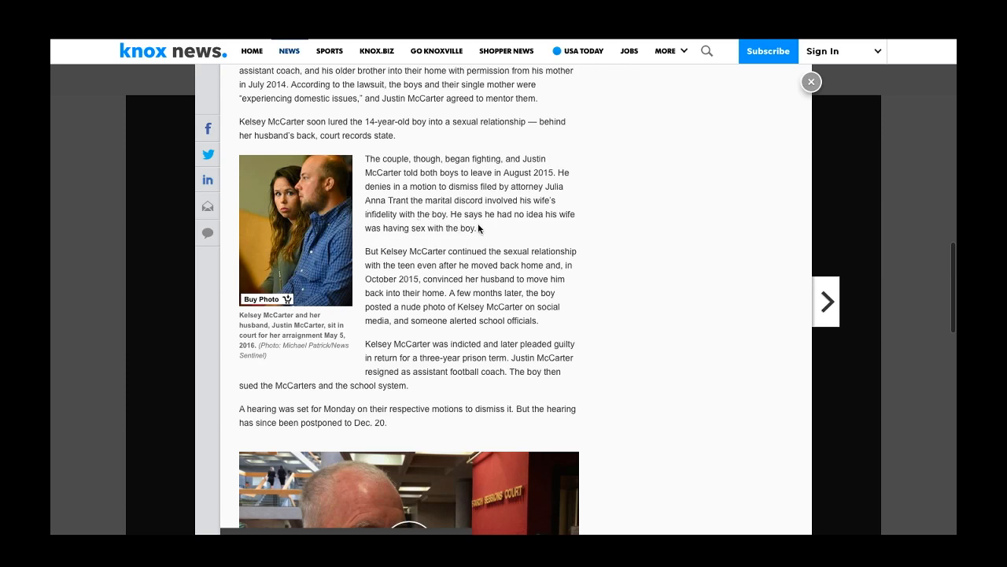
{"action": "mouse_move", "coordinate": [541, 230]}
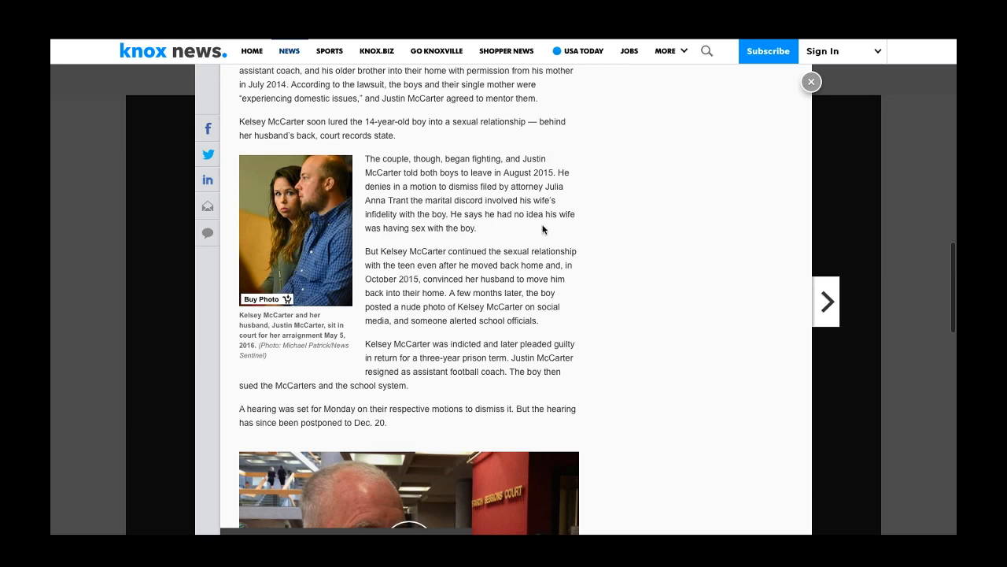
{"action": "mouse_move", "coordinate": [463, 230]}
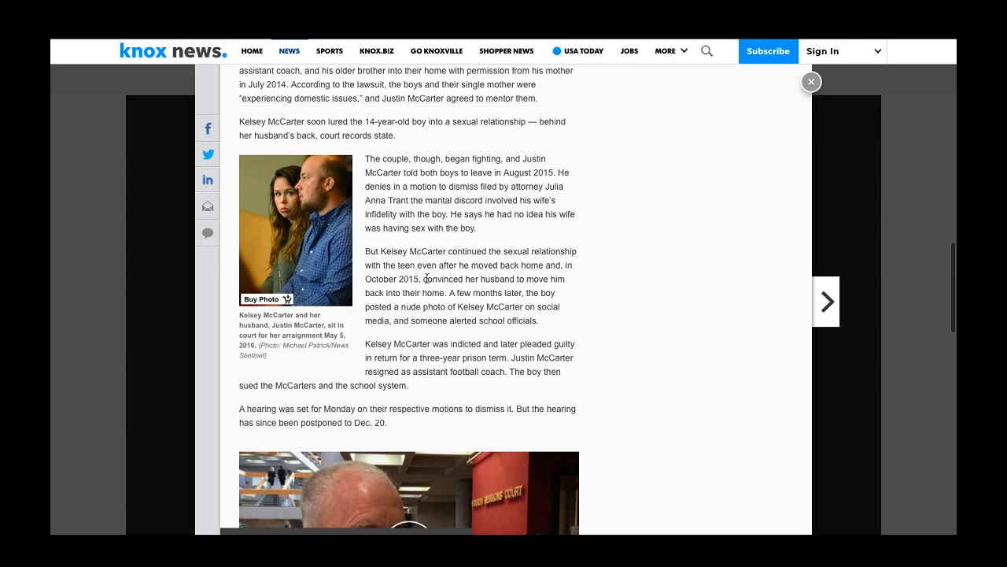
{"action": "mouse_move", "coordinate": [452, 291]}
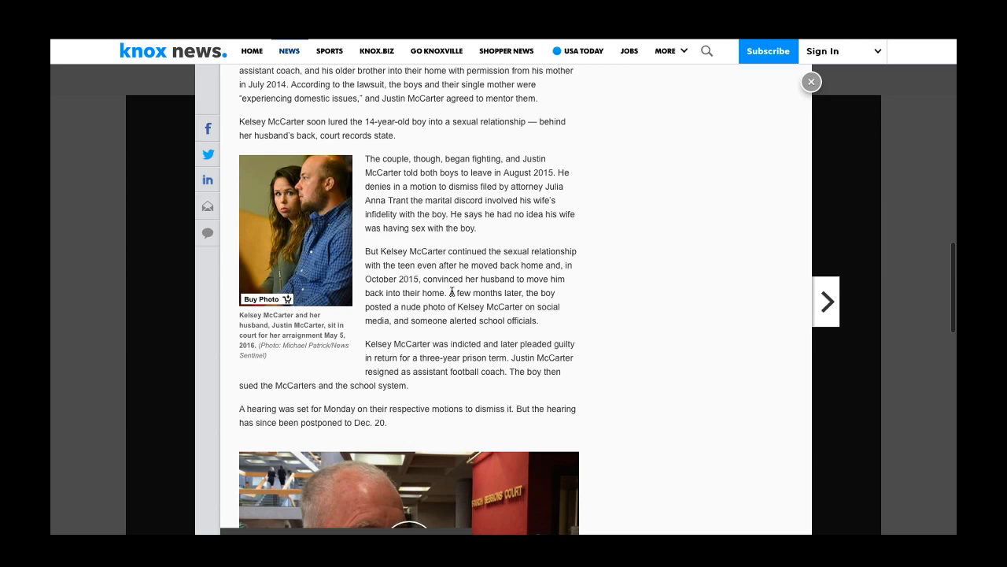
{"action": "left_click", "coordinate": [665, 50]}
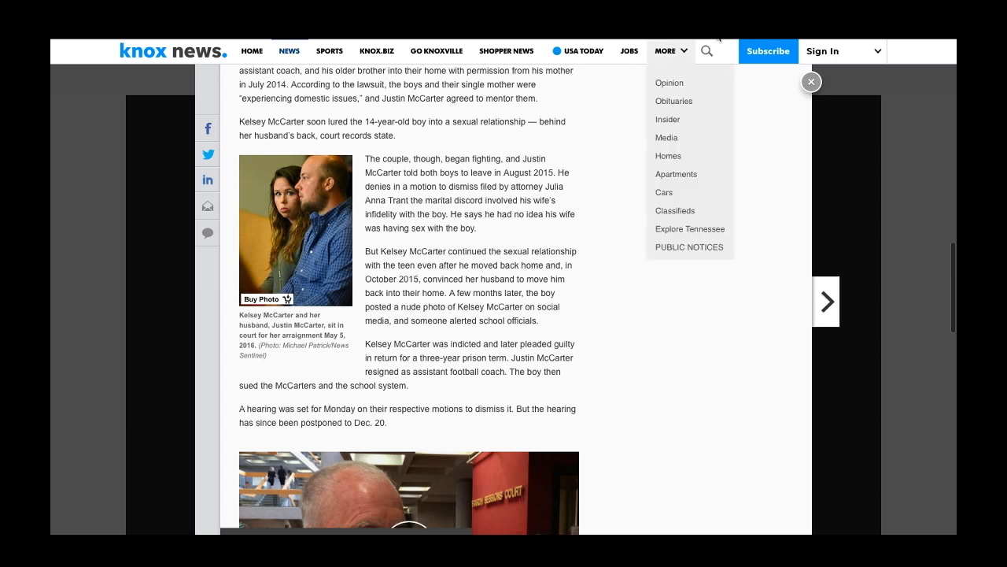
{"action": "left_click", "coordinate": [671, 50]}
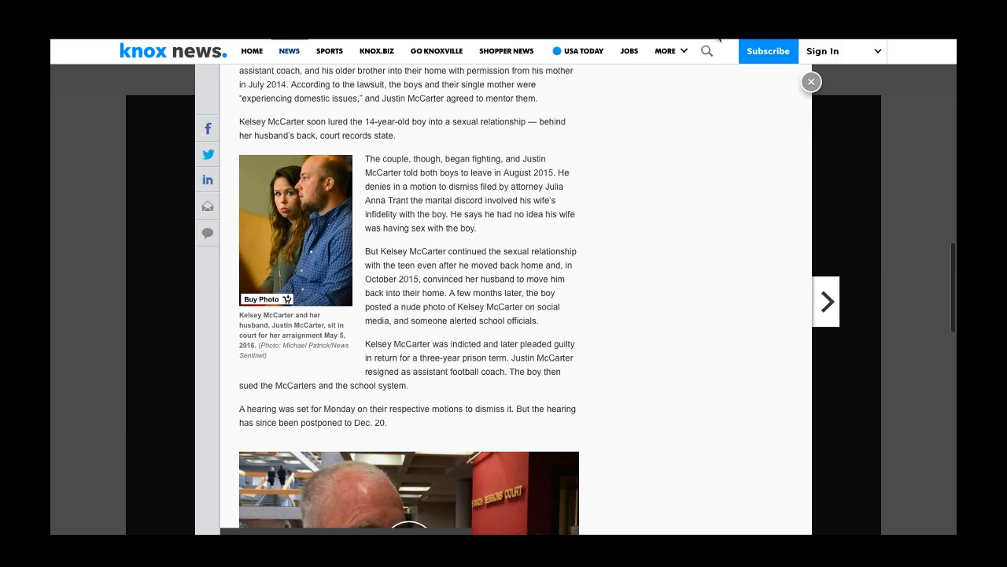
{"action": "mouse_move", "coordinate": [446, 192]}
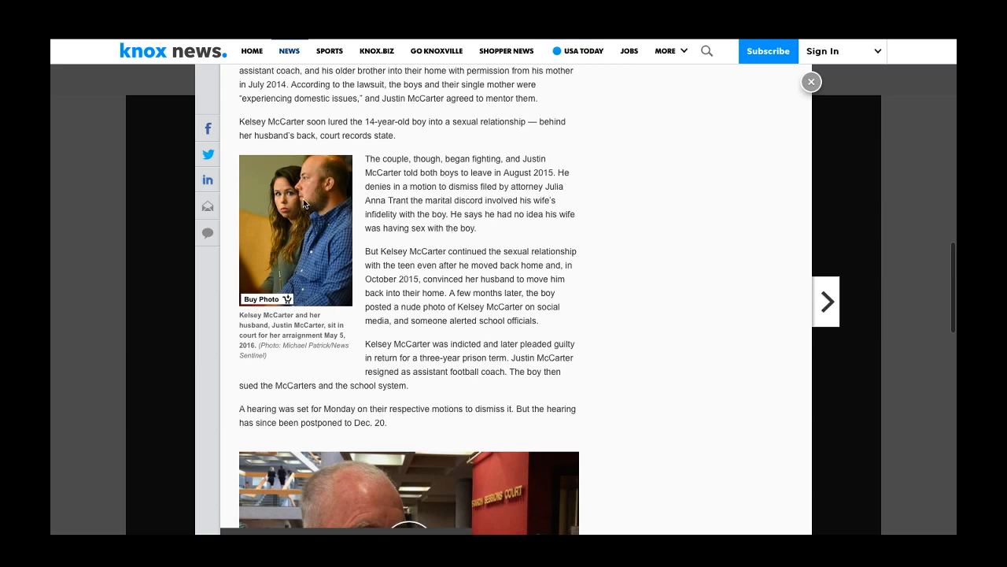
{"action": "mouse_move", "coordinate": [401, 261]}
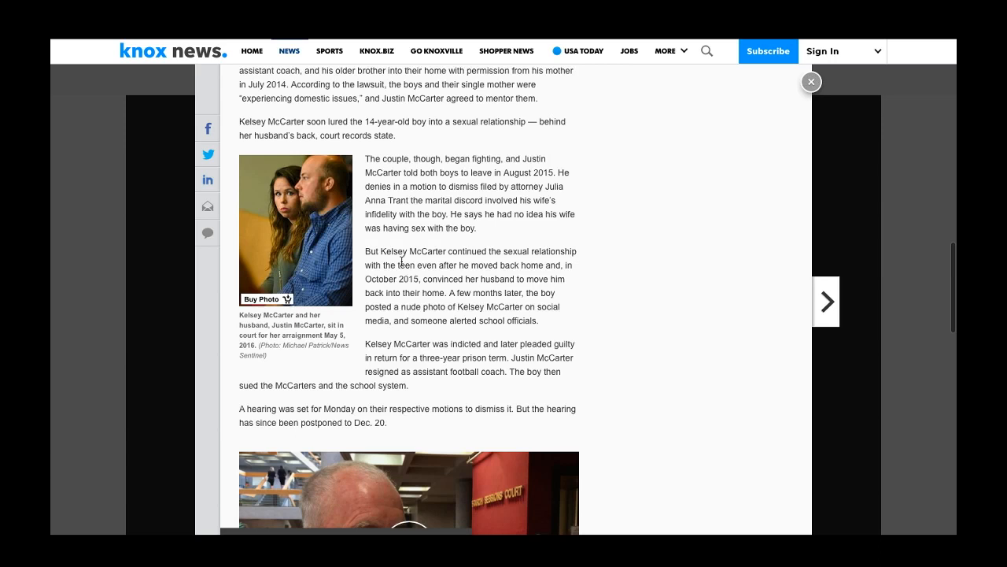
{"action": "mouse_move", "coordinate": [406, 151]}
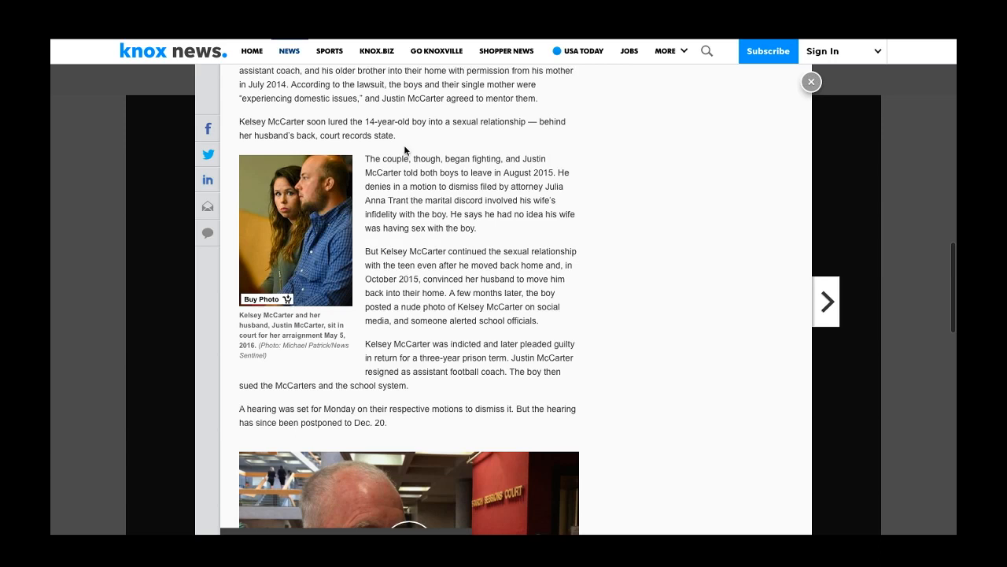
{"action": "mouse_move", "coordinate": [730, 52]}
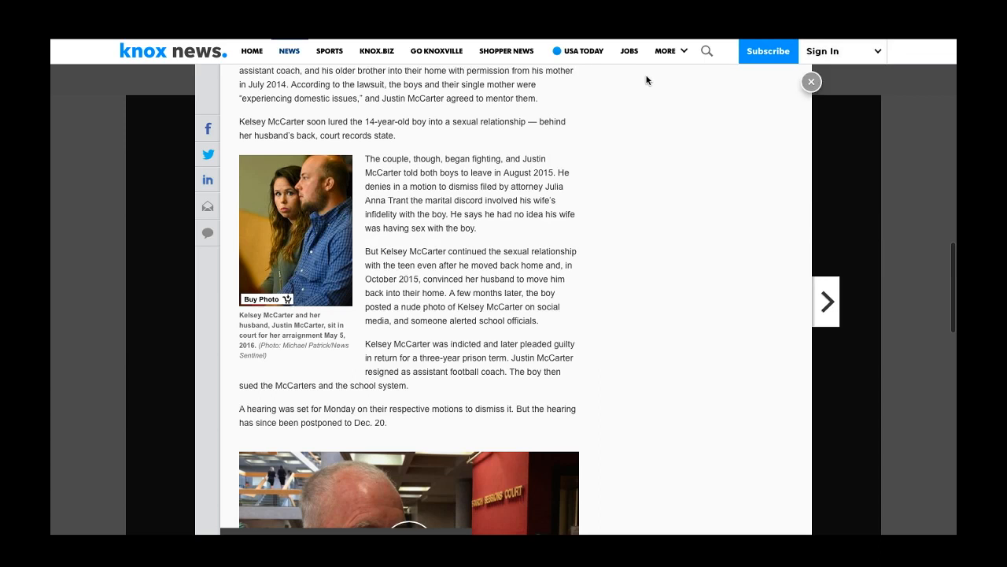
{"action": "mouse_move", "coordinate": [668, 40]}
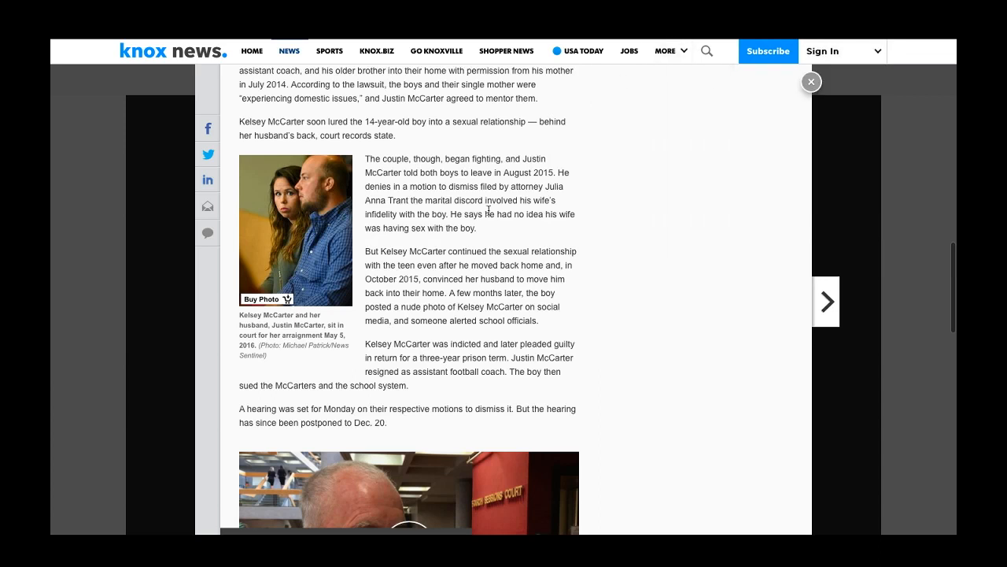
{"action": "mouse_move", "coordinate": [727, 184]}
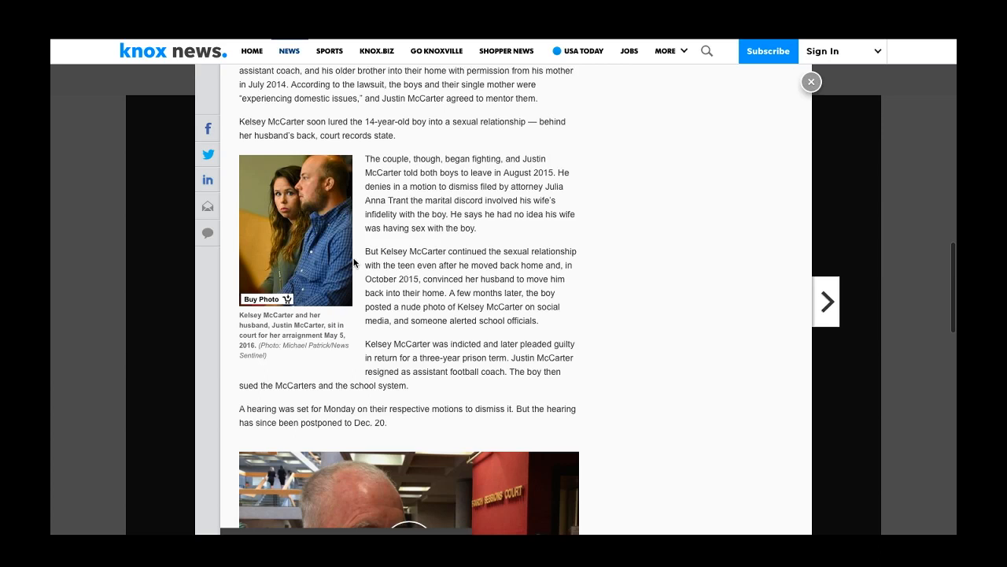
{"action": "mouse_move", "coordinate": [927, 48]}
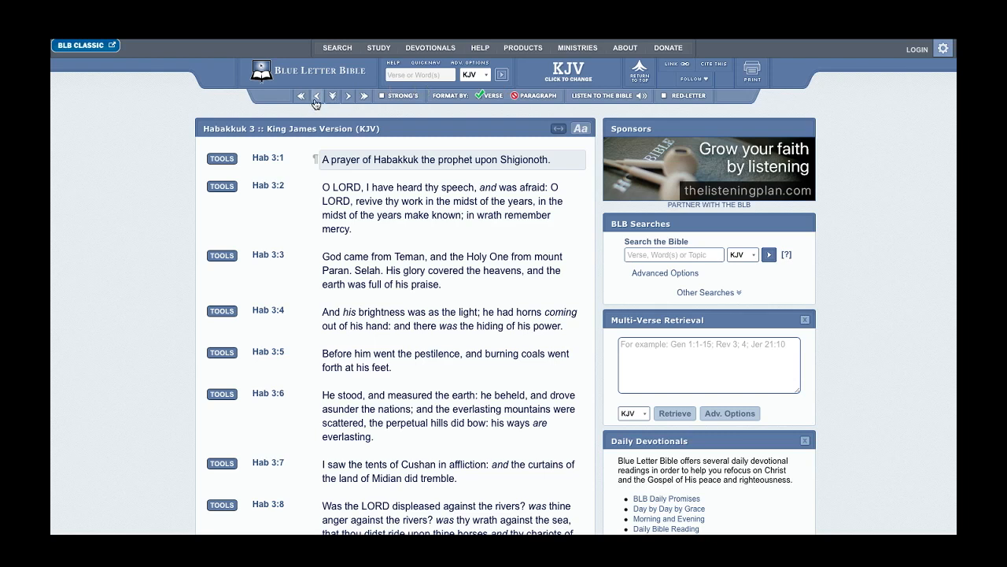
{"action": "mouse_move", "coordinate": [315, 103]}
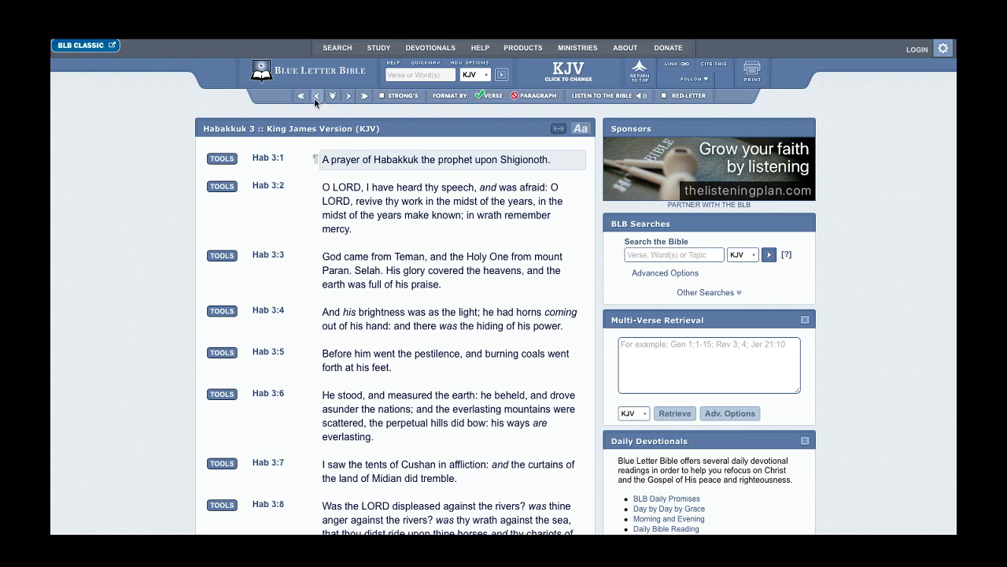
- Step back two chapters from Habakkuk 3 to KJV Habakkuk 1 and select a verse there
{"action": "left_click", "coordinate": [318, 96]}
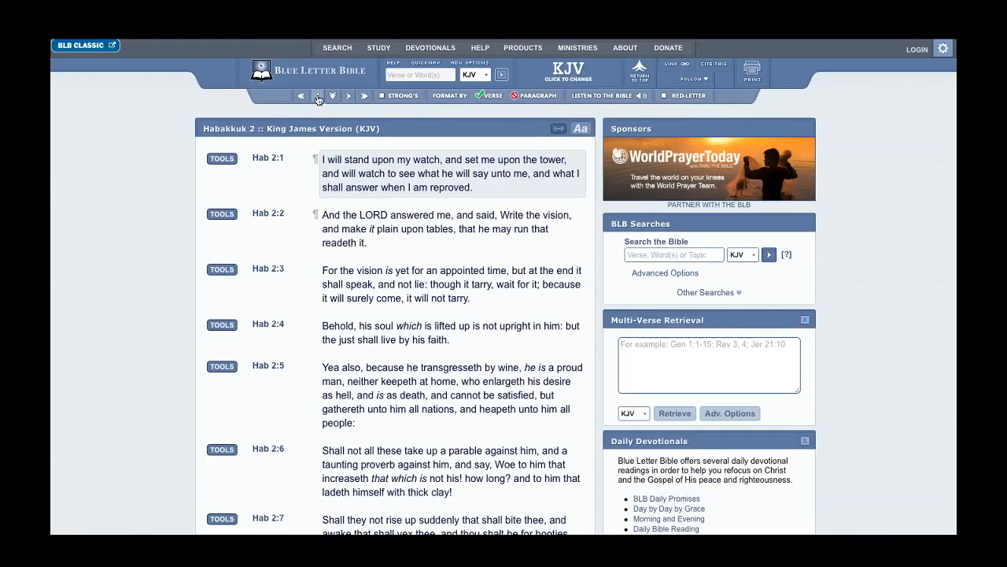
{"action": "left_click", "coordinate": [318, 96]}
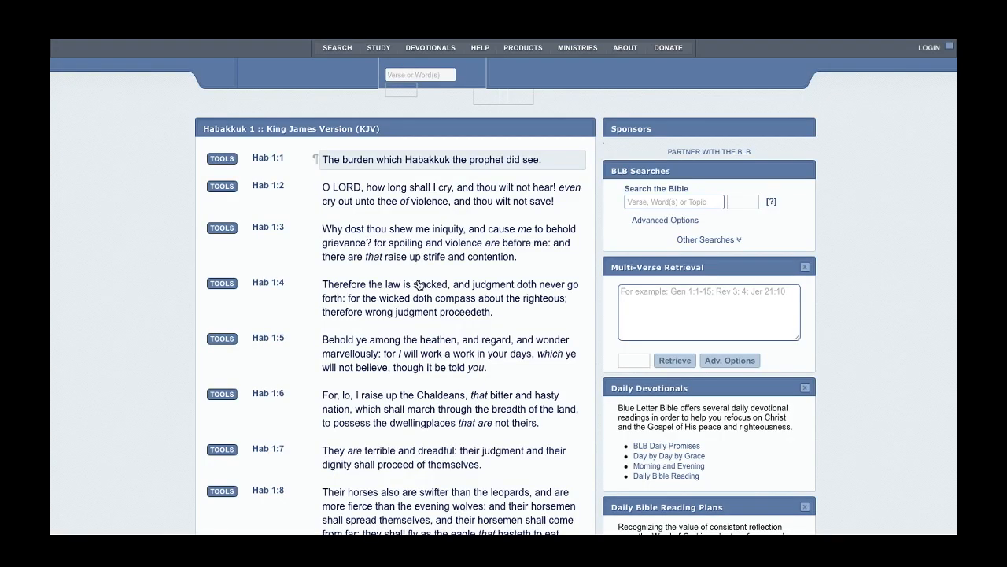
{"action": "left_click", "coordinate": [448, 297]}
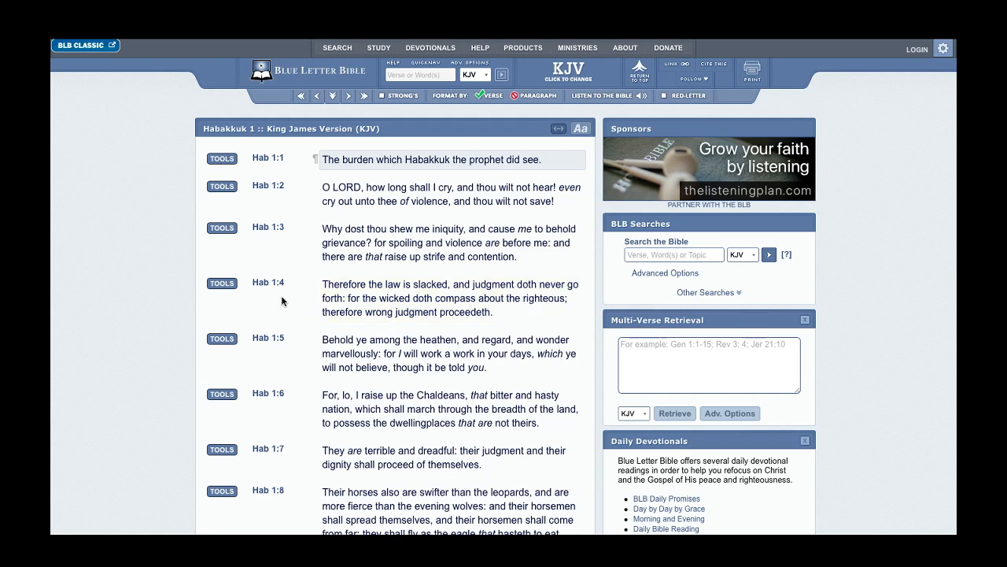
- Use the study tools on Habakkuk 1:4 to show its Hebrew reverse interlinear
{"action": "left_click", "coordinate": [222, 283]}
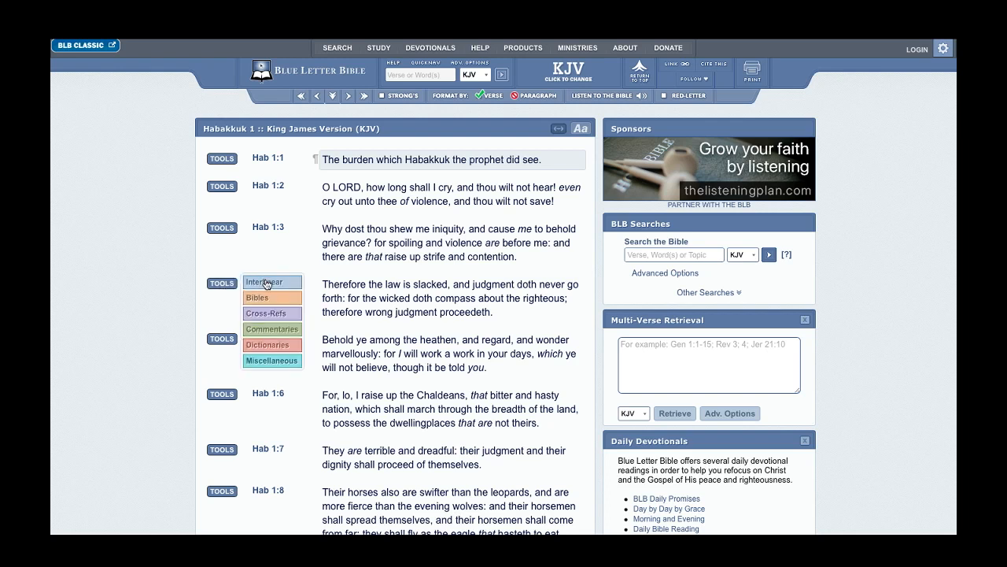
{"action": "left_click", "coordinate": [268, 281]}
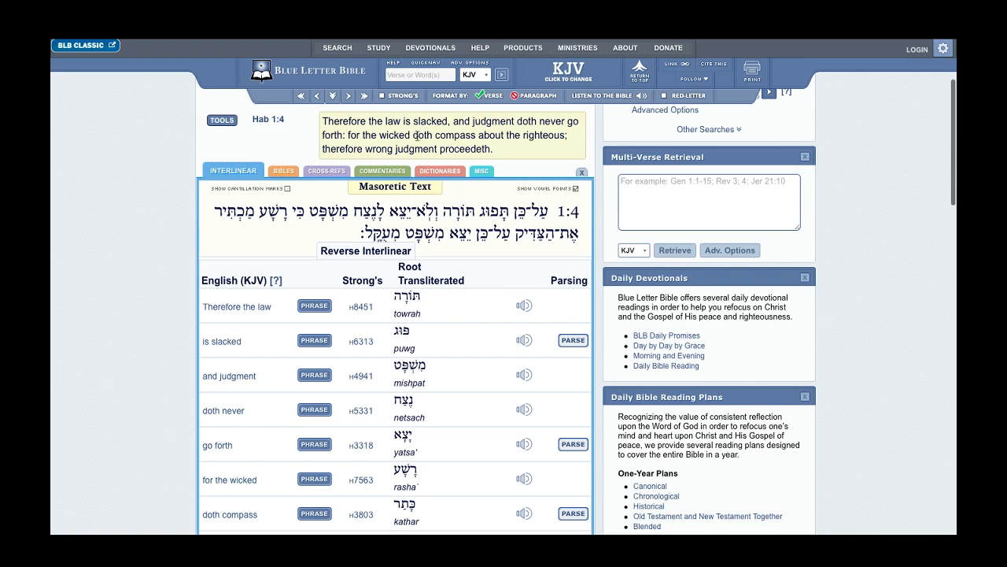
{"action": "mouse_move", "coordinate": [524, 152]}
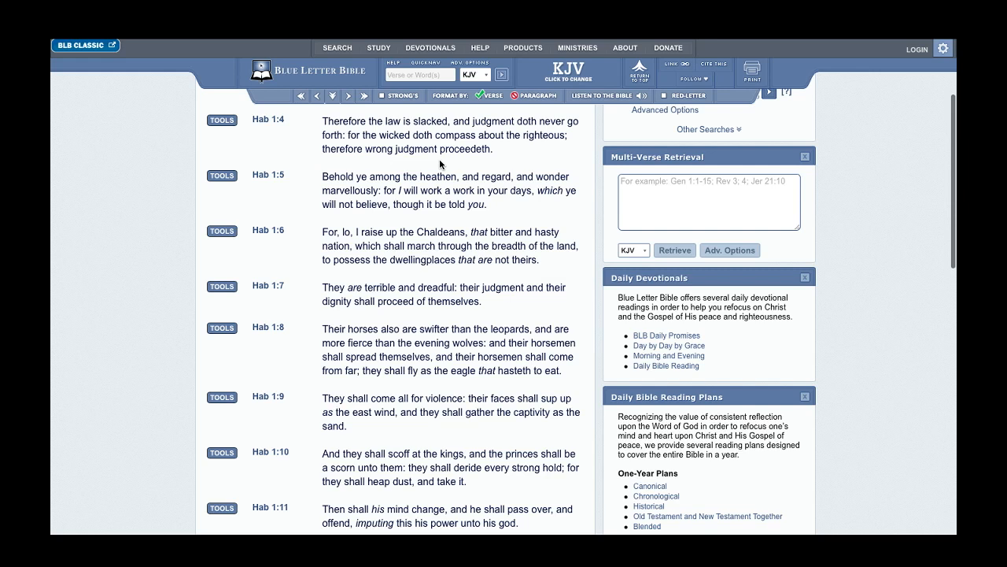
{"action": "mouse_move", "coordinate": [285, 155]}
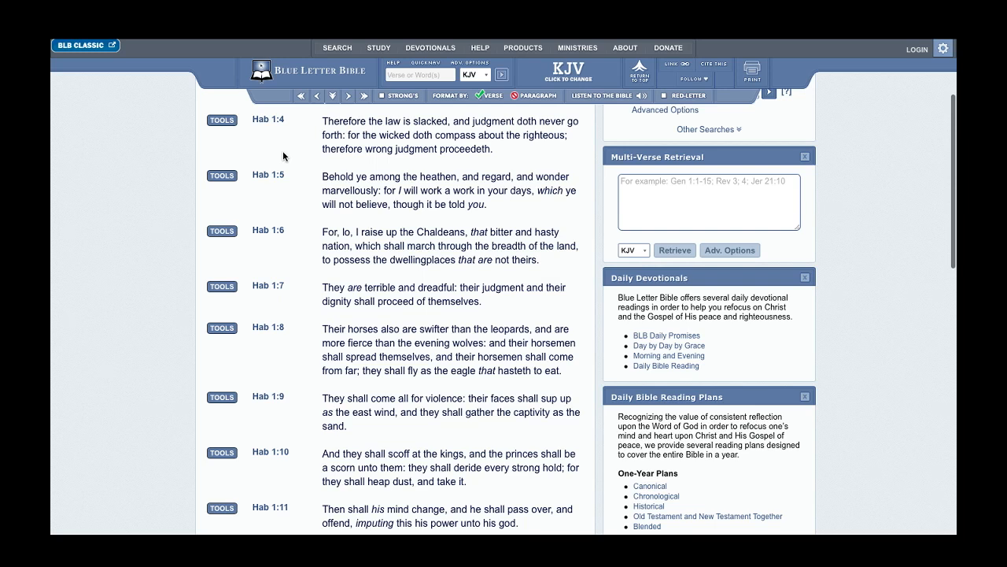
{"action": "mouse_move", "coordinate": [350, 101]}
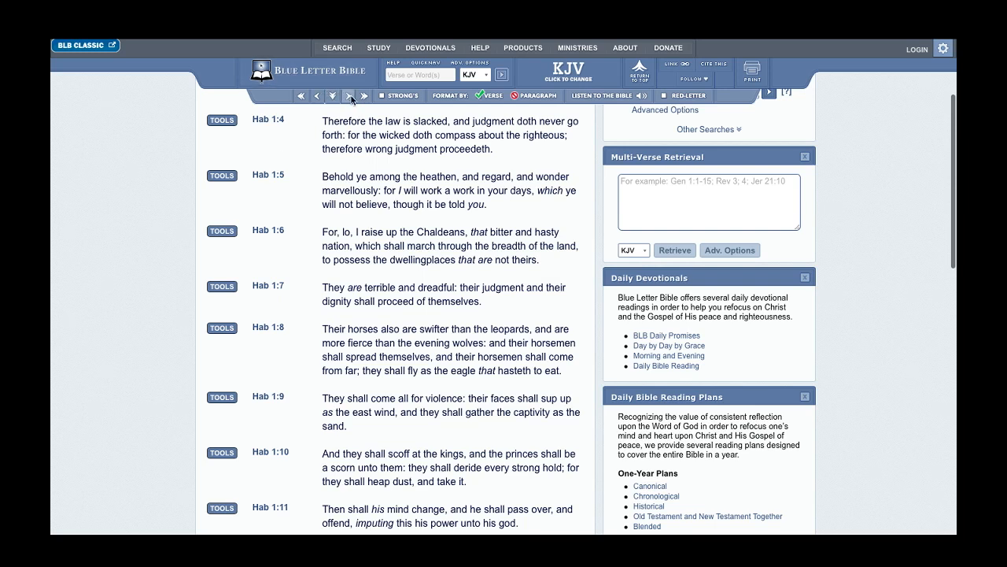
- Advance two chapters to KJV Habakkuk 3 and highlight verse 3:2
{"action": "left_click", "coordinate": [348, 96]}
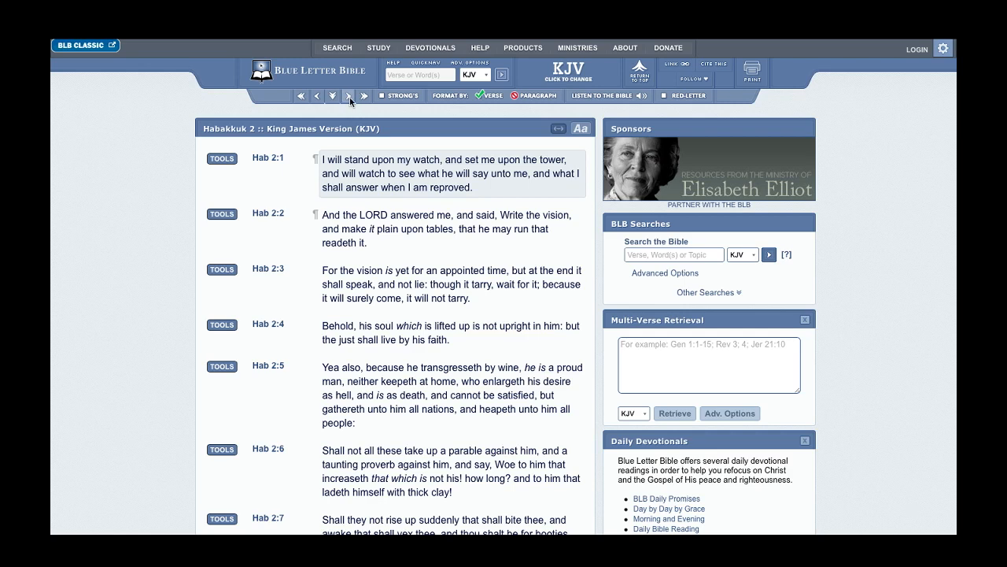
{"action": "left_click", "coordinate": [364, 96]}
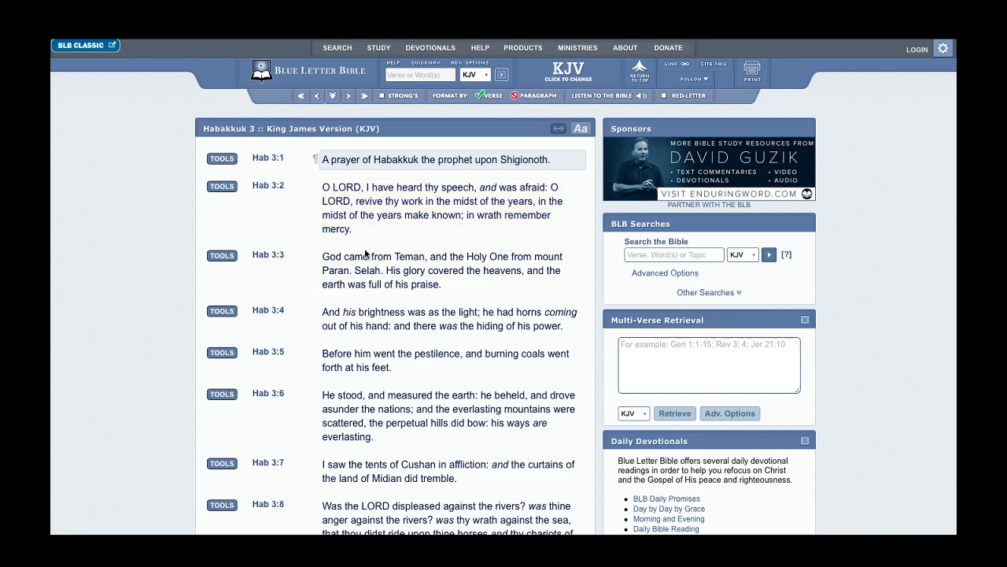
{"action": "left_click", "coordinate": [441, 204]}
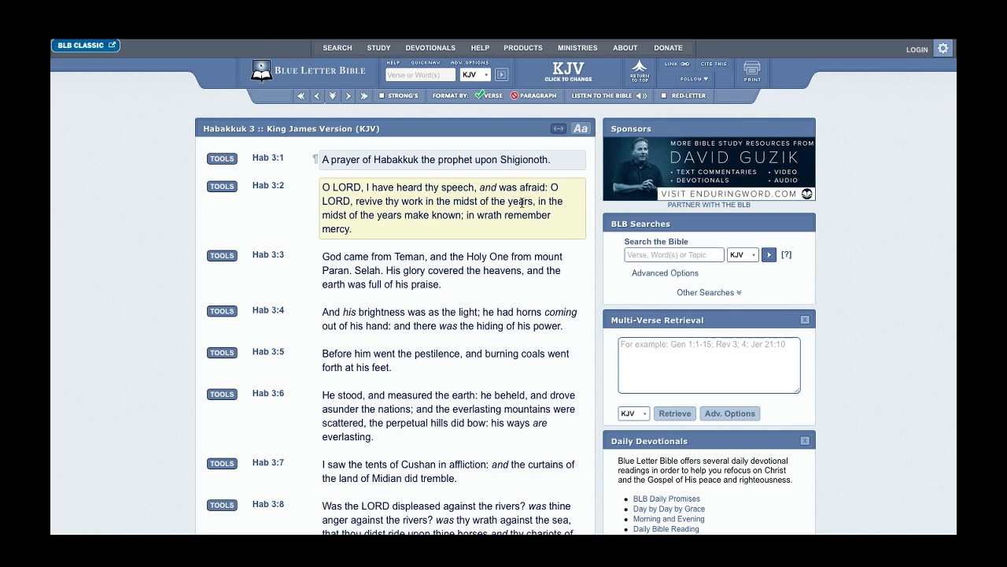
{"action": "mouse_move", "coordinate": [432, 211]}
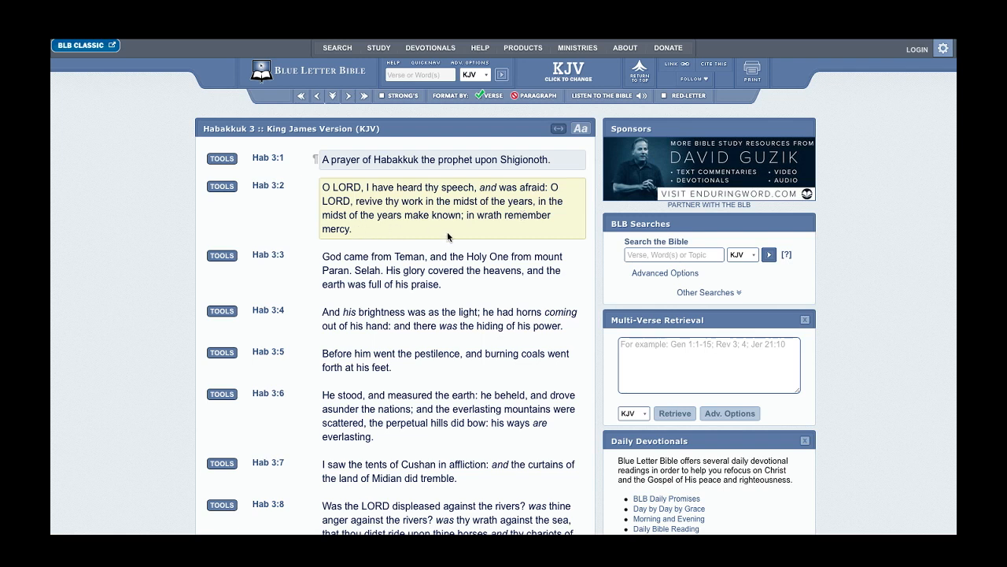
{"action": "mouse_move", "coordinate": [509, 233]}
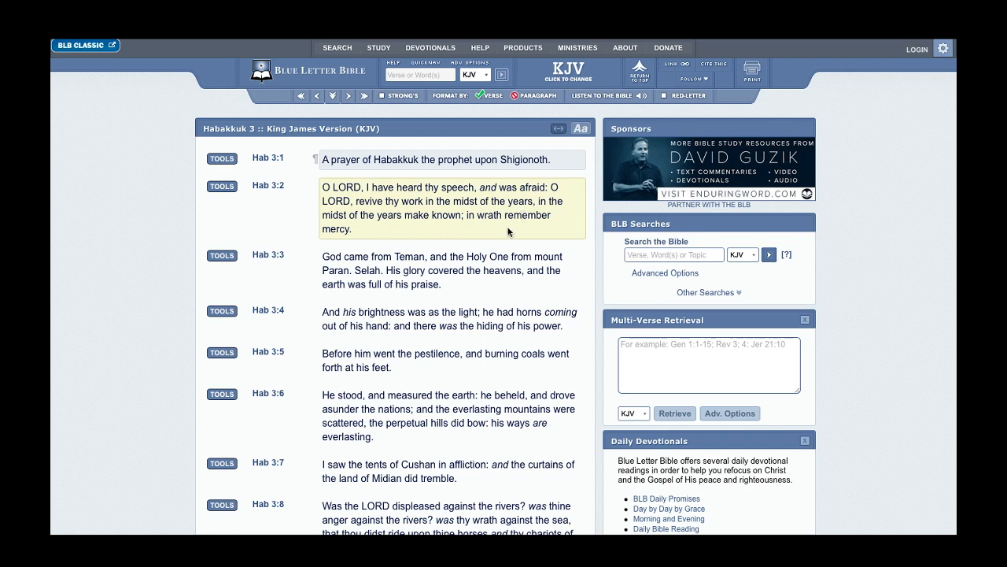
{"action": "mouse_move", "coordinate": [294, 198]}
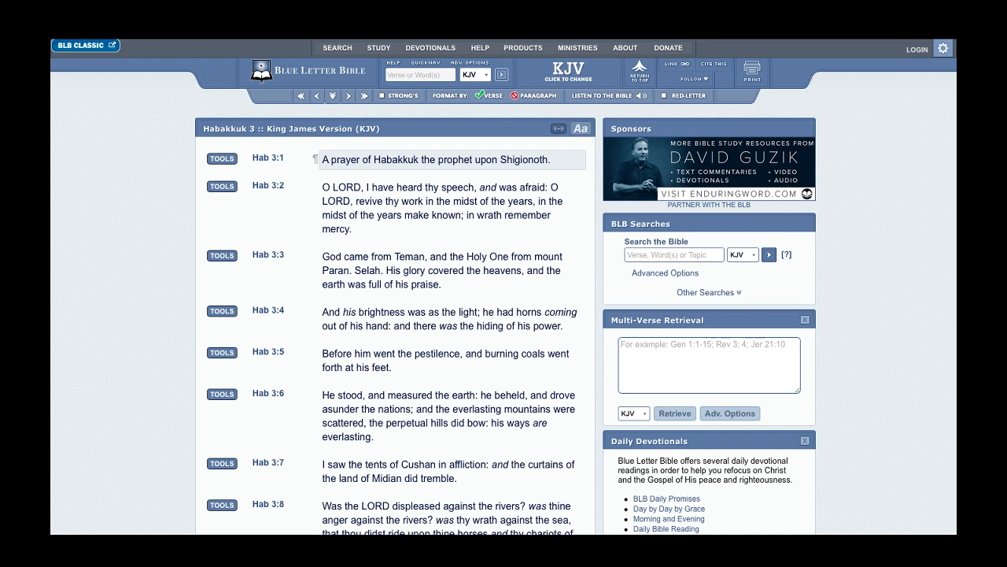
{"action": "mouse_move", "coordinate": [246, 63]}
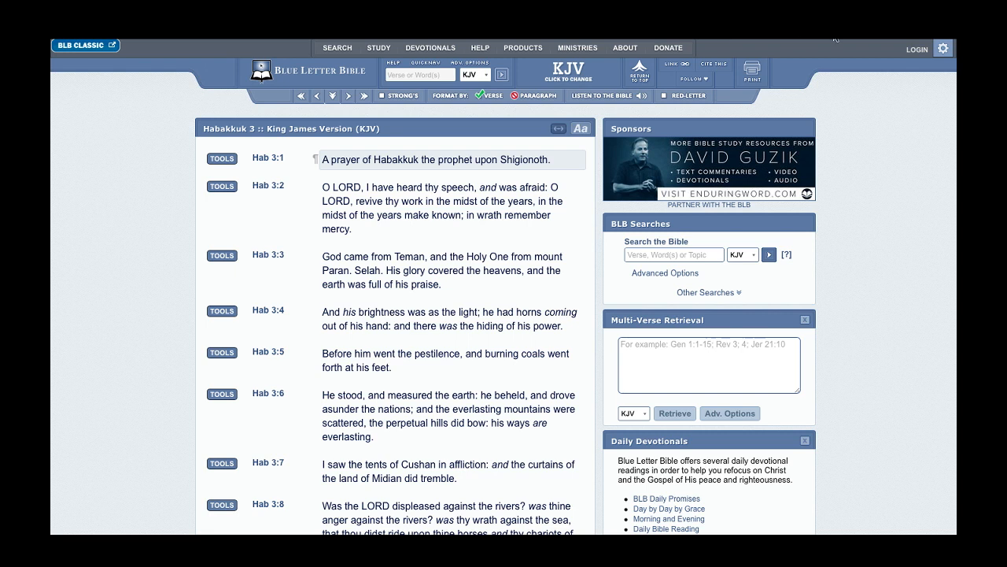
{"action": "mouse_move", "coordinate": [784, 41]}
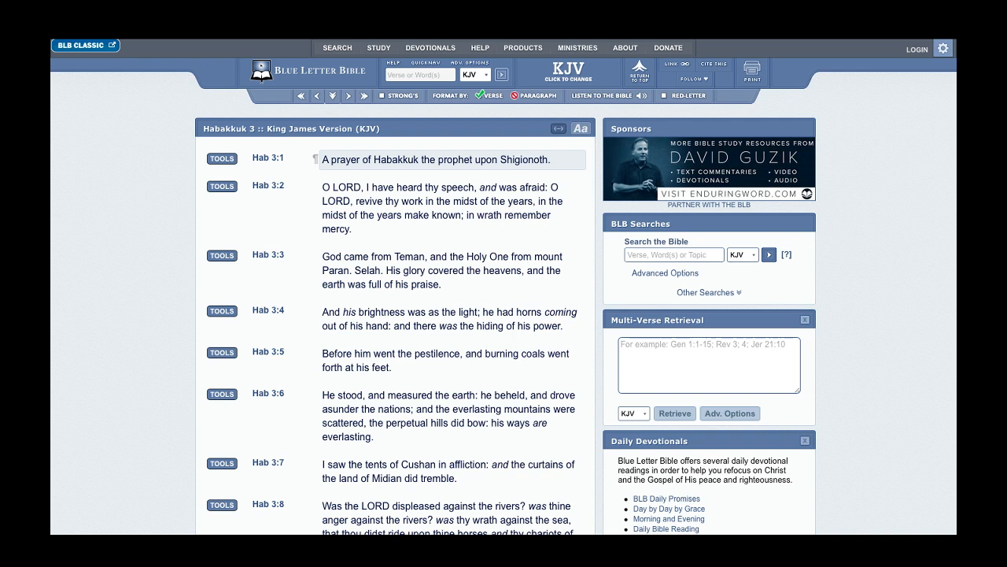
{"action": "mouse_move", "coordinate": [853, 38]}
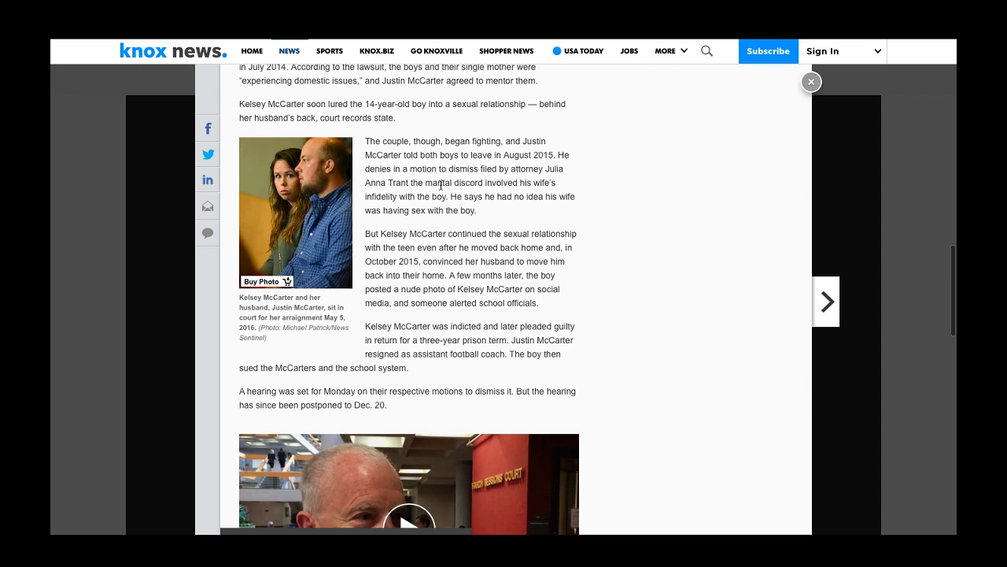
{"action": "mouse_move", "coordinate": [510, 244]}
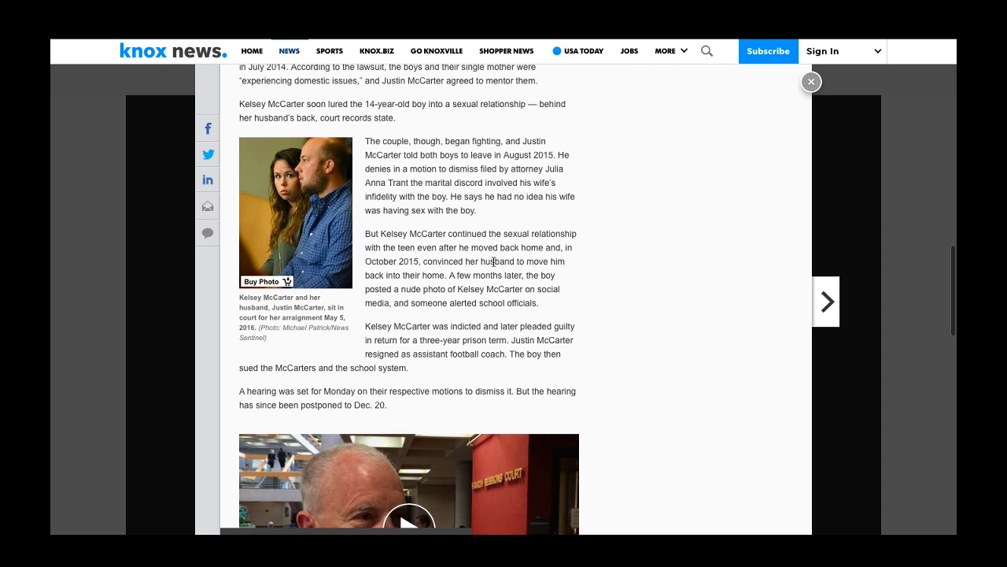
{"action": "mouse_move", "coordinate": [551, 261]}
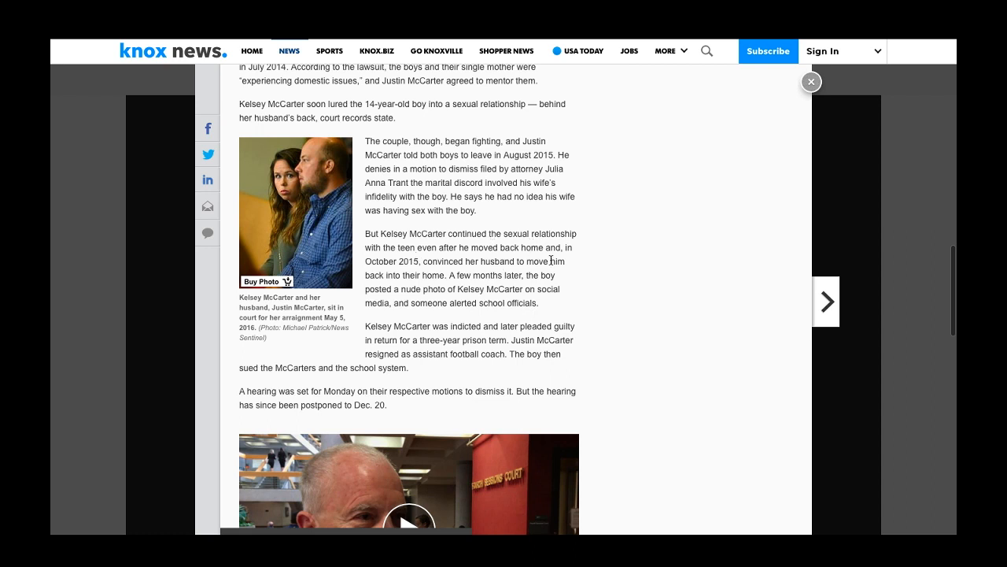
{"action": "mouse_move", "coordinate": [510, 246]}
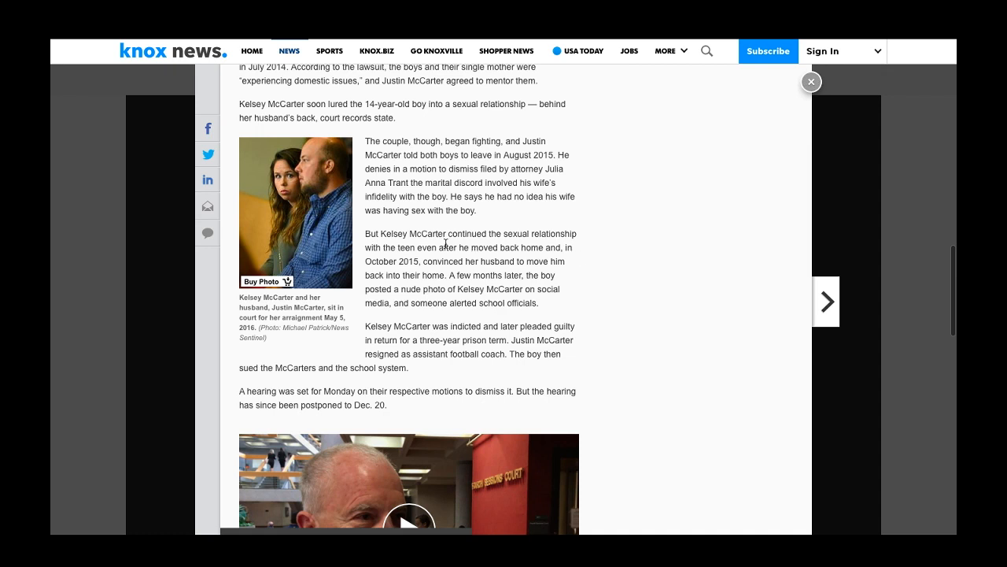
{"action": "mouse_move", "coordinate": [557, 242]}
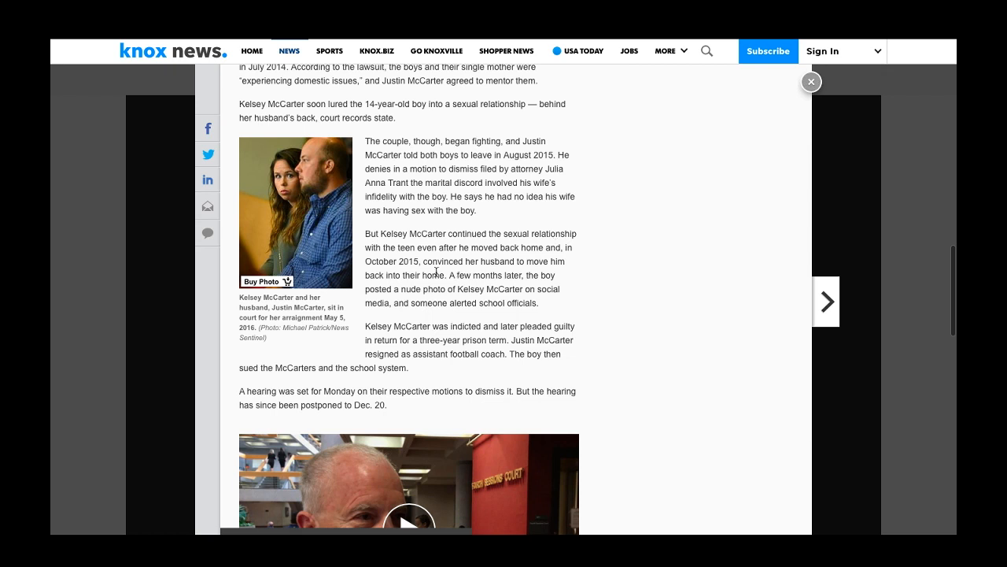
{"action": "mouse_move", "coordinate": [466, 274]}
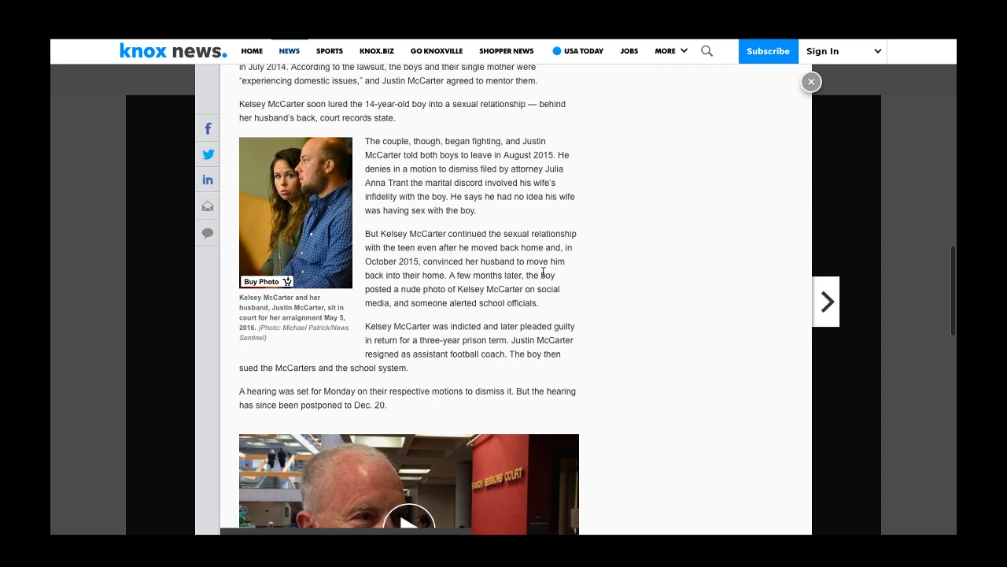
{"action": "mouse_move", "coordinate": [465, 286]}
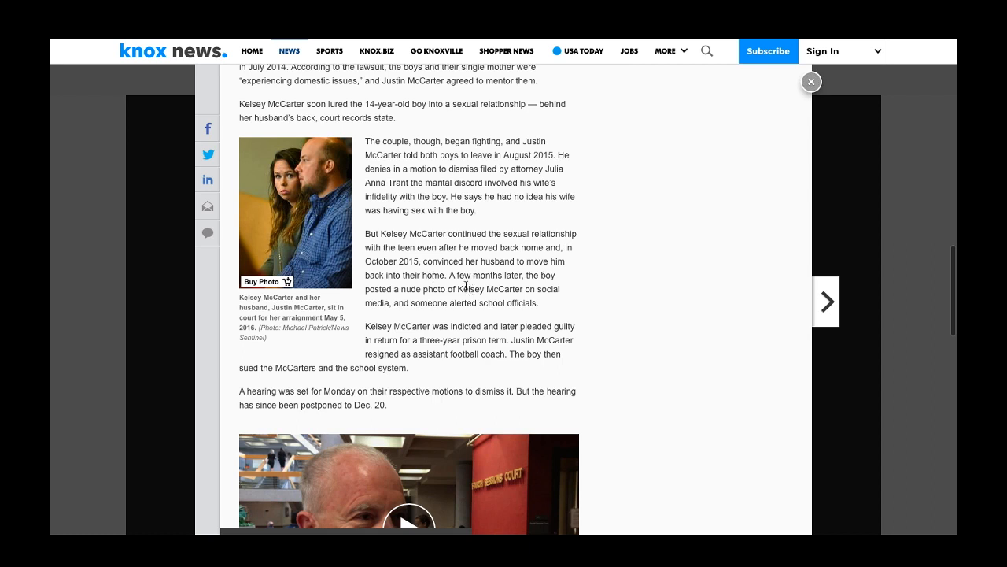
{"action": "mouse_move", "coordinate": [529, 287]}
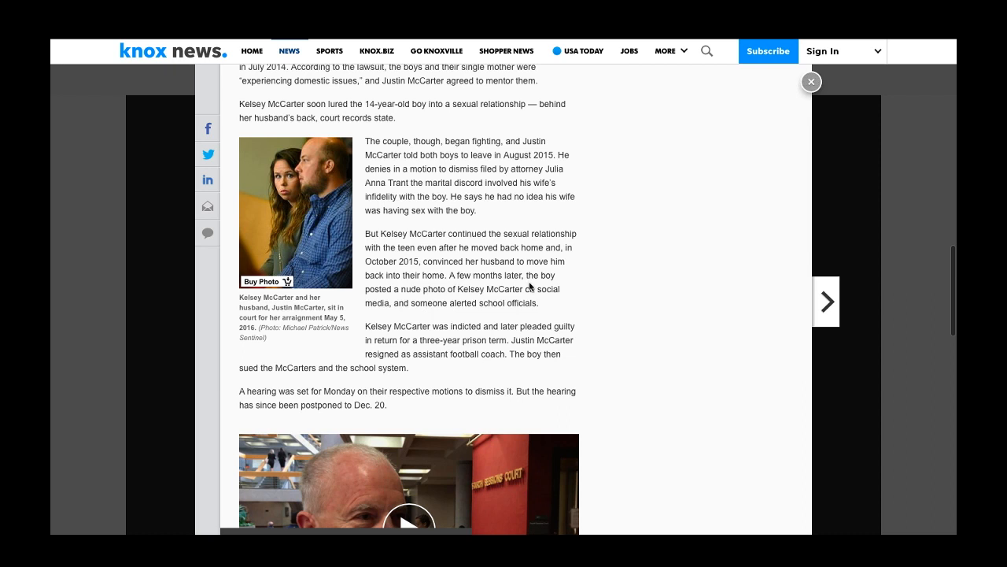
{"action": "mouse_move", "coordinate": [466, 299]}
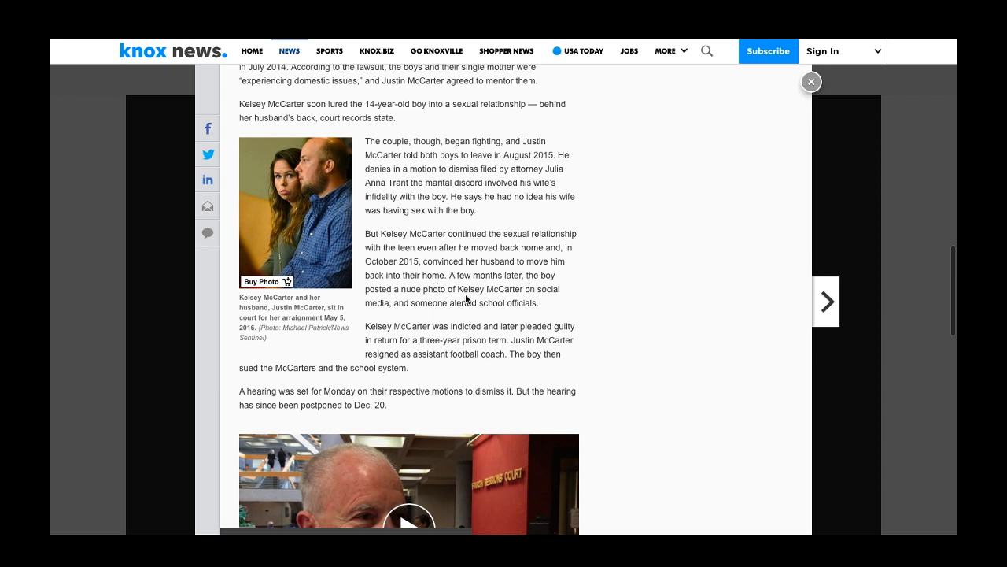
{"action": "mouse_move", "coordinate": [527, 299]}
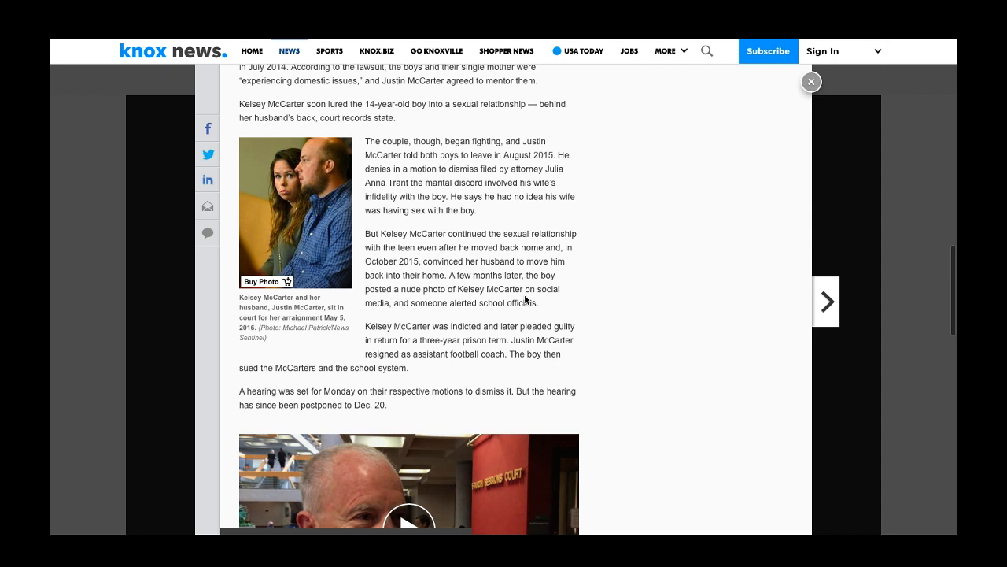
{"action": "mouse_move", "coordinate": [658, 103]}
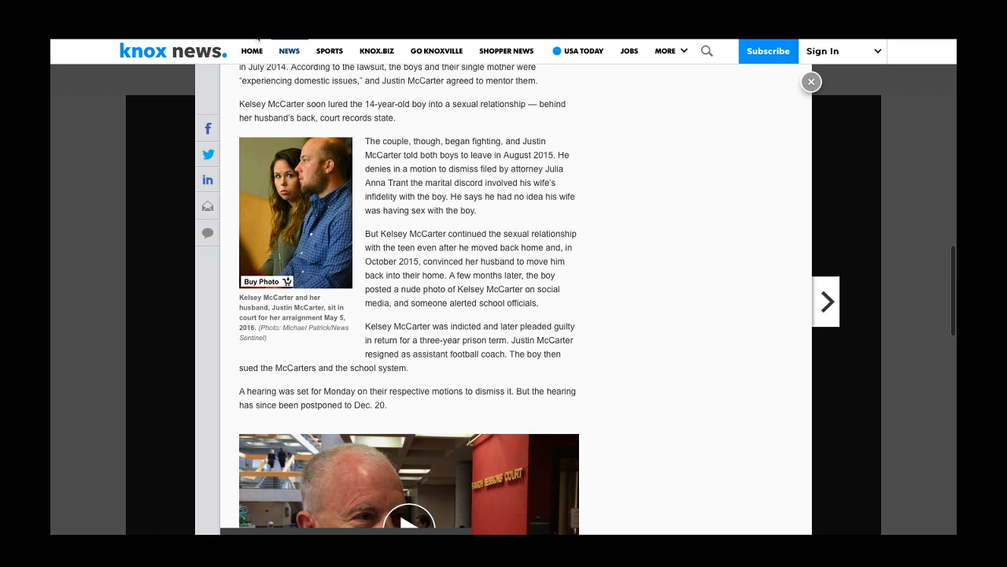
{"action": "mouse_move", "coordinate": [331, 41]}
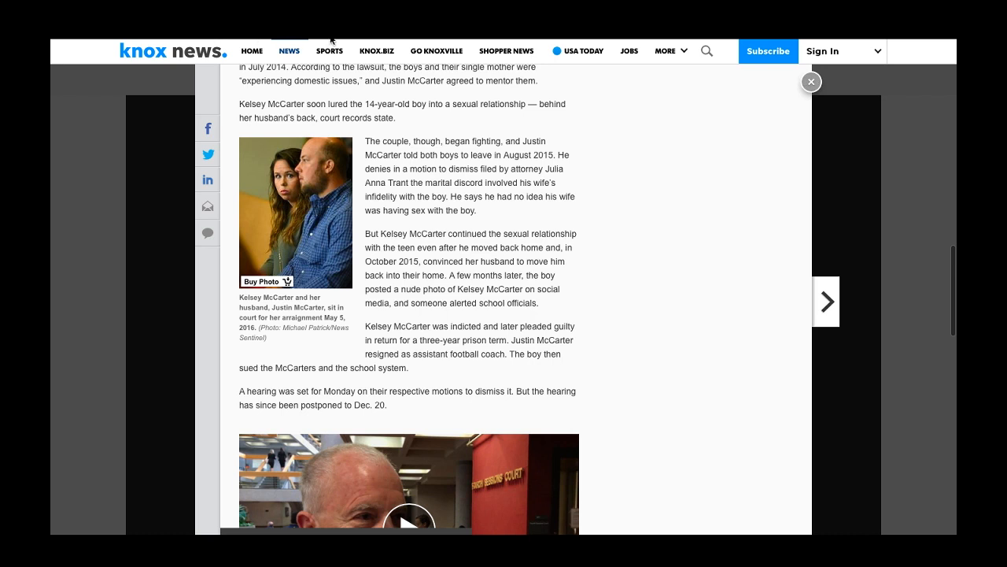
{"action": "mouse_move", "coordinate": [450, 40]}
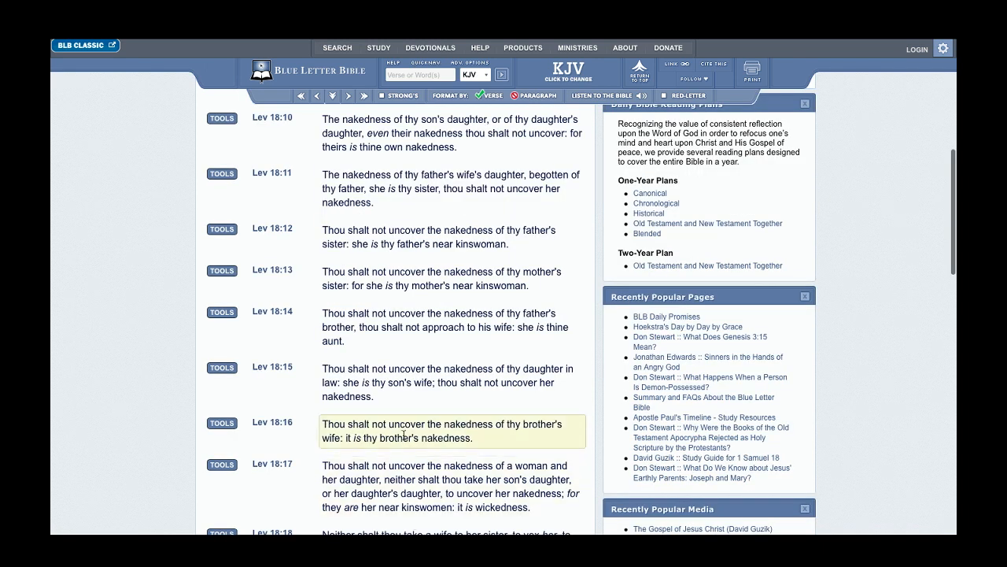
{"action": "scroll", "scroll_direction": "down", "scroll_amount": 3}
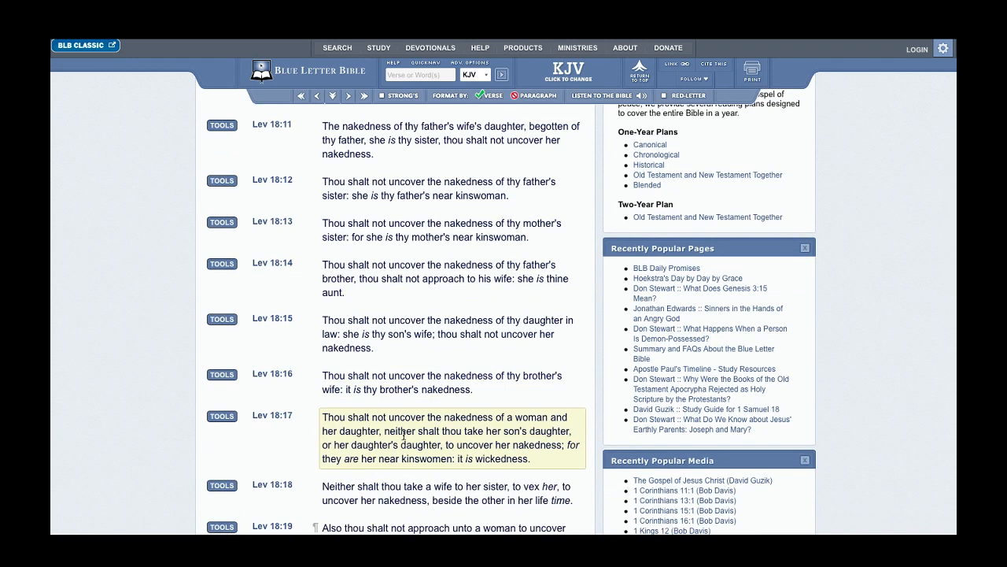
{"action": "scroll", "scroll_direction": "down", "scroll_amount": 3}
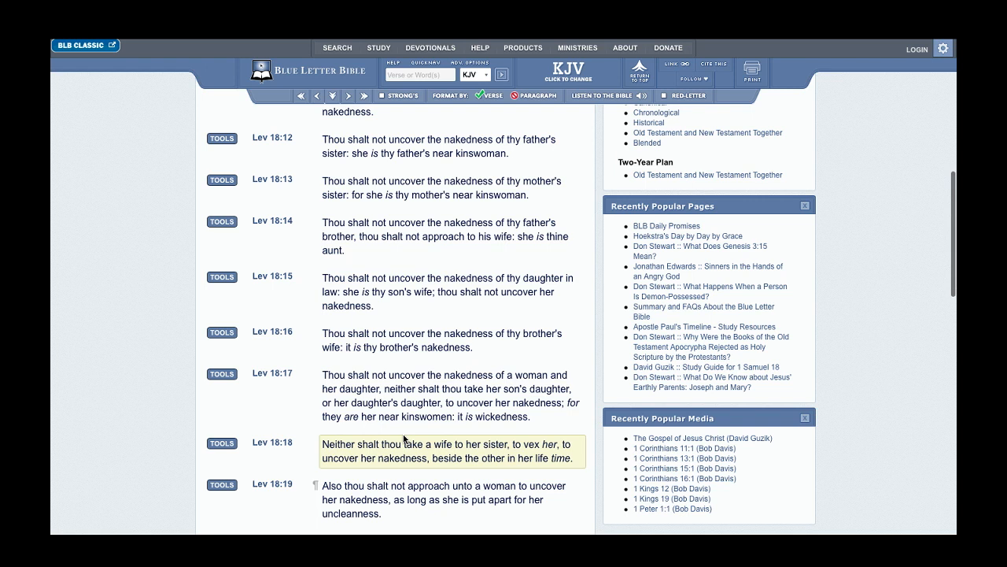
{"action": "scroll", "scroll_direction": "down", "scroll_amount": 3}
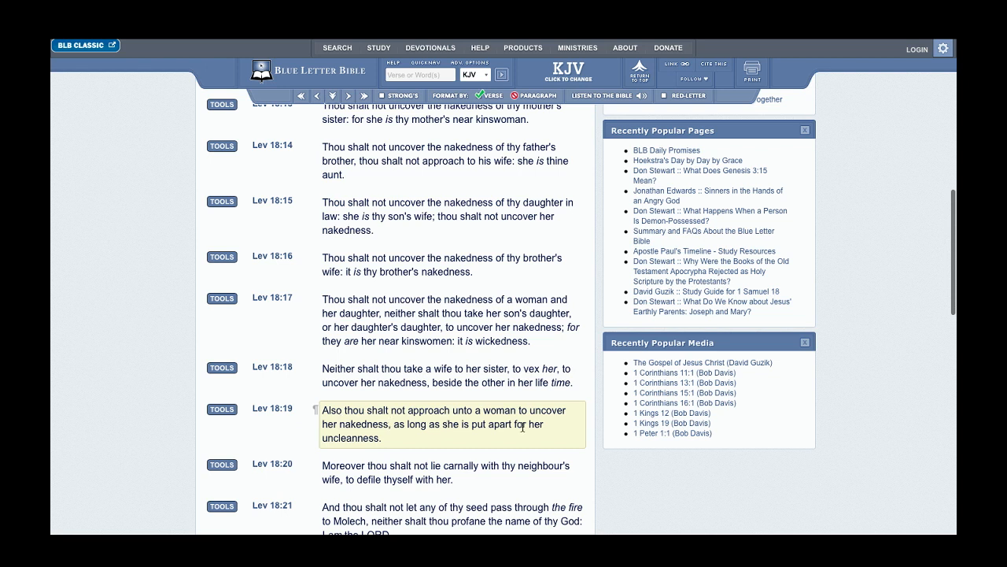
{"action": "mouse_move", "coordinate": [450, 437]}
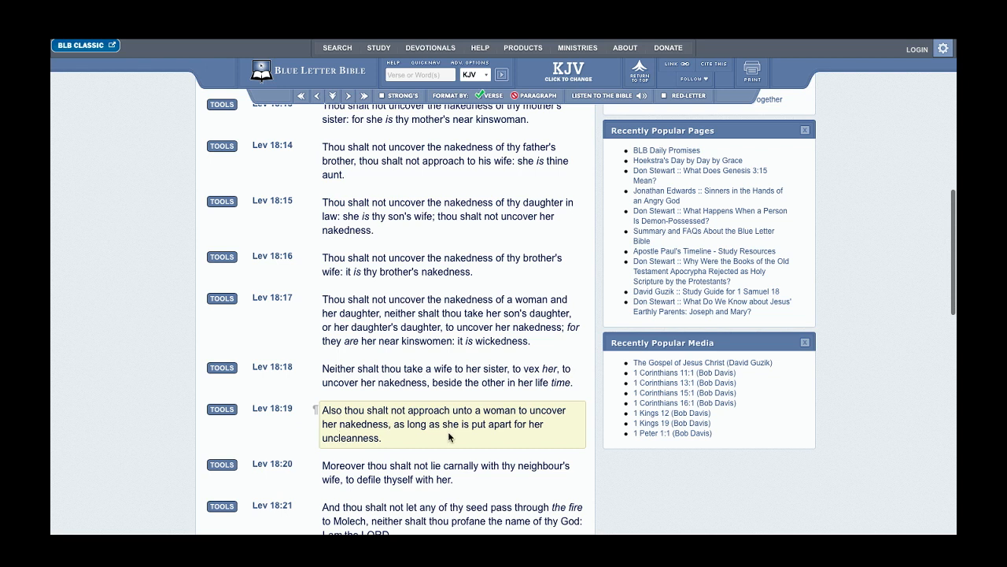
{"action": "mouse_move", "coordinate": [527, 436]}
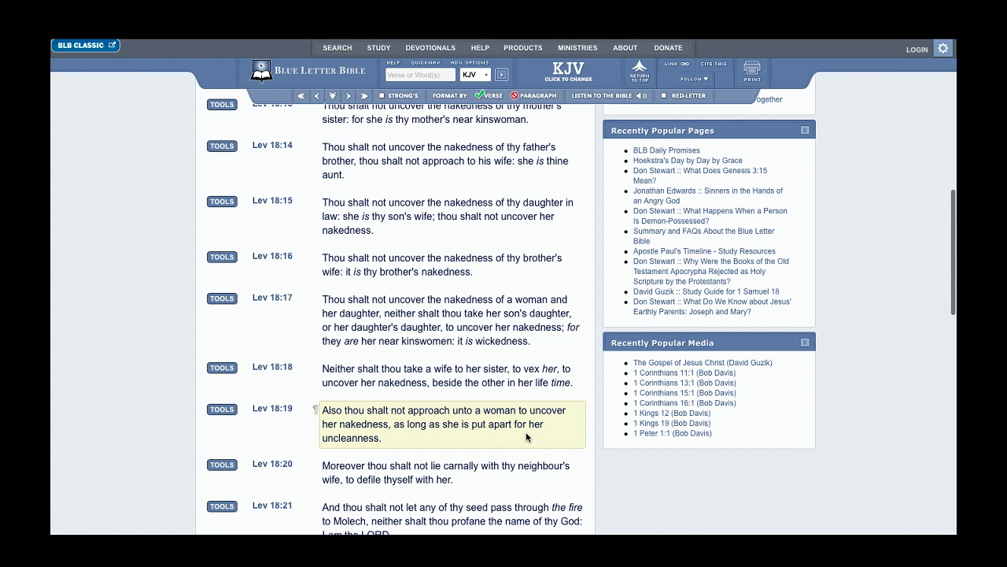
{"action": "mouse_move", "coordinate": [540, 434]}
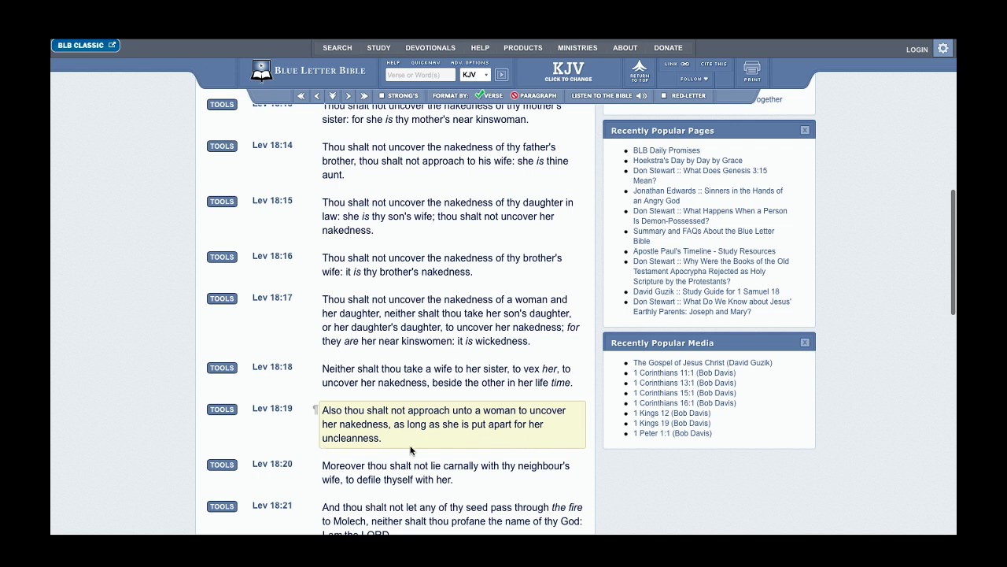
{"action": "mouse_move", "coordinate": [412, 429]}
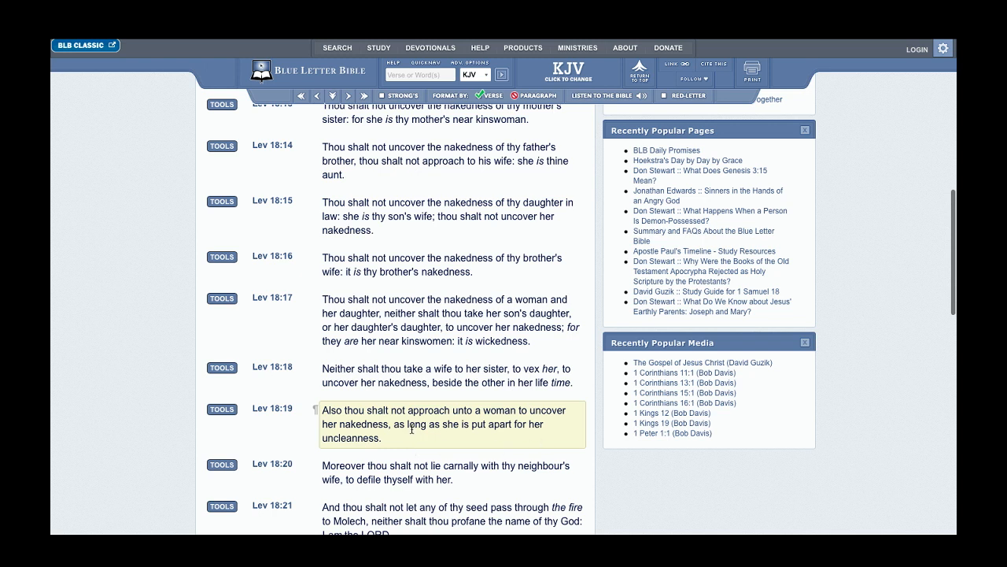
{"action": "mouse_move", "coordinate": [464, 444]}
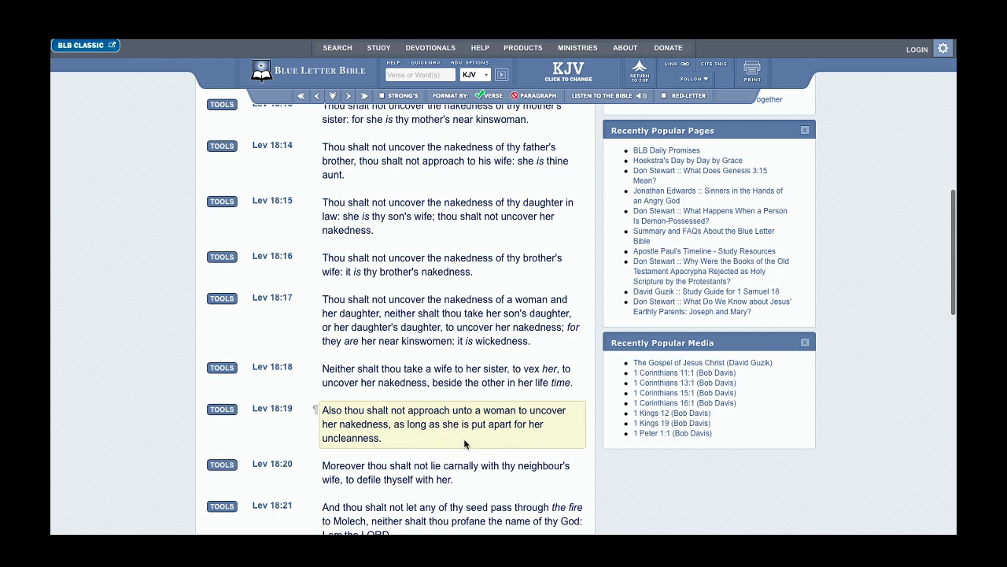
{"action": "mouse_move", "coordinate": [354, 464]}
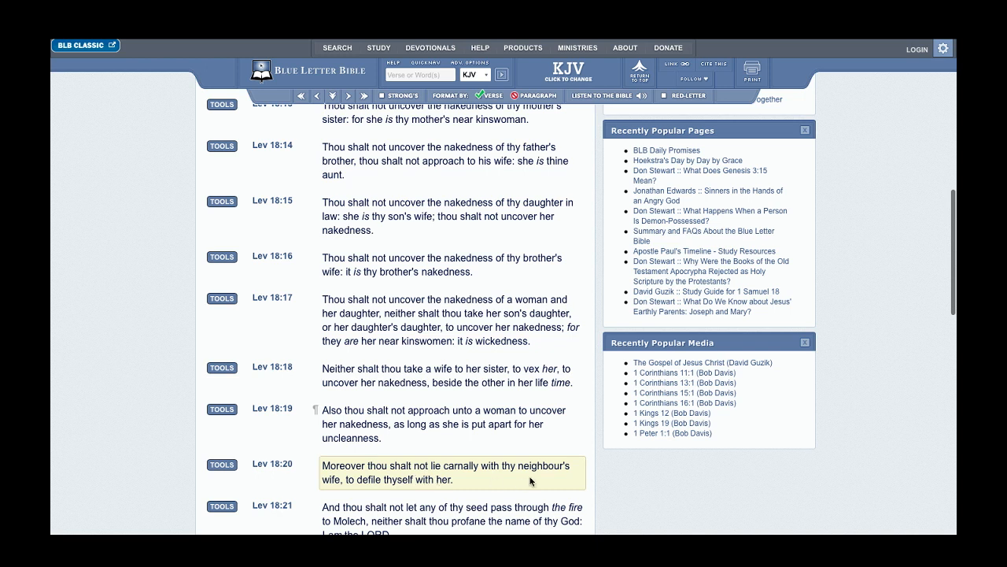
{"action": "mouse_move", "coordinate": [366, 491]}
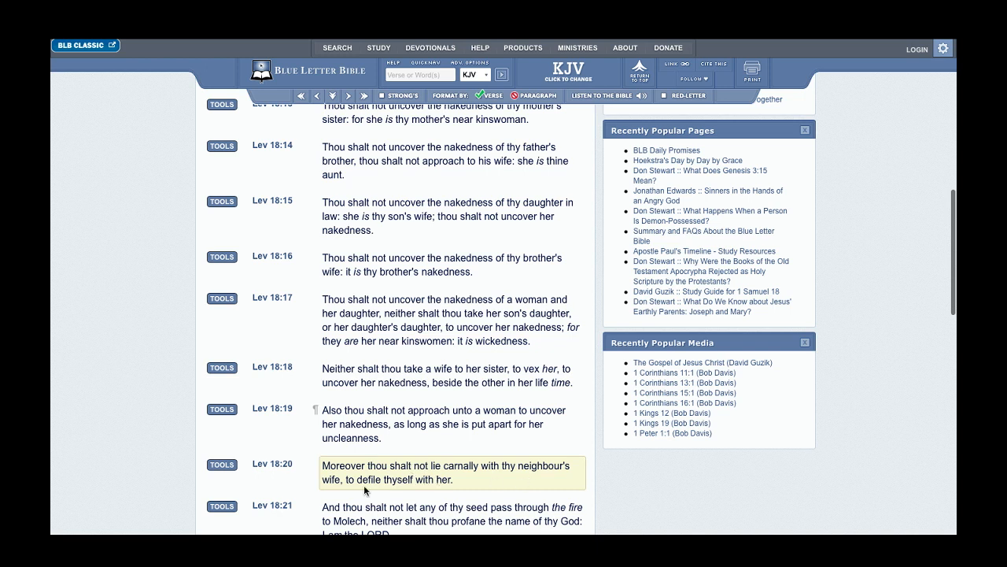
{"action": "mouse_move", "coordinate": [478, 469]}
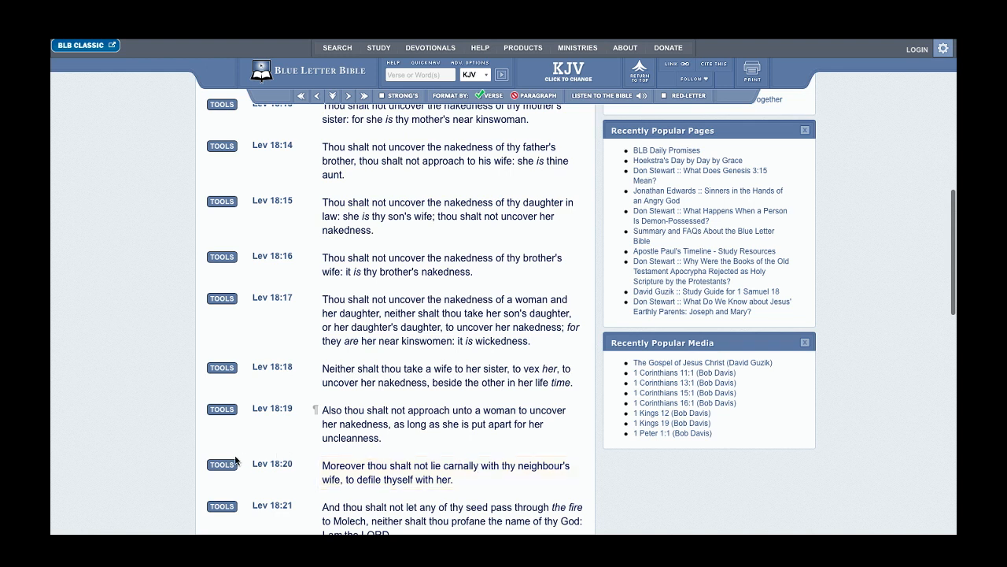
- Show the cross-references for Leviticus 18:20, including Exodus 20:14 and Deuteronomy 22:22
{"action": "left_click", "coordinate": [220, 463]}
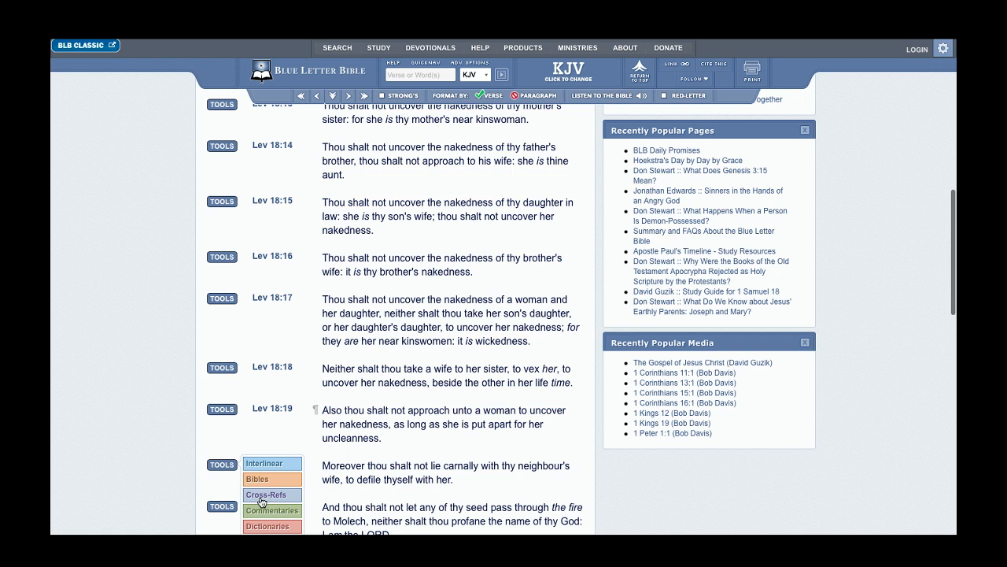
{"action": "left_click", "coordinate": [272, 494]}
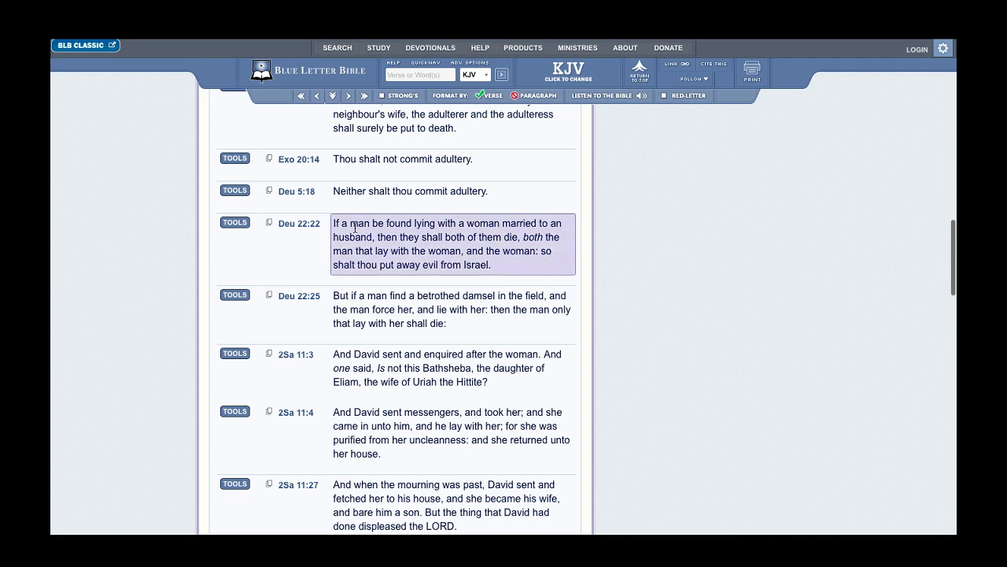
{"action": "mouse_move", "coordinate": [511, 236]}
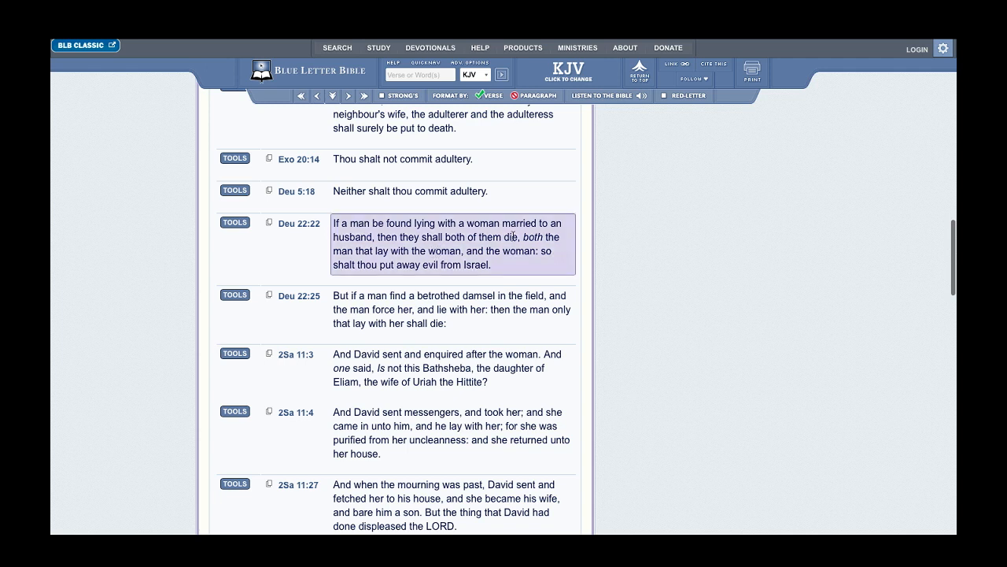
{"action": "mouse_move", "coordinate": [440, 233]}
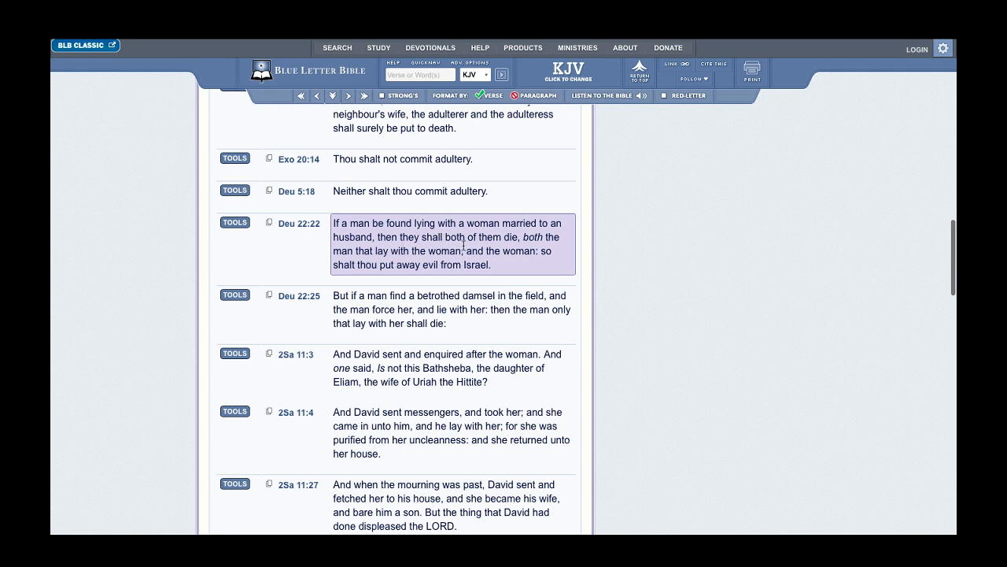
{"action": "mouse_move", "coordinate": [514, 251]}
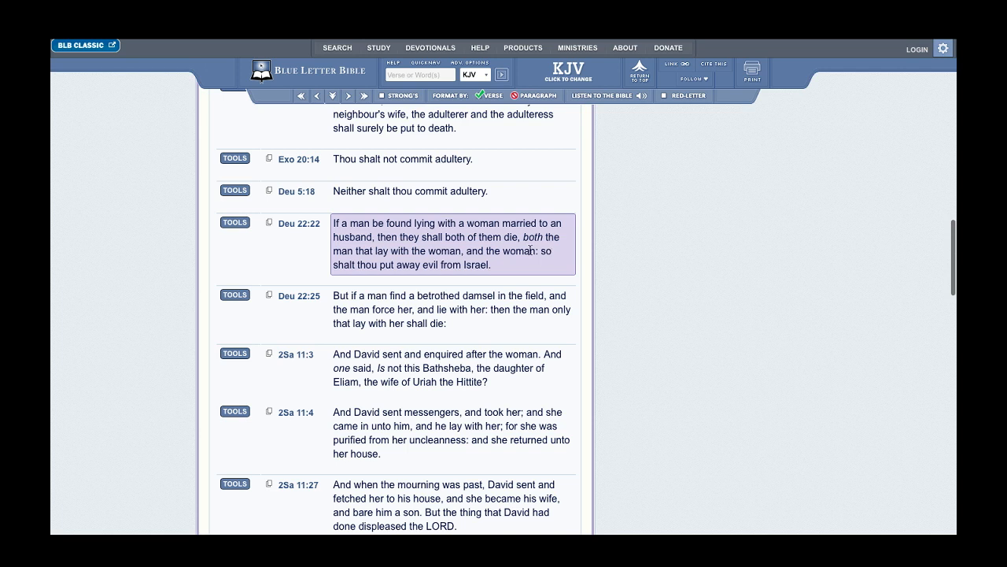
{"action": "mouse_move", "coordinate": [433, 248]}
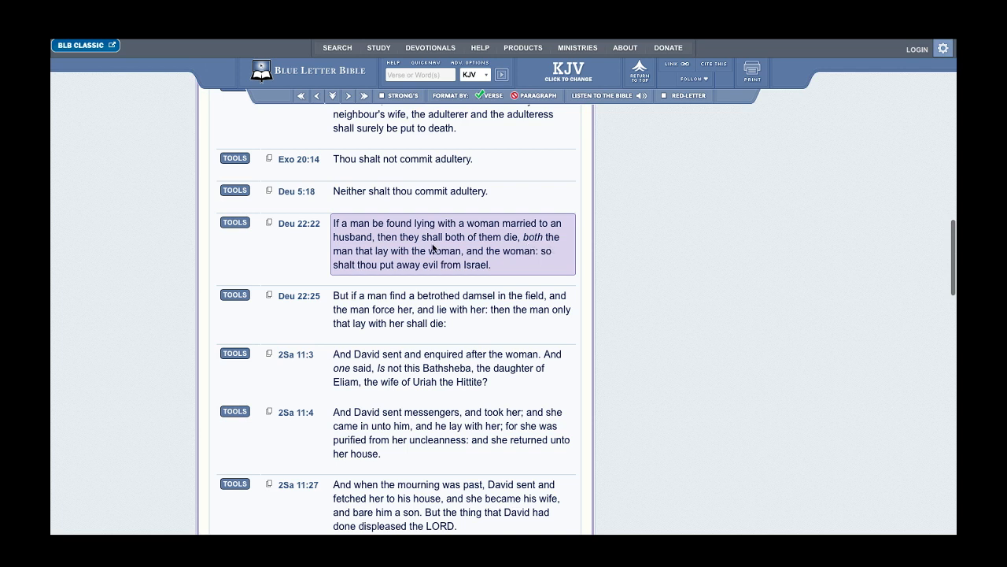
{"action": "mouse_move", "coordinate": [434, 252]}
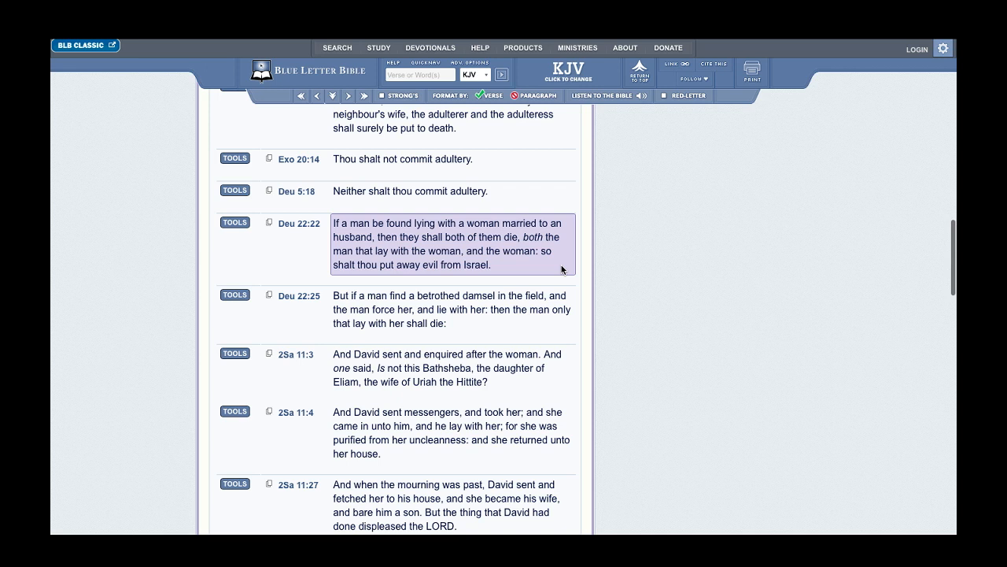
{"action": "mouse_move", "coordinate": [450, 268]}
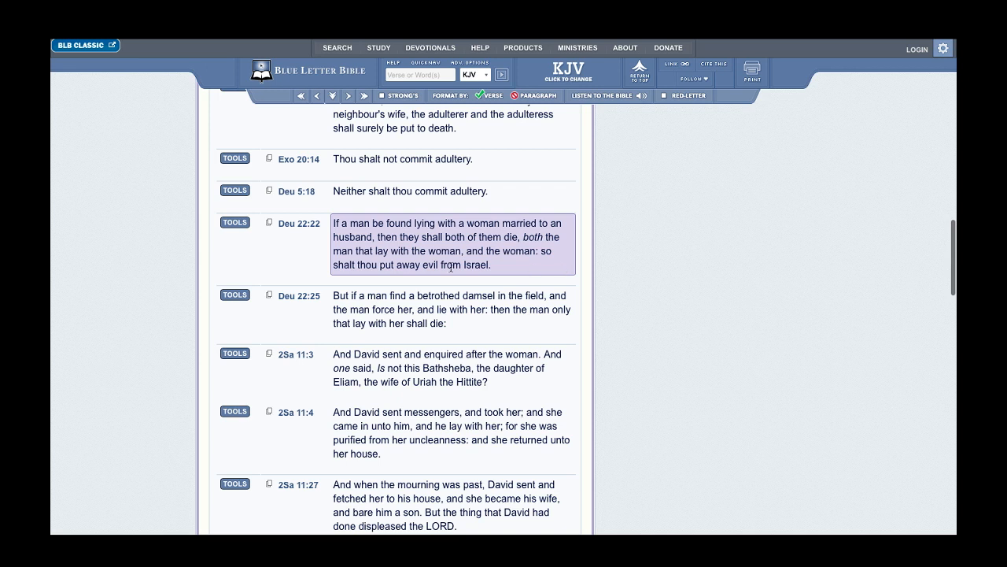
{"action": "scroll", "scroll_direction": "down", "scroll_amount": 3}
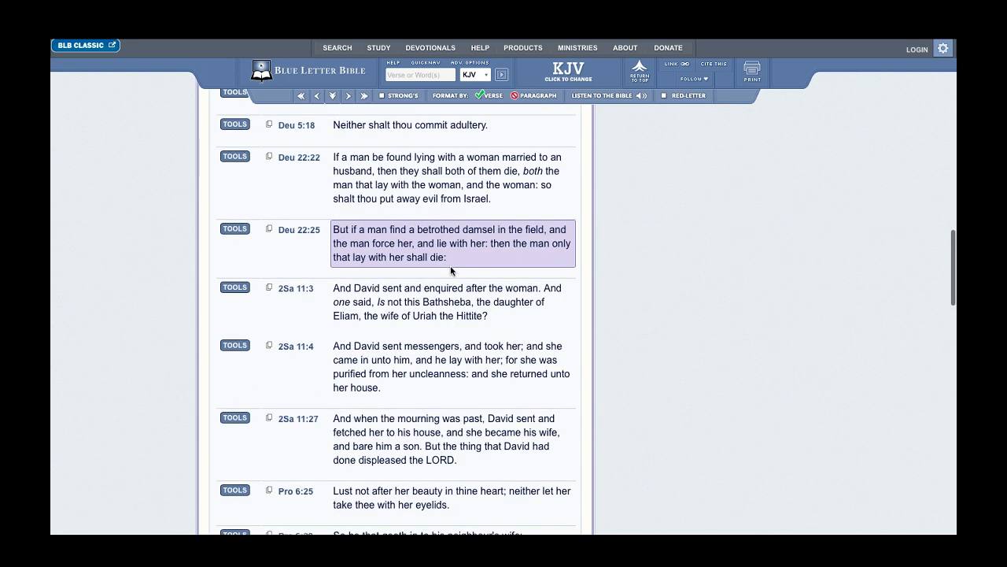
{"action": "scroll", "scroll_direction": "down", "scroll_amount": 3}
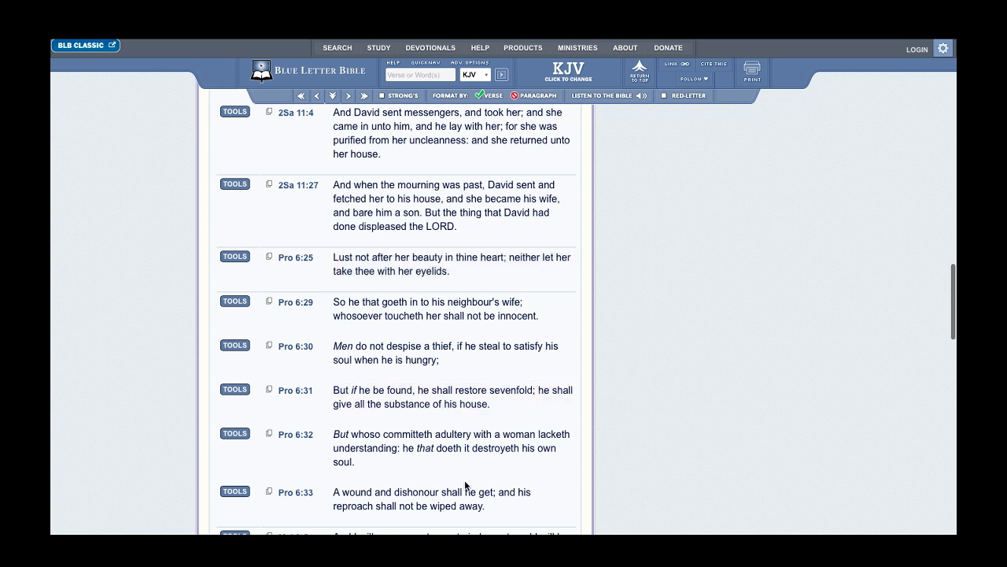
{"action": "mouse_move", "coordinate": [463, 378]}
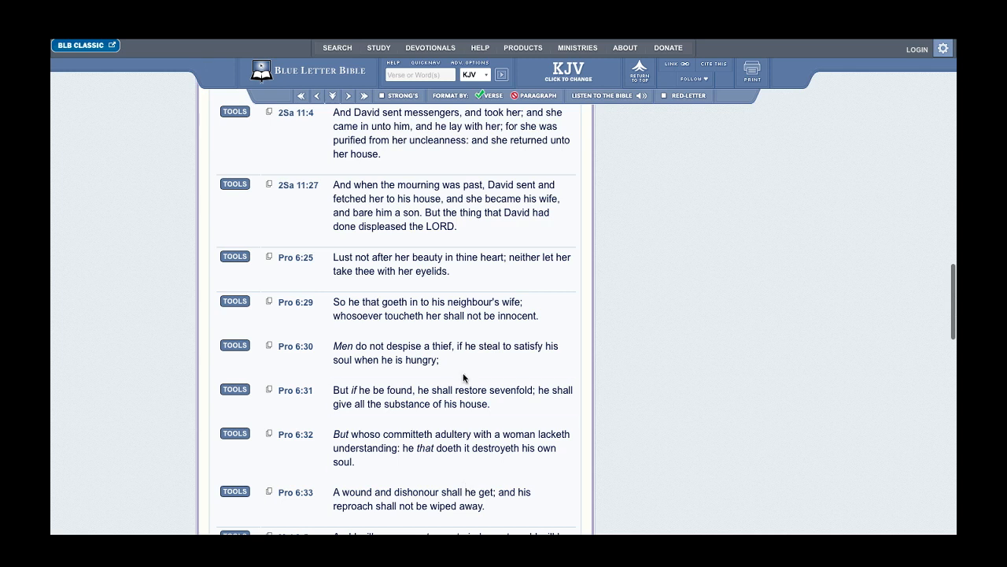
{"action": "scroll", "scroll_direction": "down", "scroll_amount": 3}
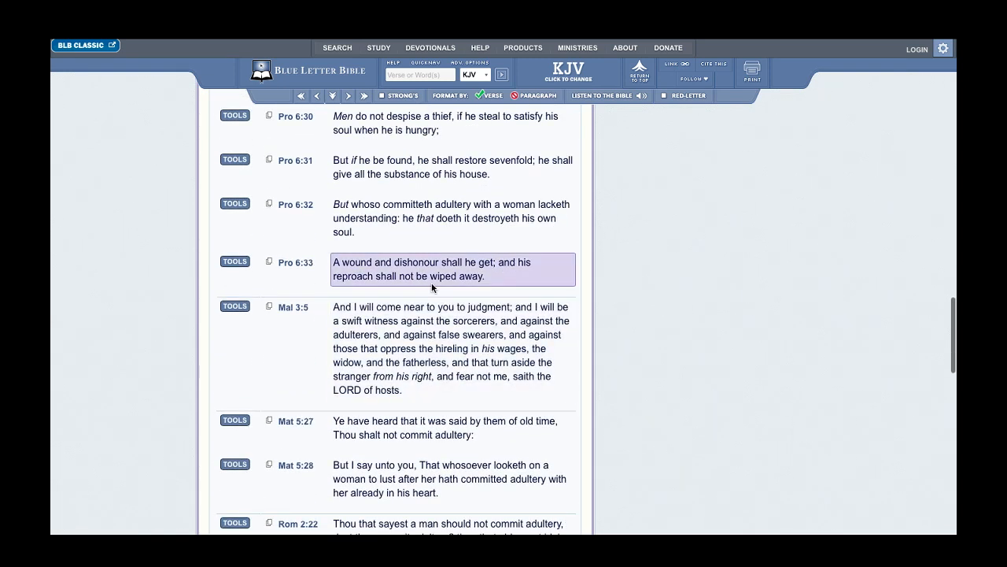
{"action": "scroll", "scroll_direction": "down", "scroll_amount": 3}
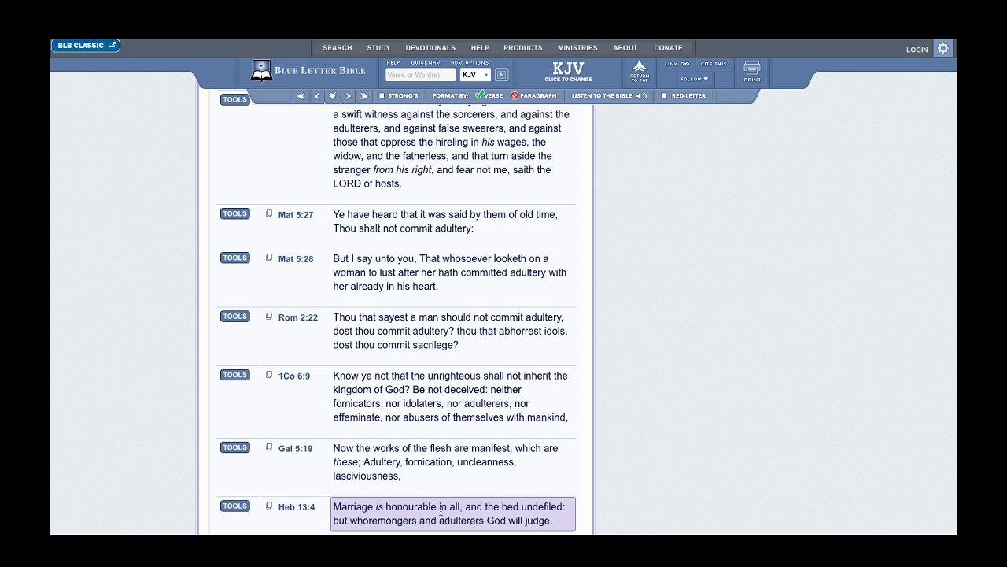
{"action": "mouse_move", "coordinate": [487, 516]}
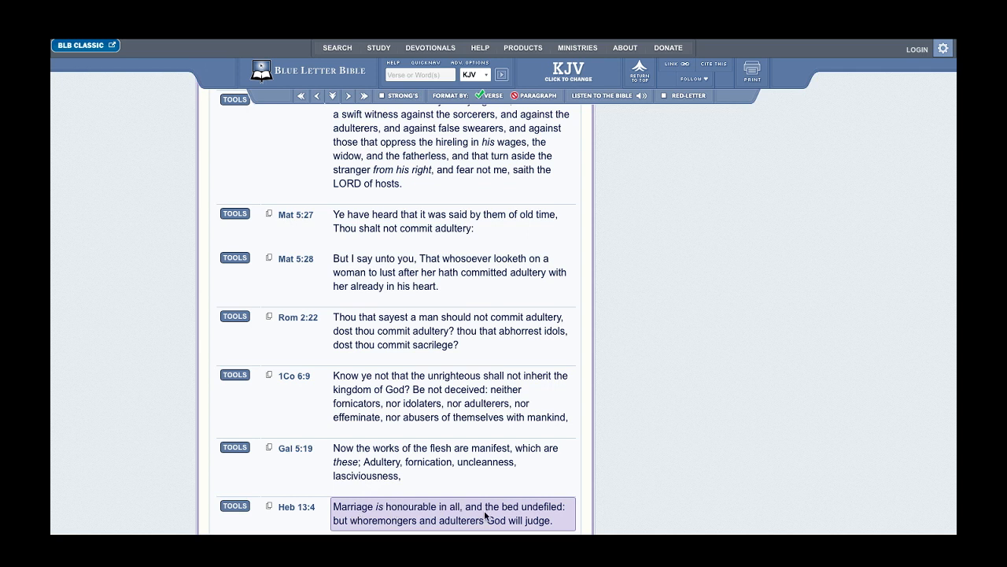
{"action": "mouse_move", "coordinate": [528, 517]}
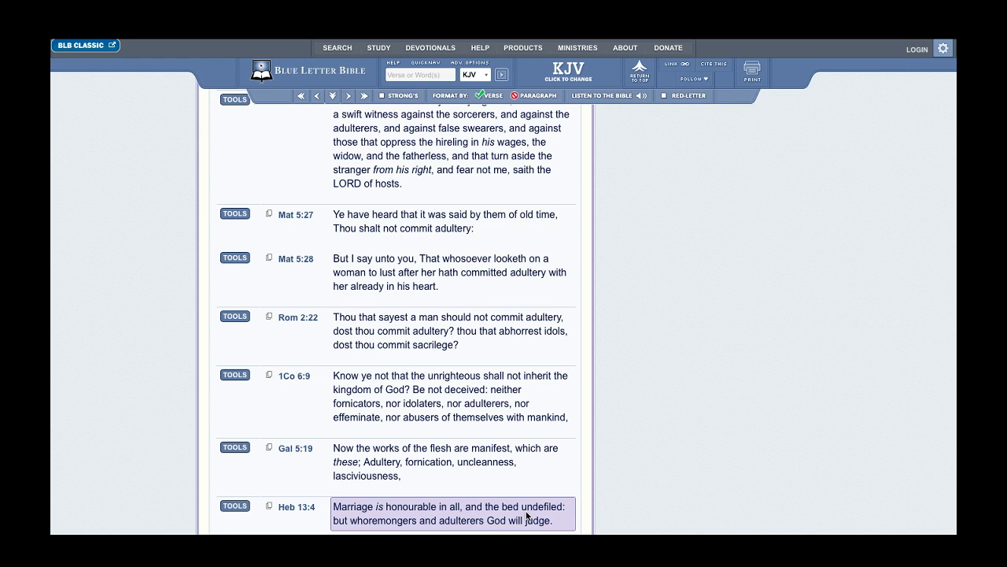
{"action": "mouse_move", "coordinate": [423, 503]}
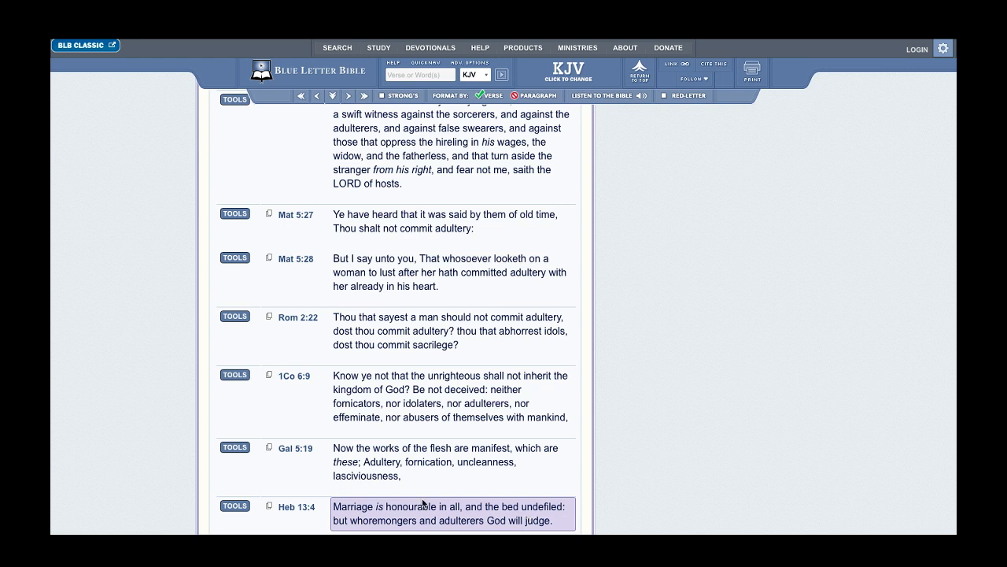
{"action": "mouse_move", "coordinate": [519, 532]}
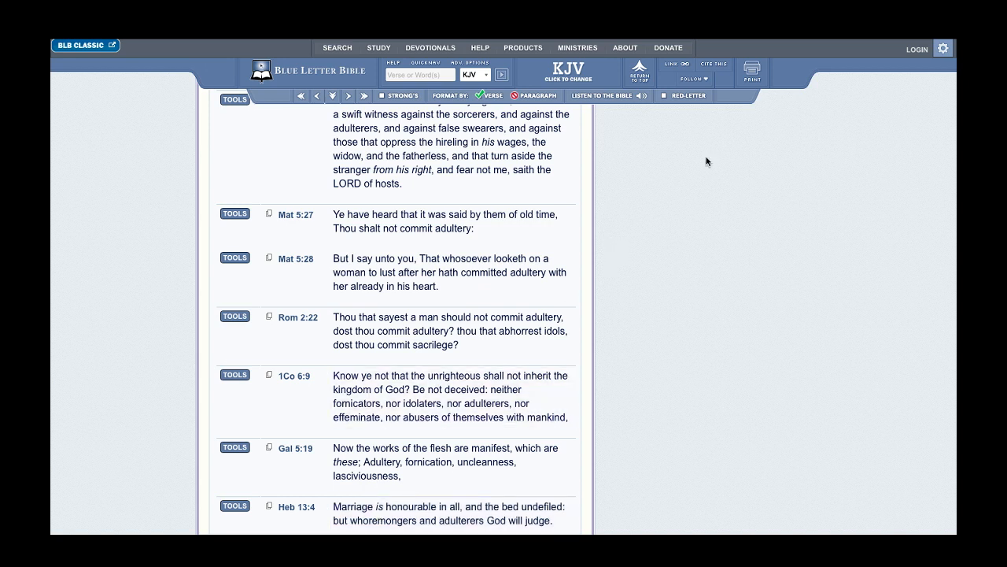
{"action": "mouse_move", "coordinate": [771, 101]}
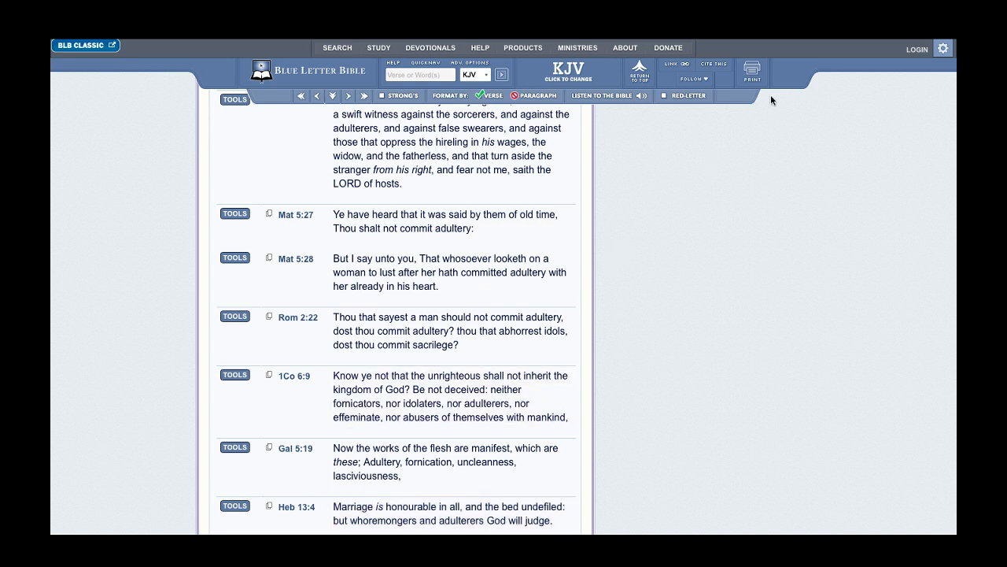
{"action": "mouse_move", "coordinate": [608, 257]}
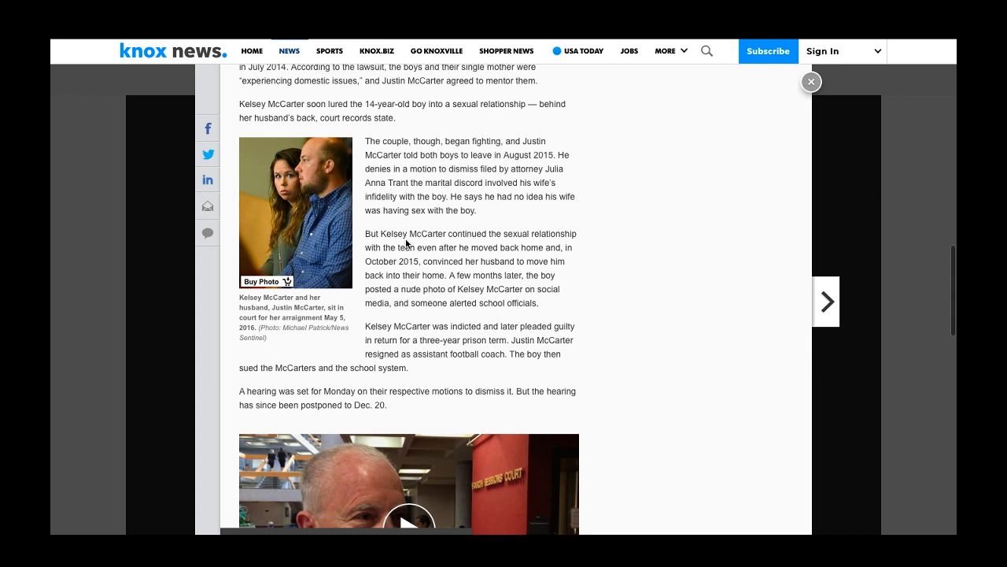
- Scroll the Knox News article down past the video to the Top Stories list
{"action": "scroll", "scroll_direction": "down", "scroll_amount": 3}
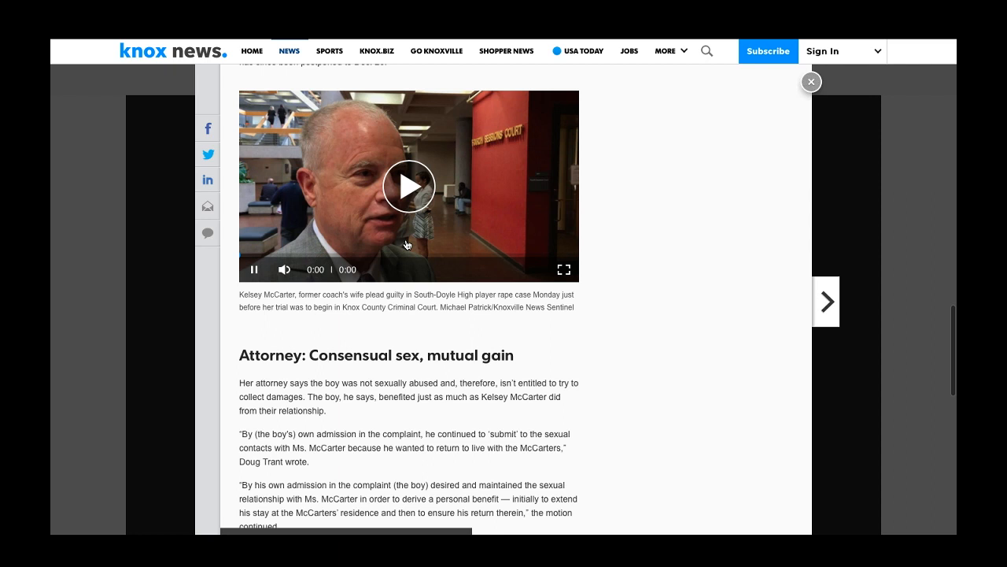
{"action": "scroll", "scroll_direction": "down", "scroll_amount": 3}
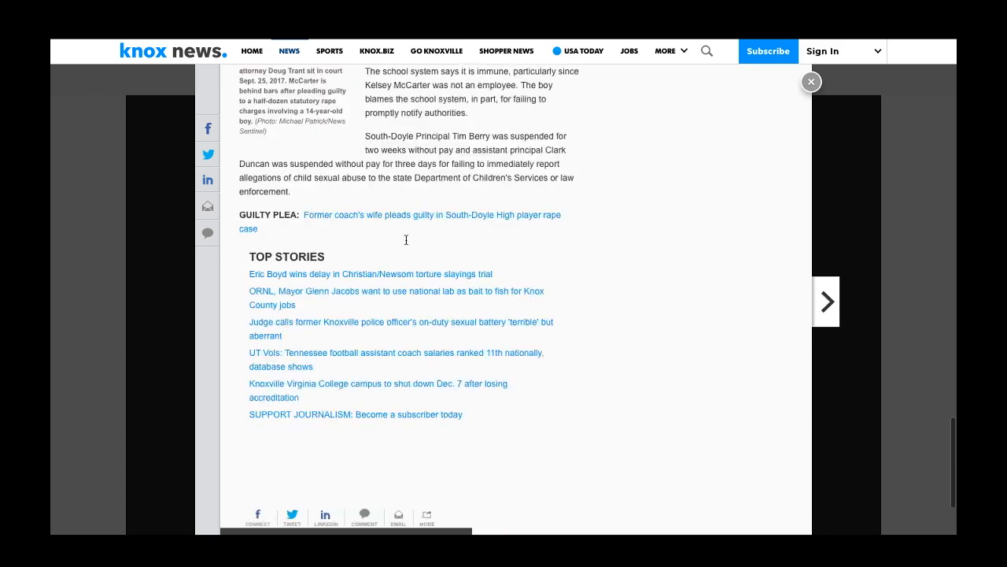